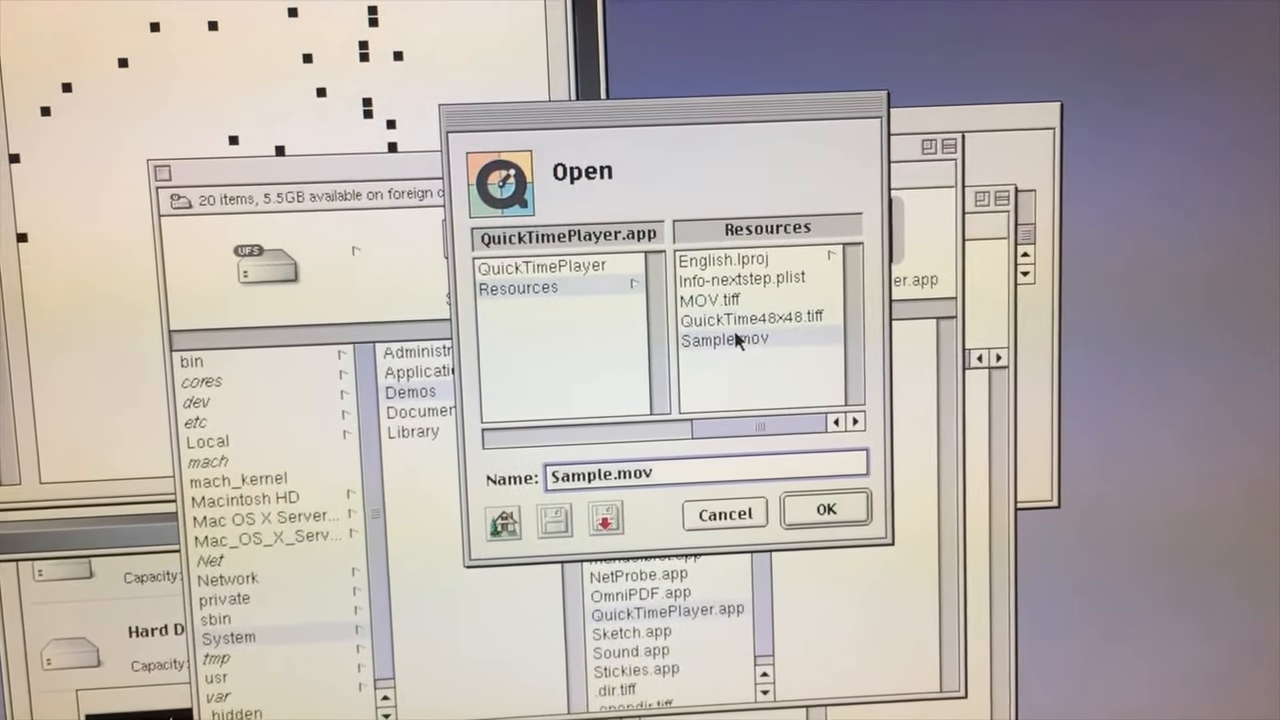
- Confirm Sample.mov in the Open dialog so it plays in QuickTime Player
click(824, 510)
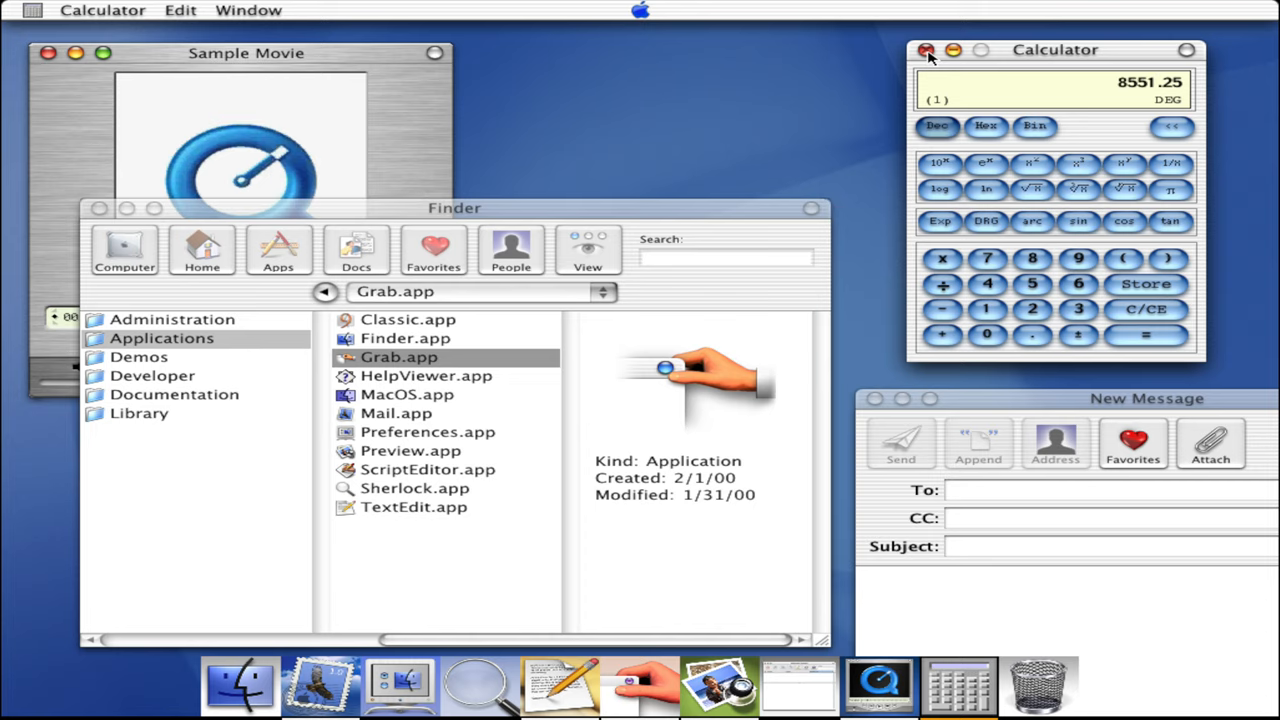
- Launch Internet Explorer from the Dock and load the Google homepage
click(924, 50)
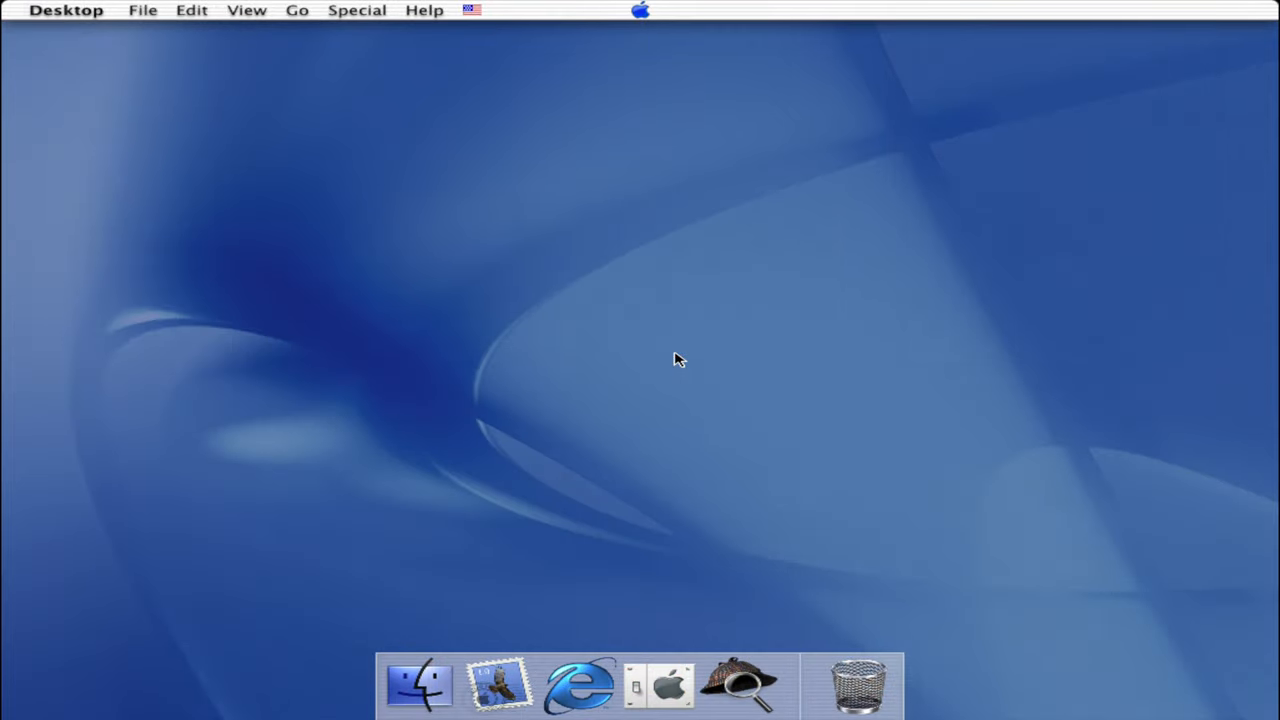
click(472, 10)
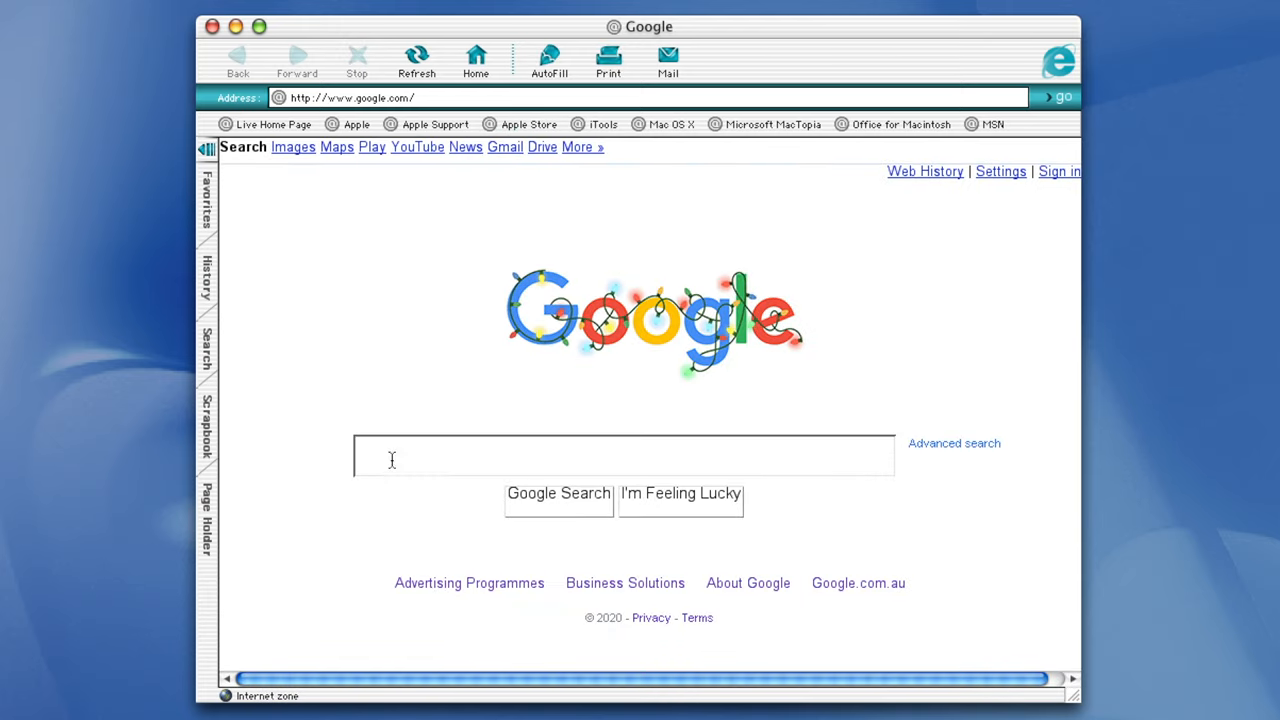
mouse_move(938, 414)
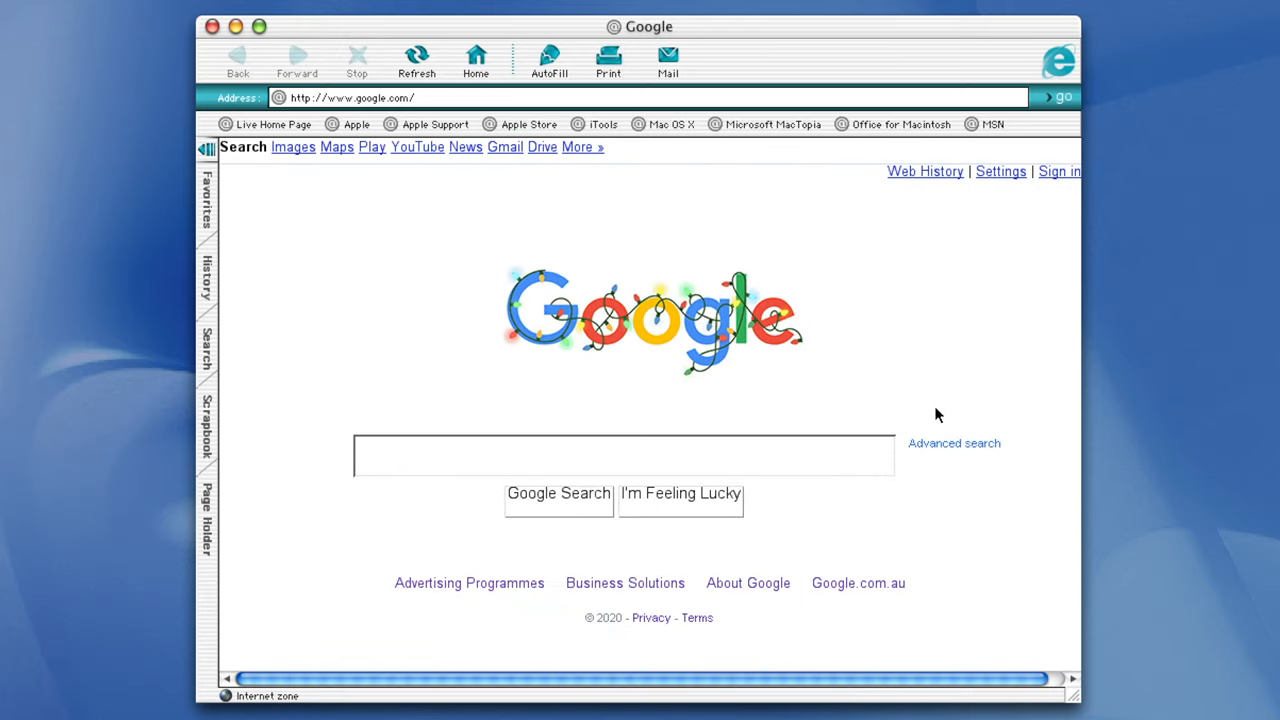
mouse_move(320, 476)
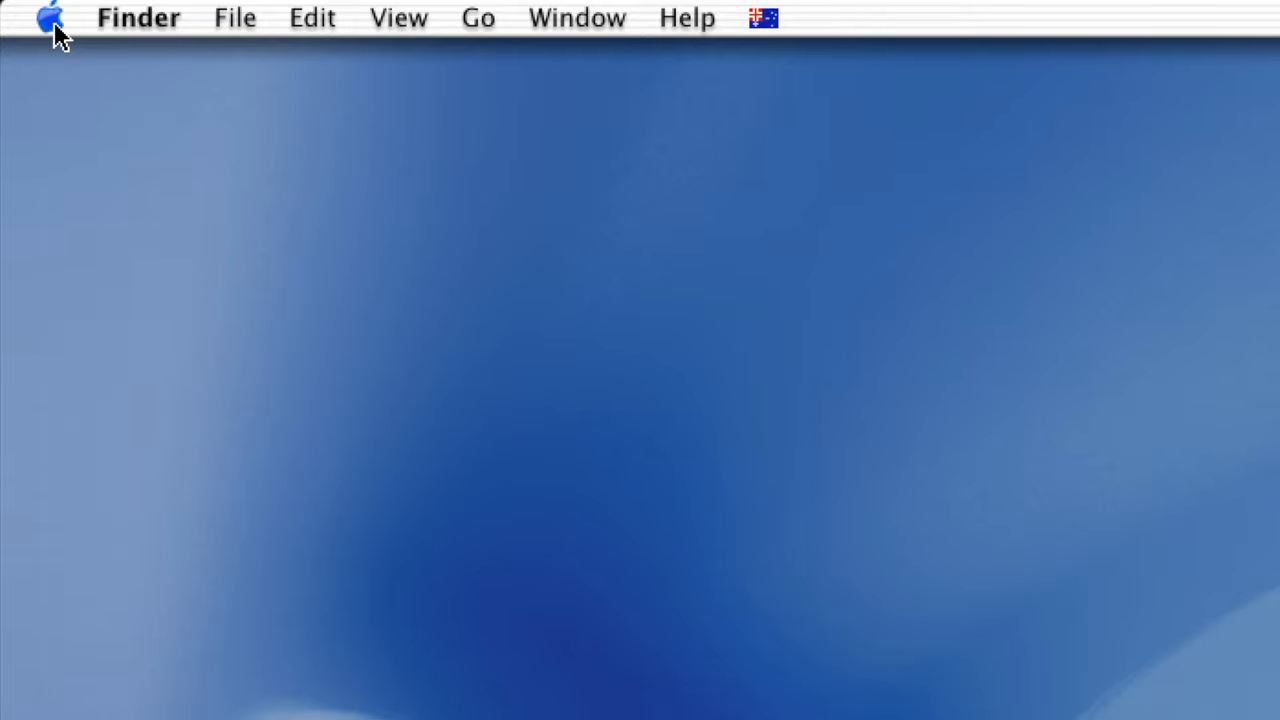
- Quit Internet Explorer, leaving the 10.1 desktop with installer CD and Mac OS 9 folder
click(48, 18)
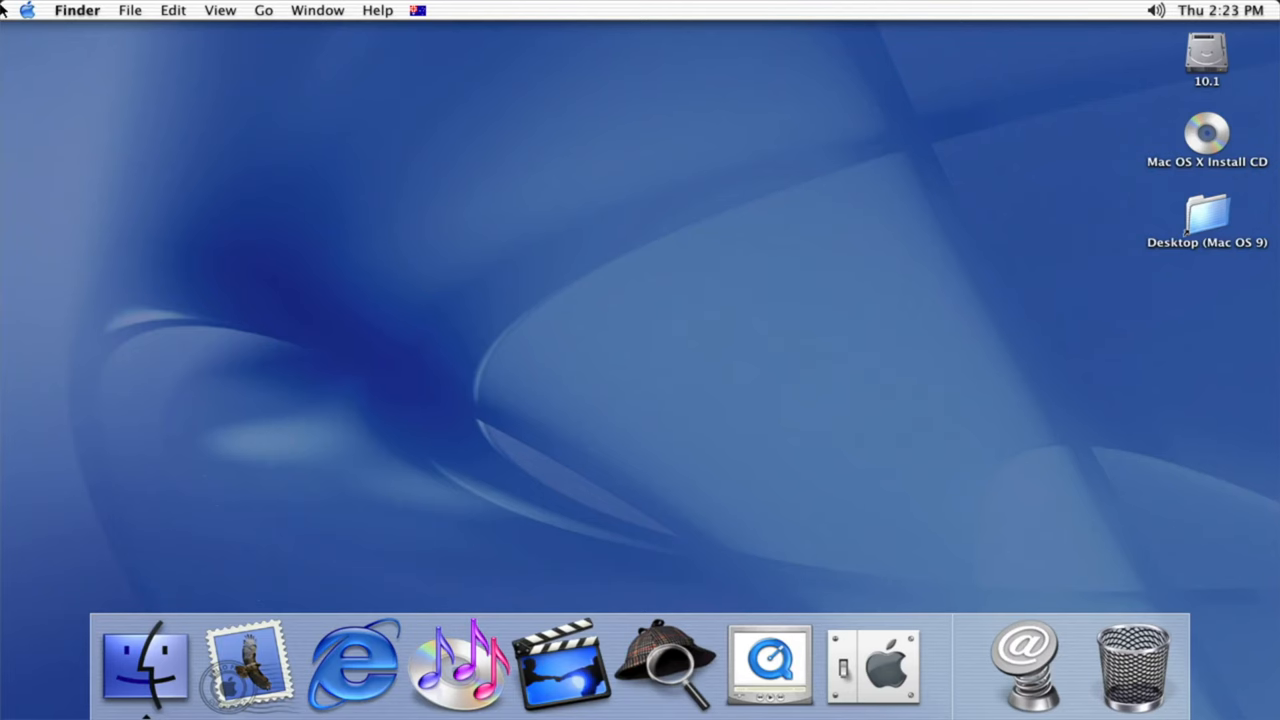
- Run iTunes' Setup Assistant through to the empty library, then log out via the Apple menu
click(28, 10)
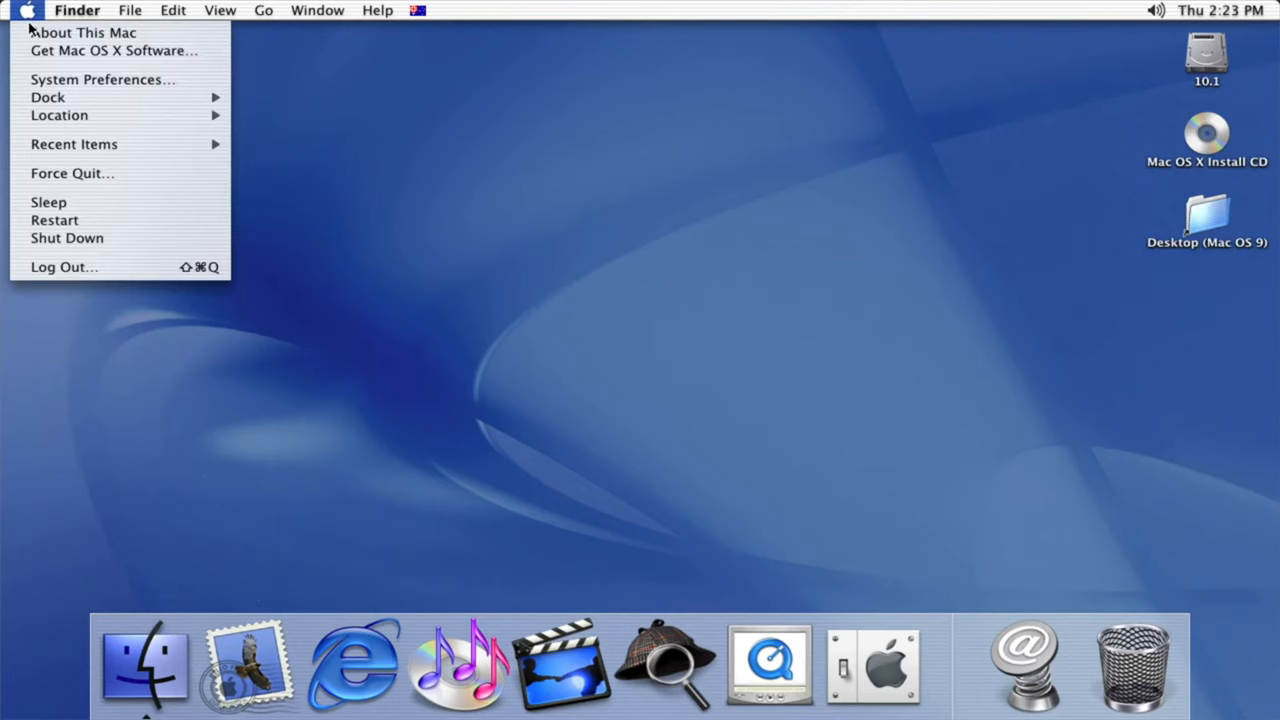
click(84, 32)
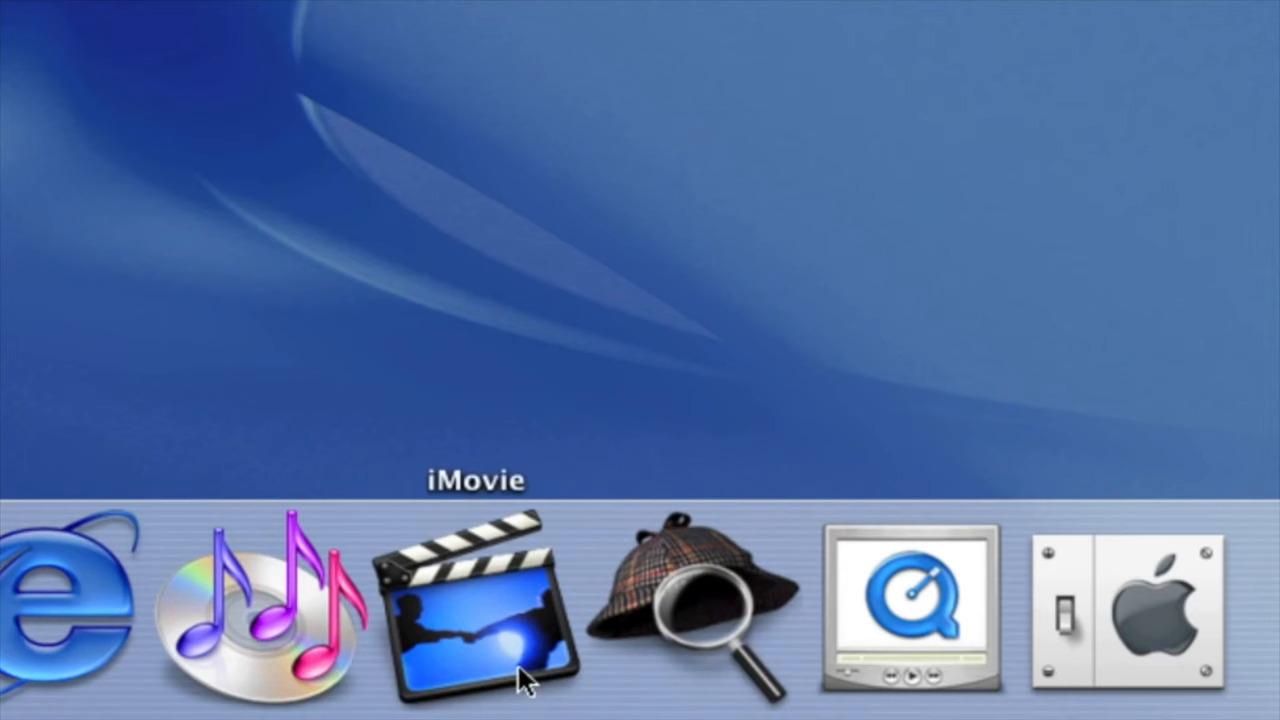
click(468, 610)
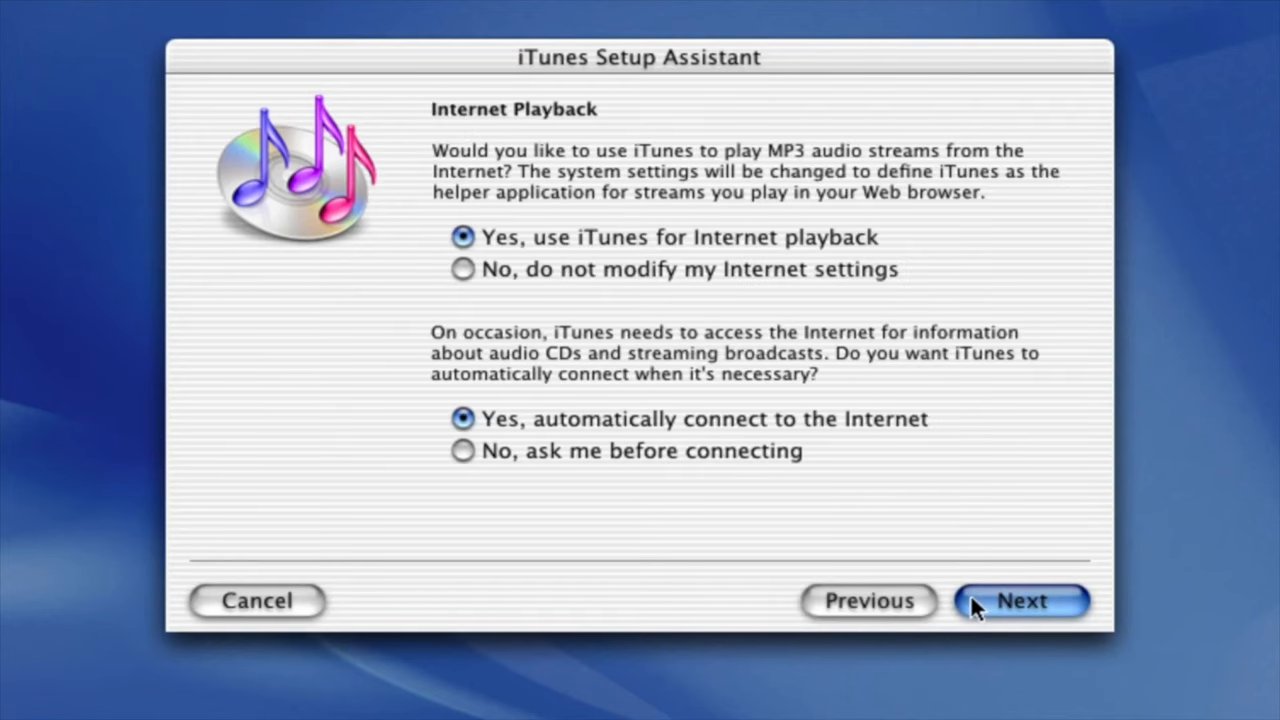
click(1020, 600)
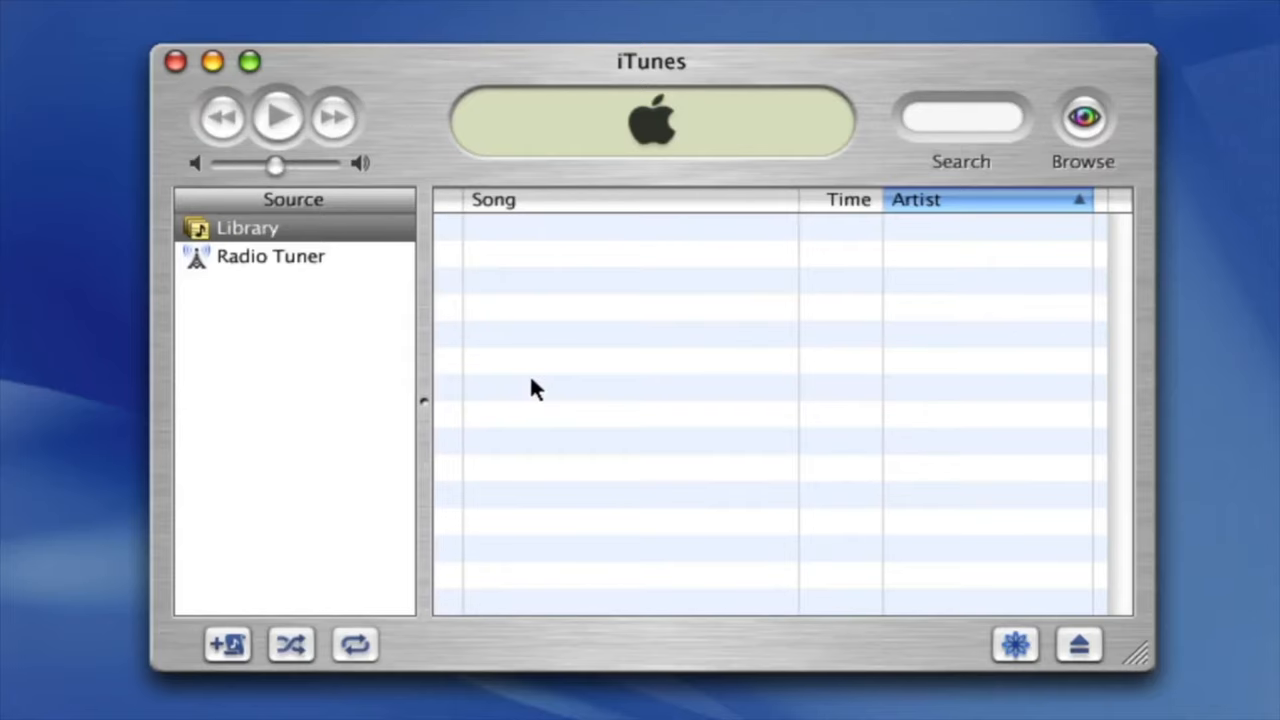
mouse_move(1072, 348)
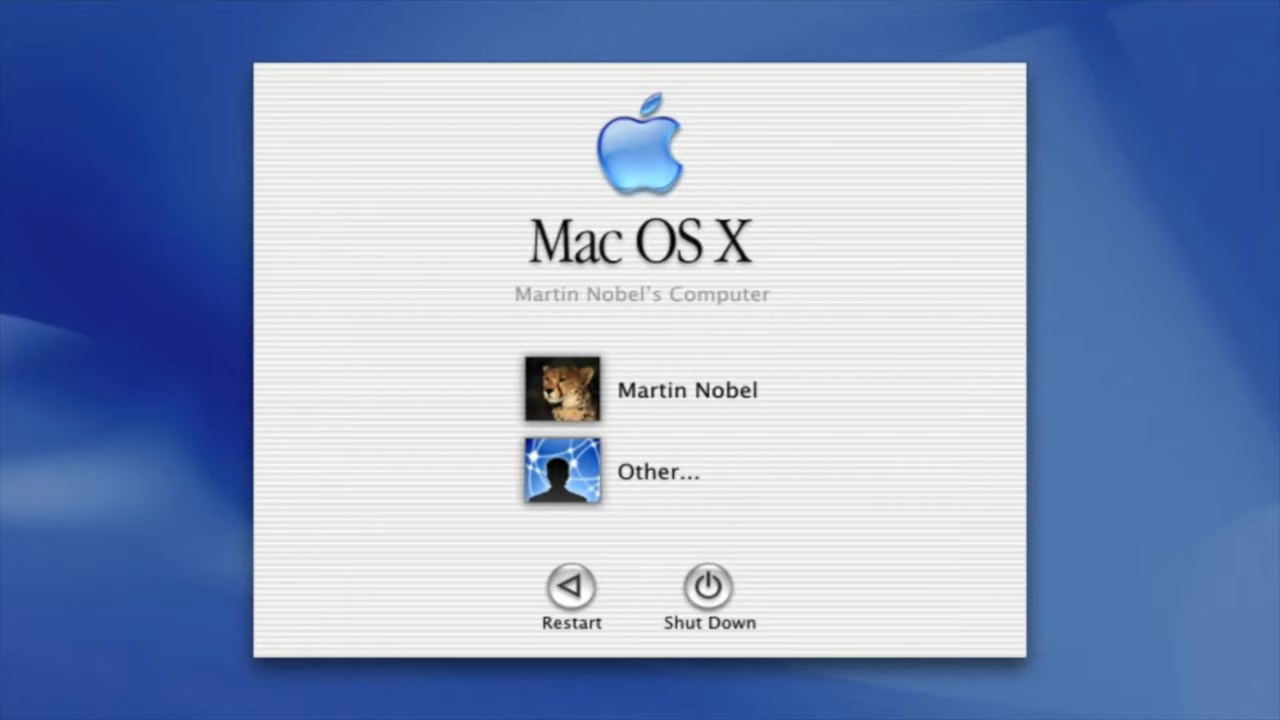
- Log in to the user account to reach the Mac OS X 10.2 desktop
click(564, 388)
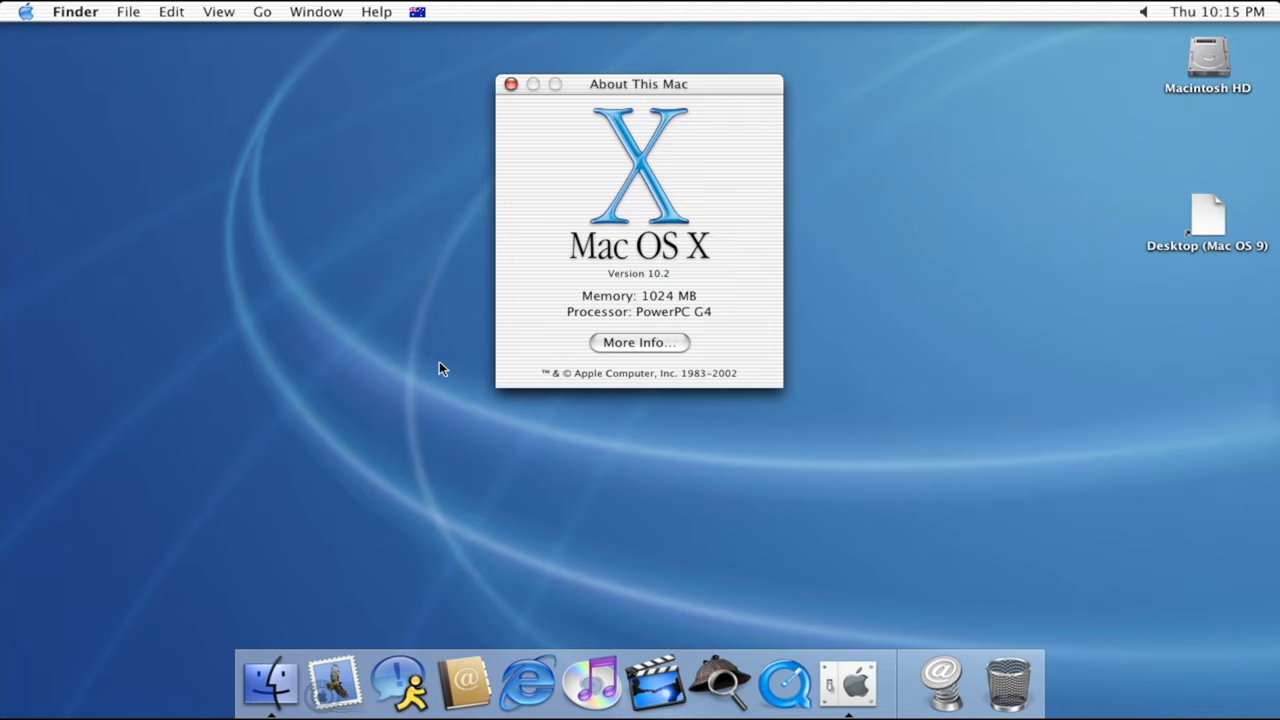
- Play intro.mov and the iTunes visualizer, then quit both back to the empty desktop
click(510, 84)
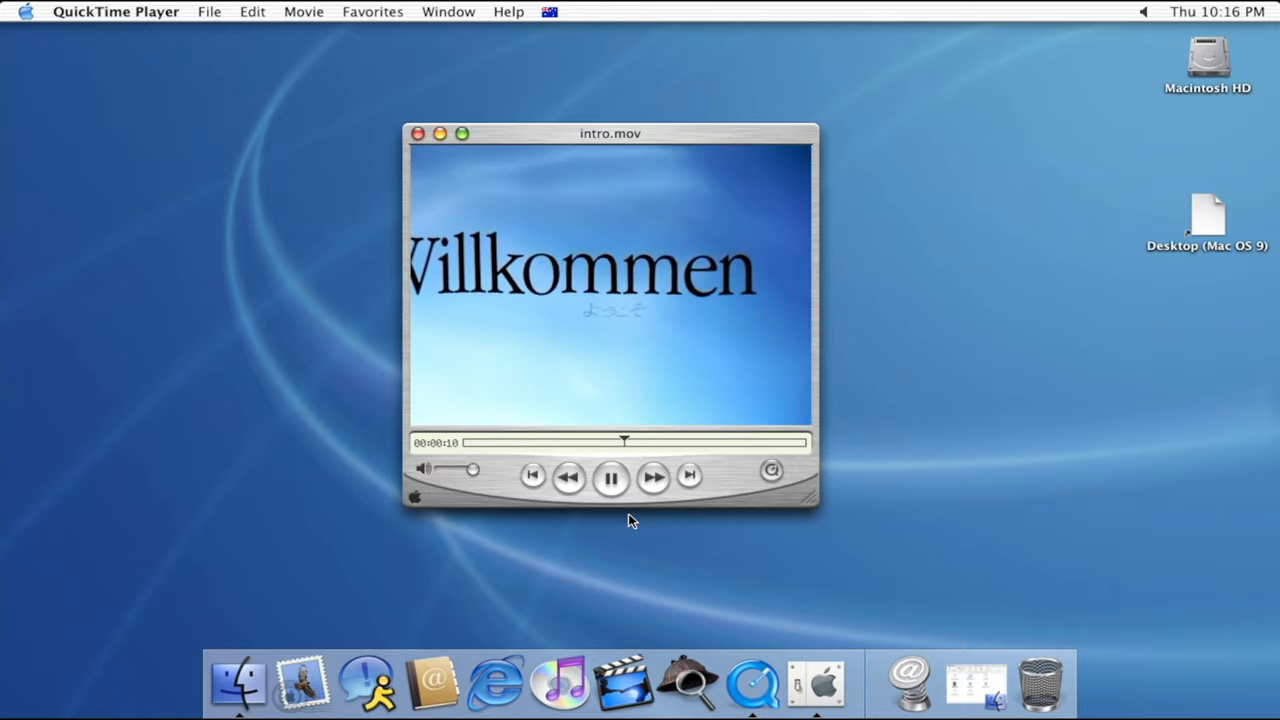
click(590, 684)
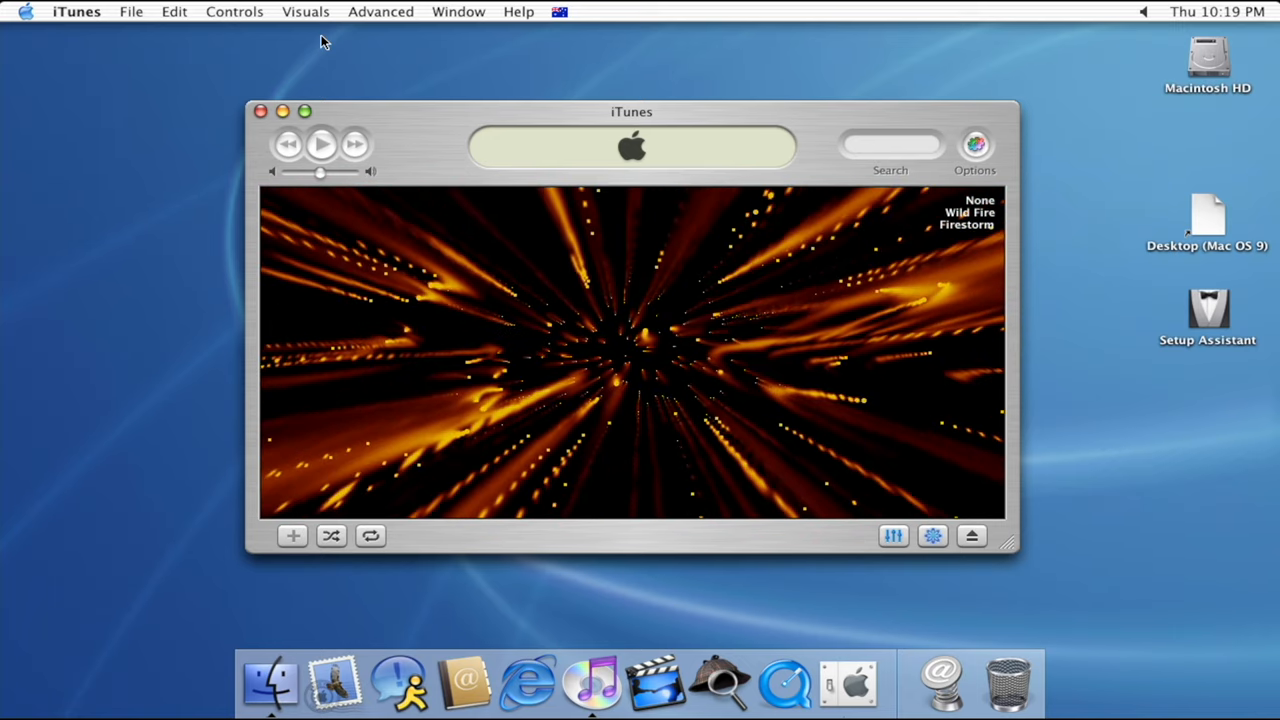
click(260, 112)
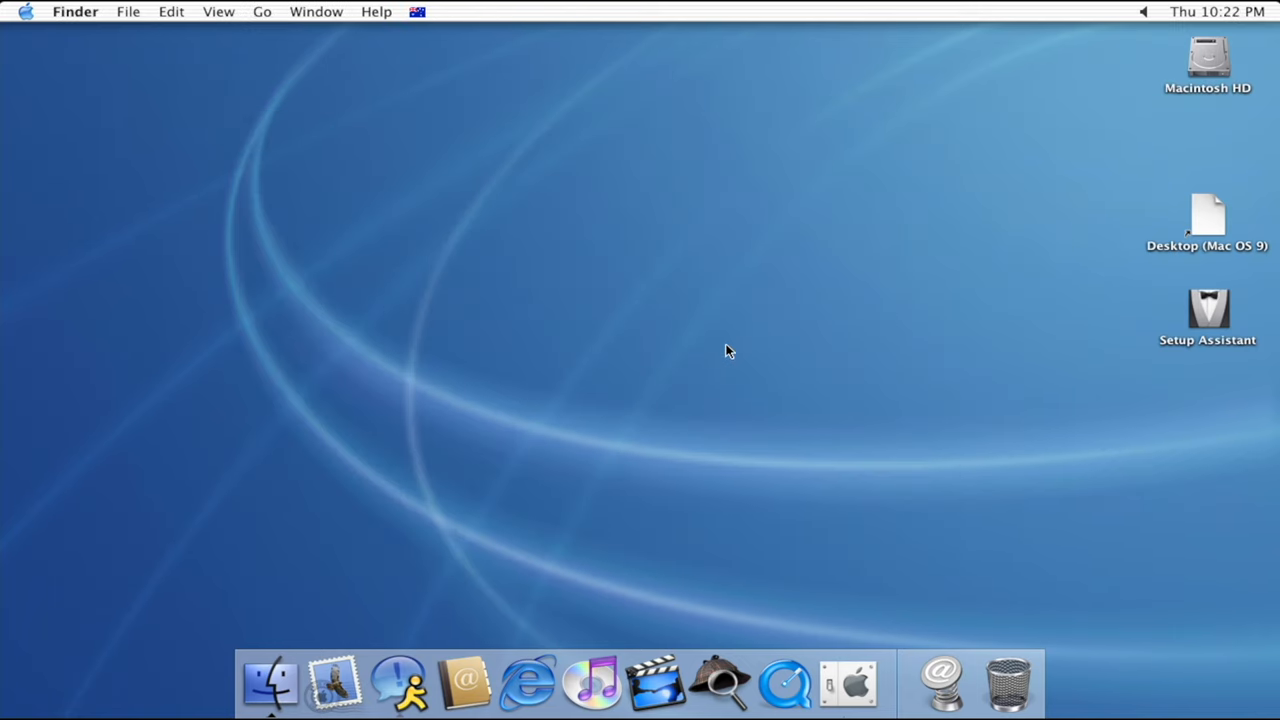
mouse_move(528, 684)
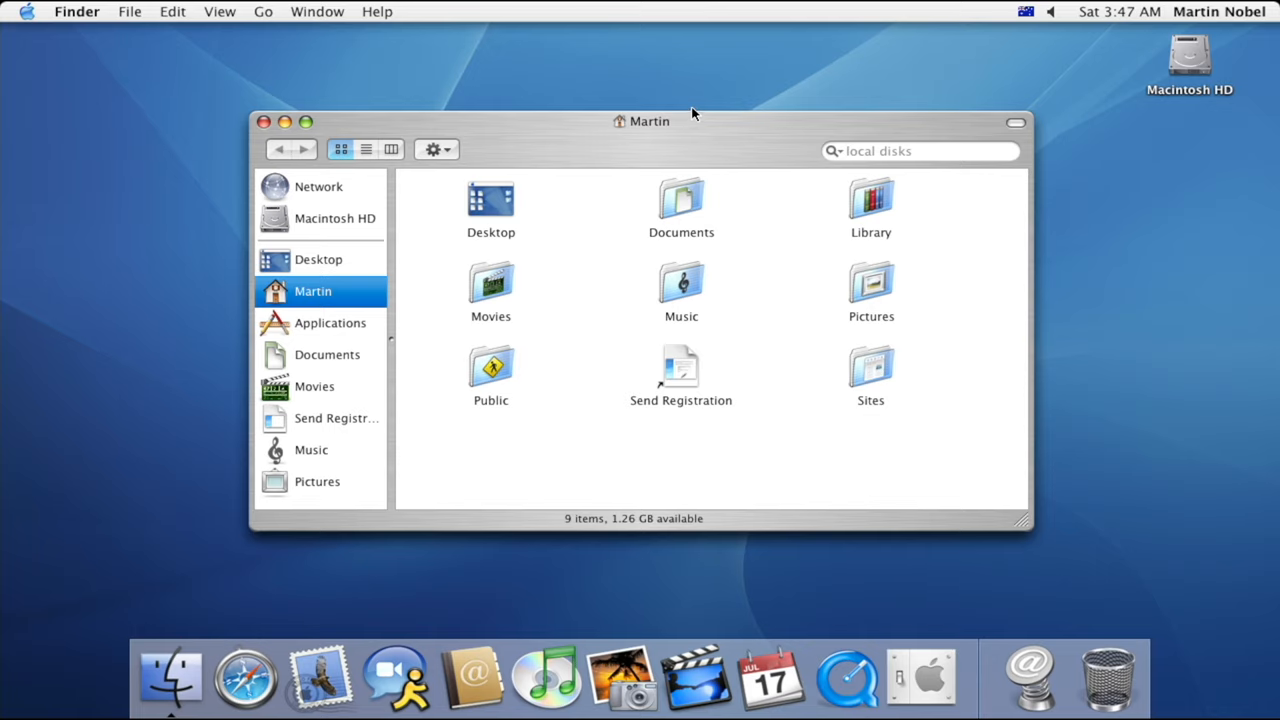
mouse_move(524, 388)
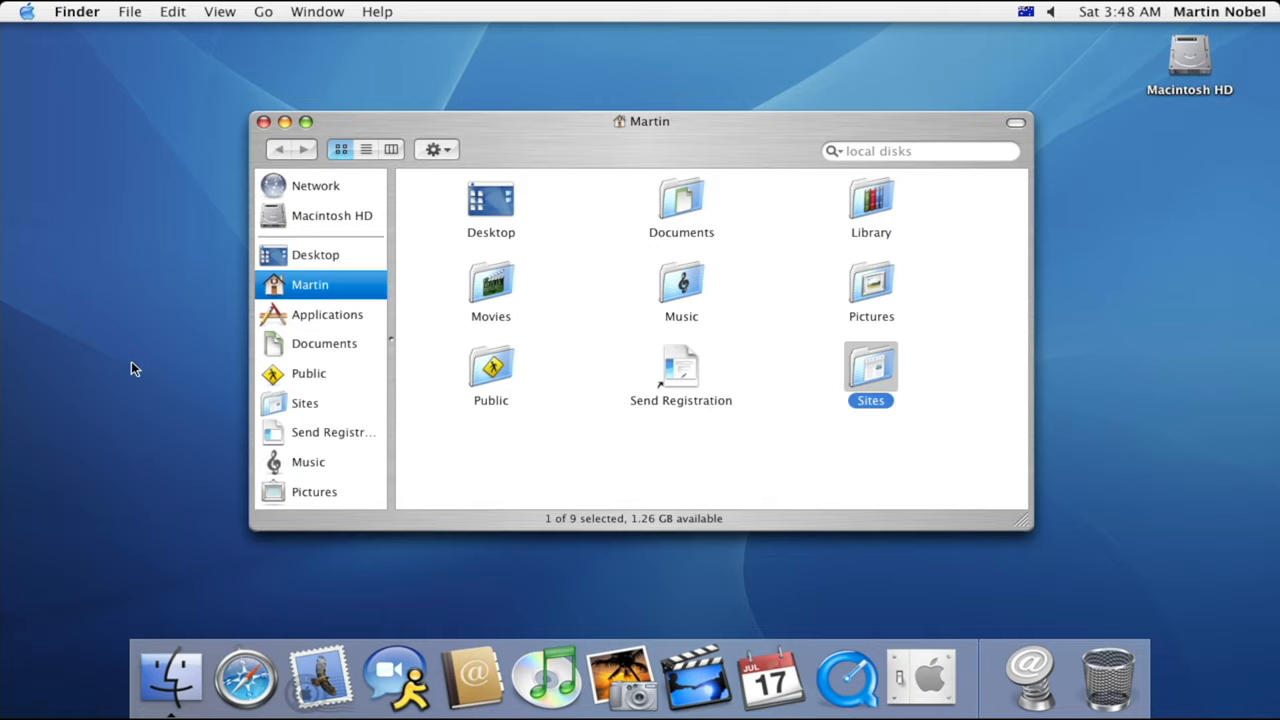
- Reopen a Finder window on the home folder showing Desktop, Documents, Library, Movies, Music and Pictures
click(264, 122)
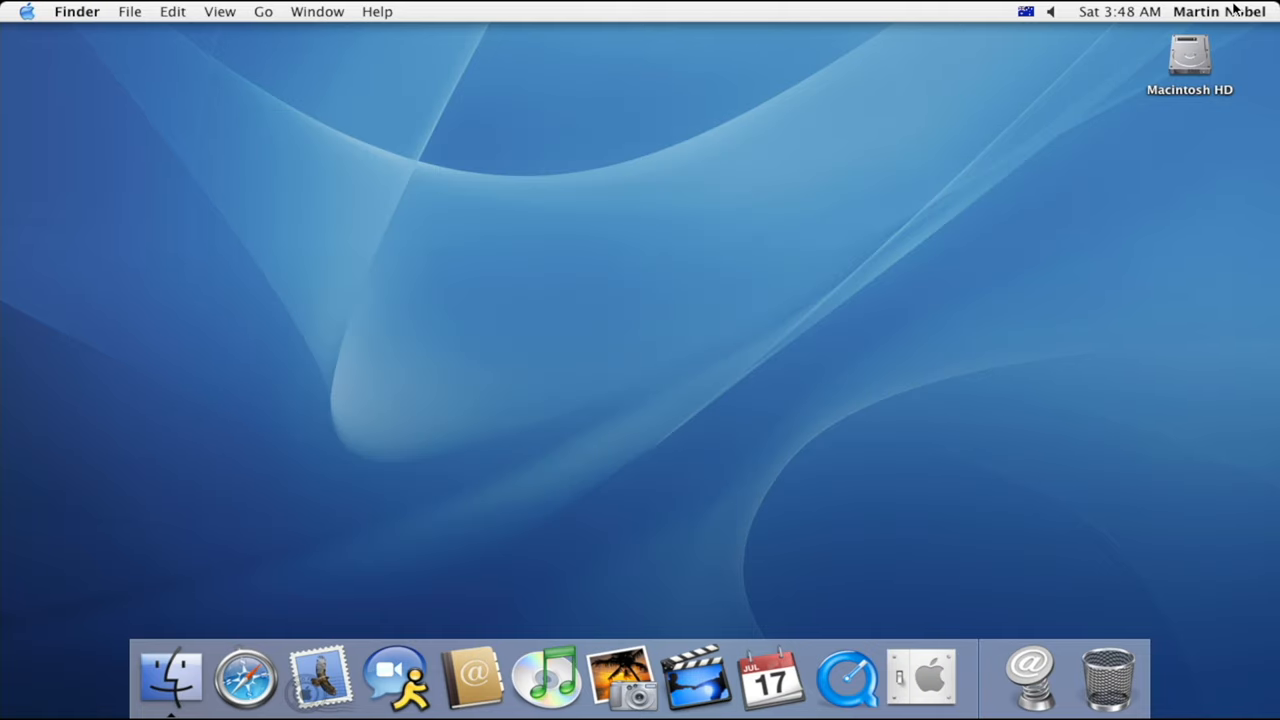
click(1218, 12)
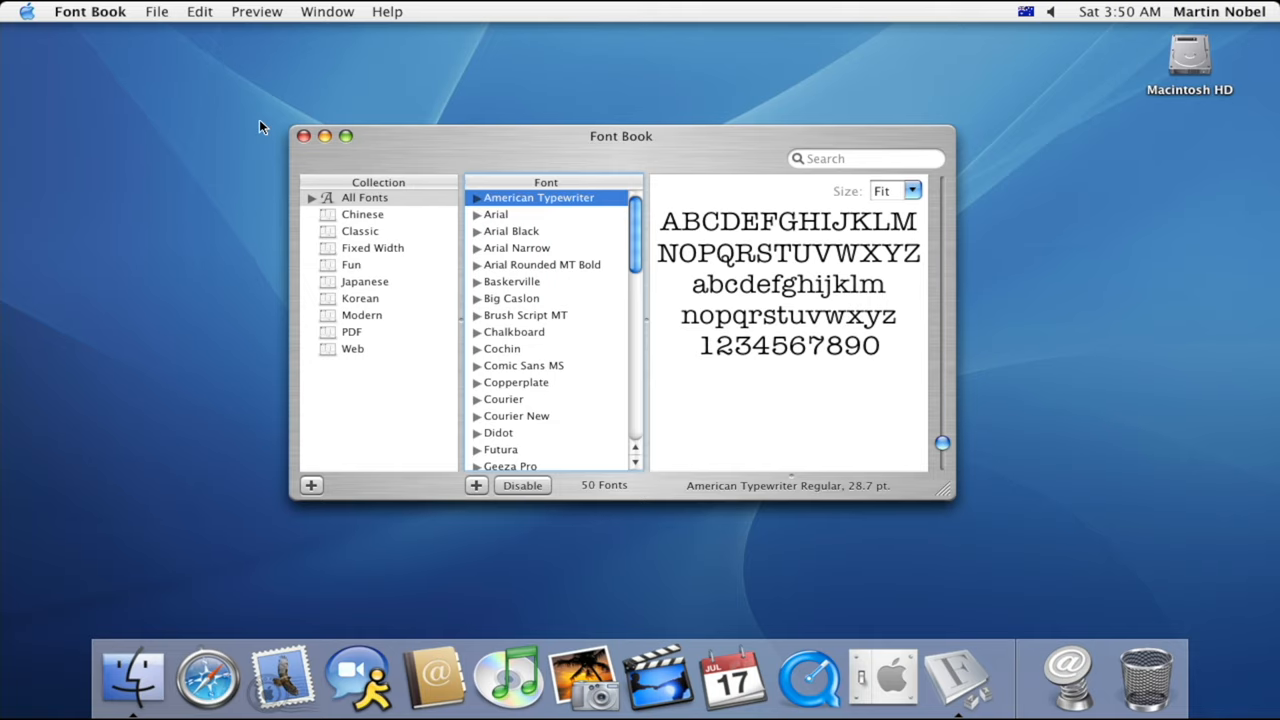
mouse_move(364, 172)
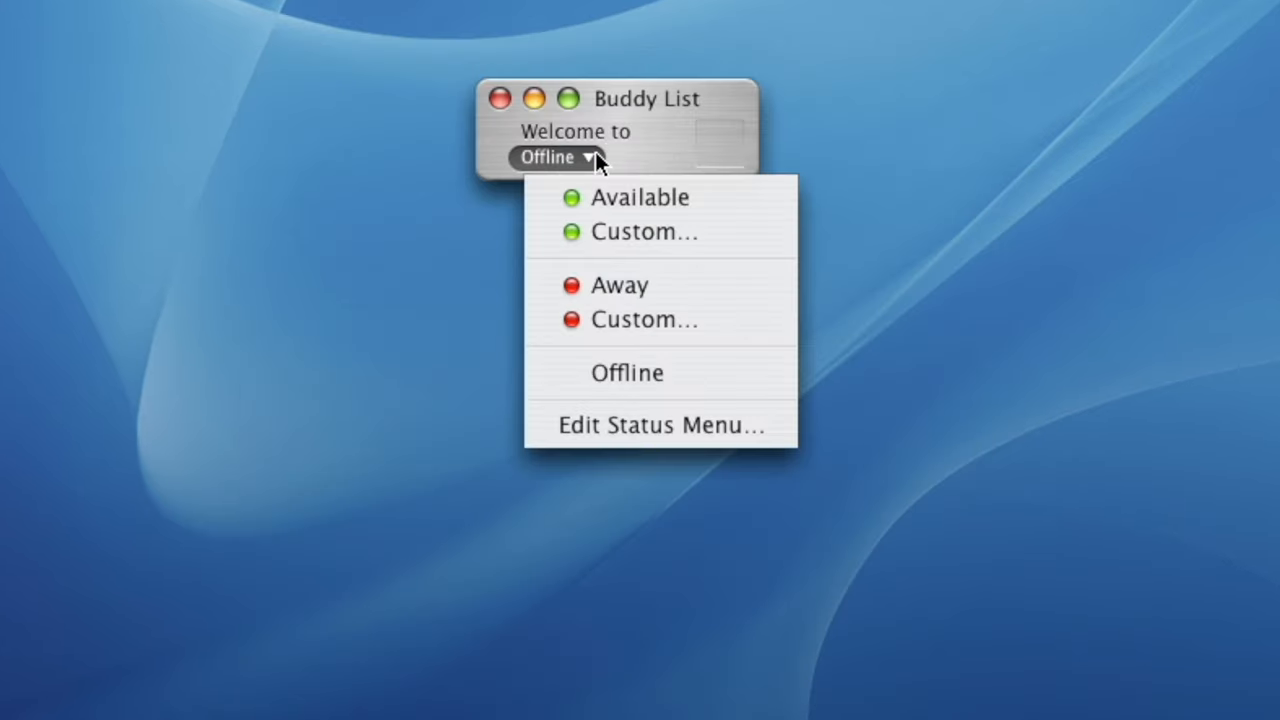
click(640, 198)
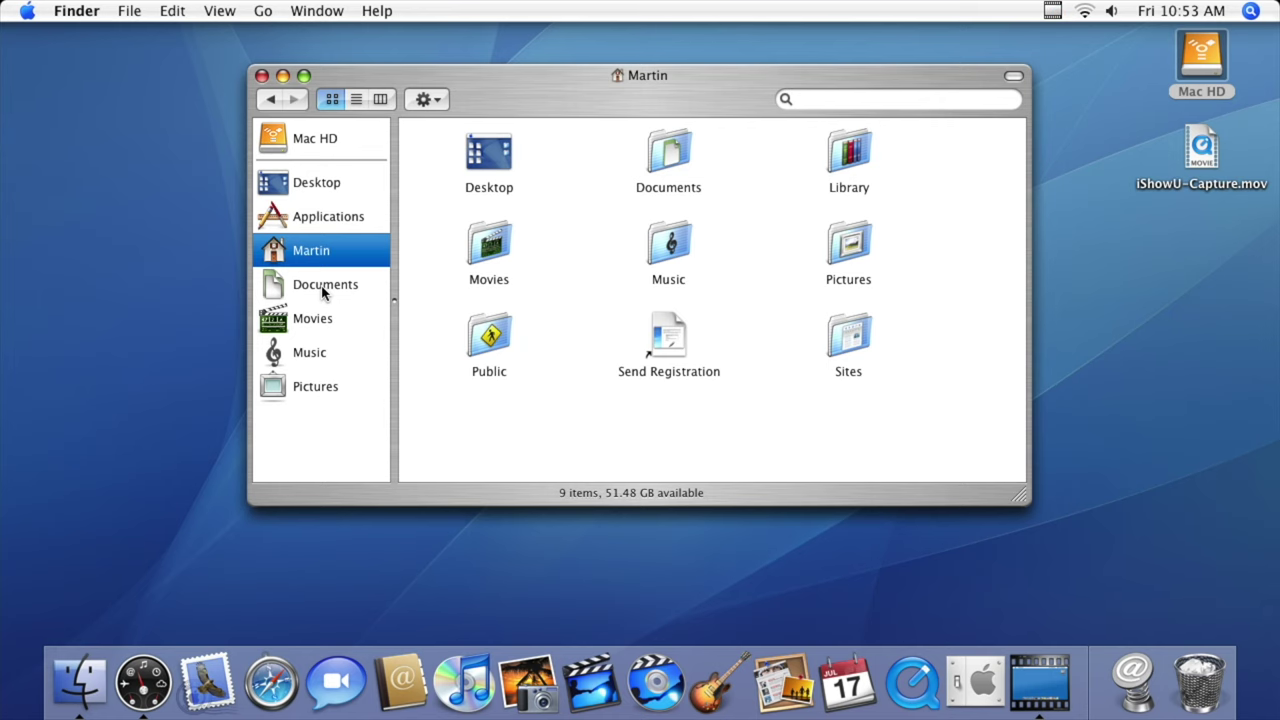
- Browse Movies, Applications and home in column view, then launch Photo Booth's effects grid
click(312, 318)
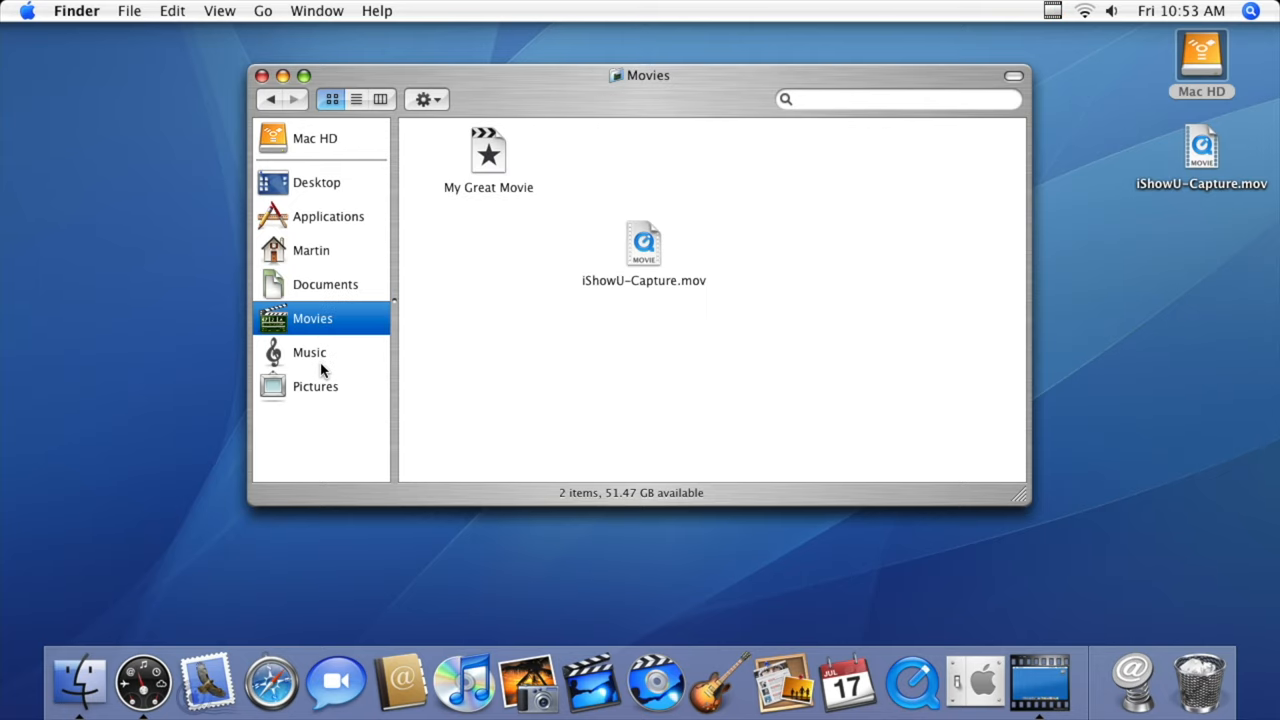
click(328, 216)
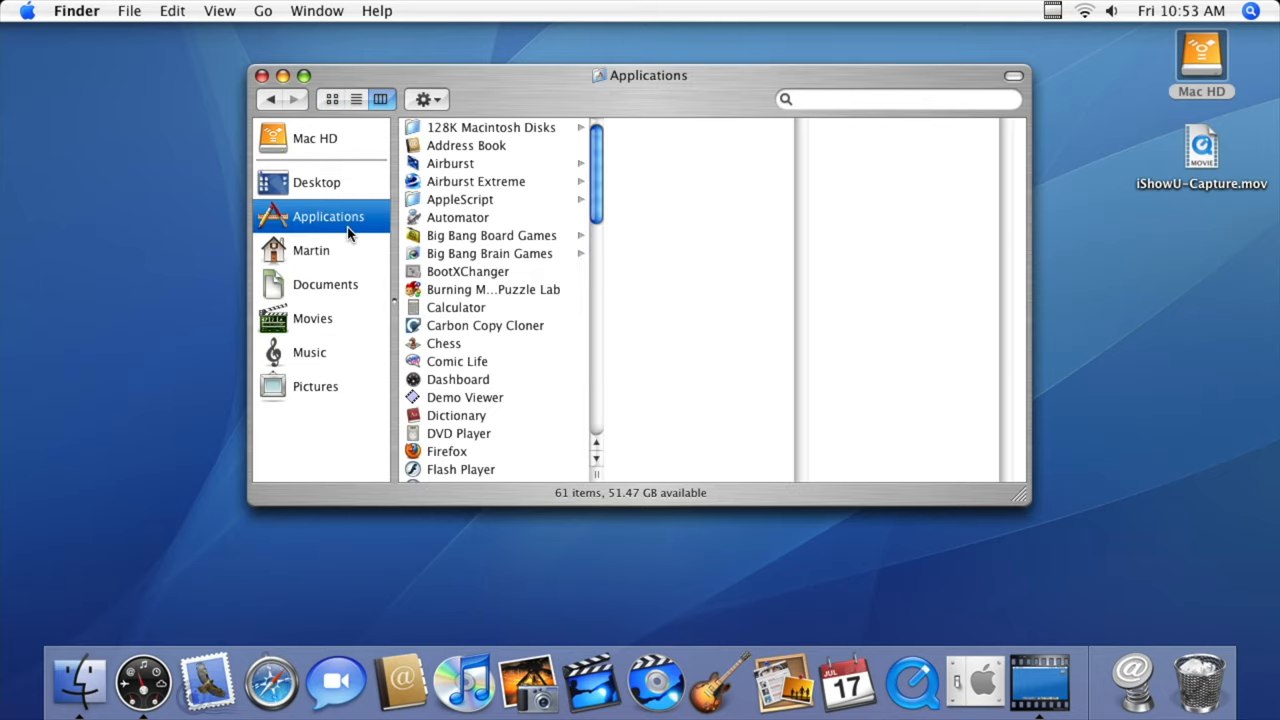
click(312, 250)
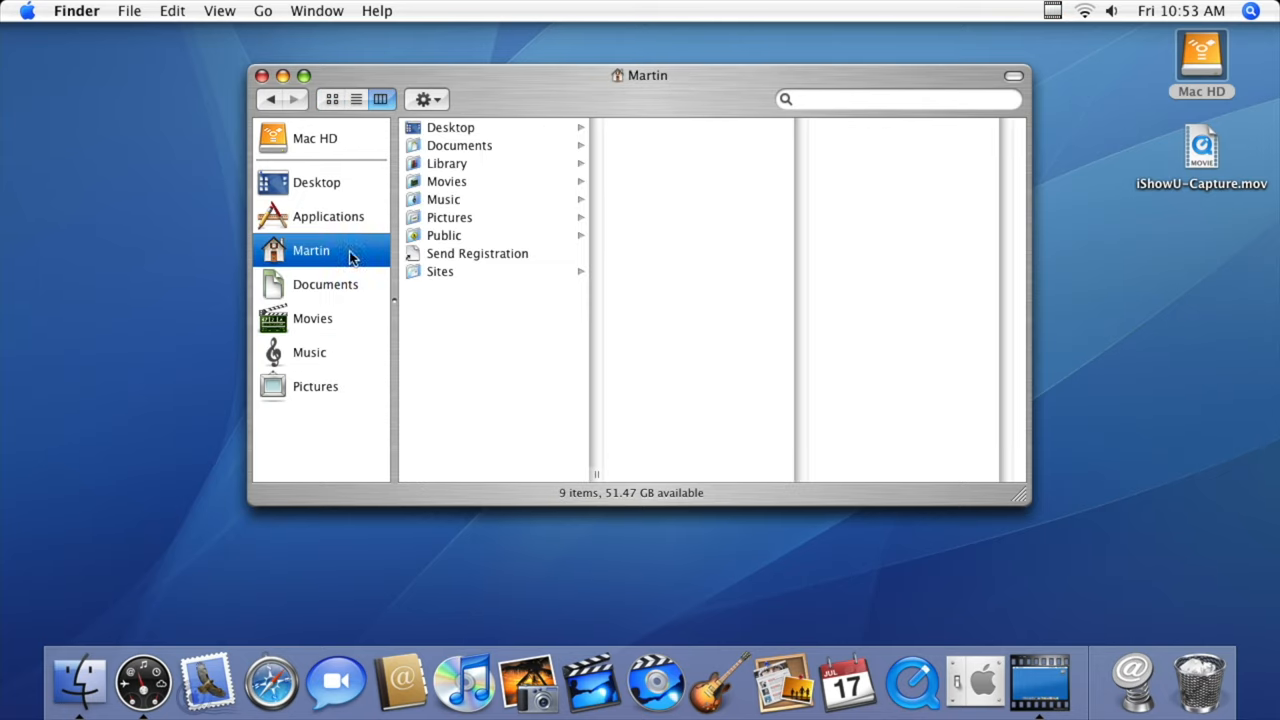
click(264, 76)
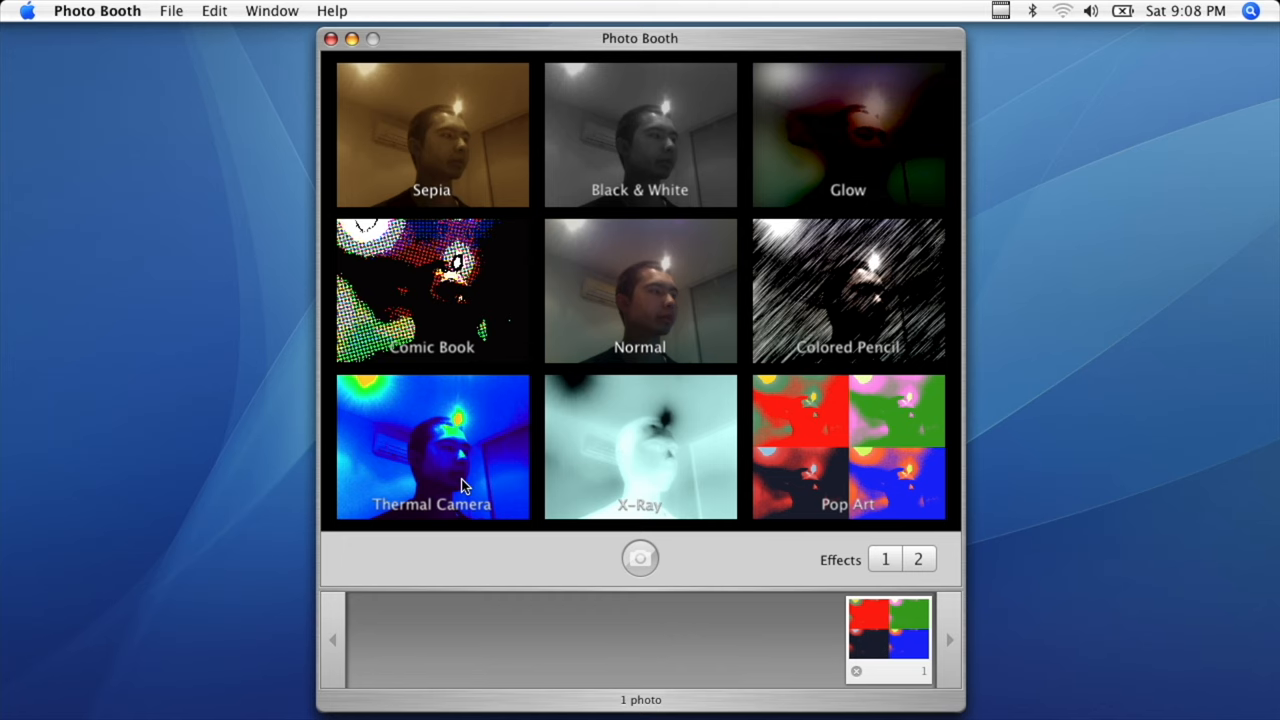
- Apply the Thermal Camera effect and take snapshots with it
click(432, 448)
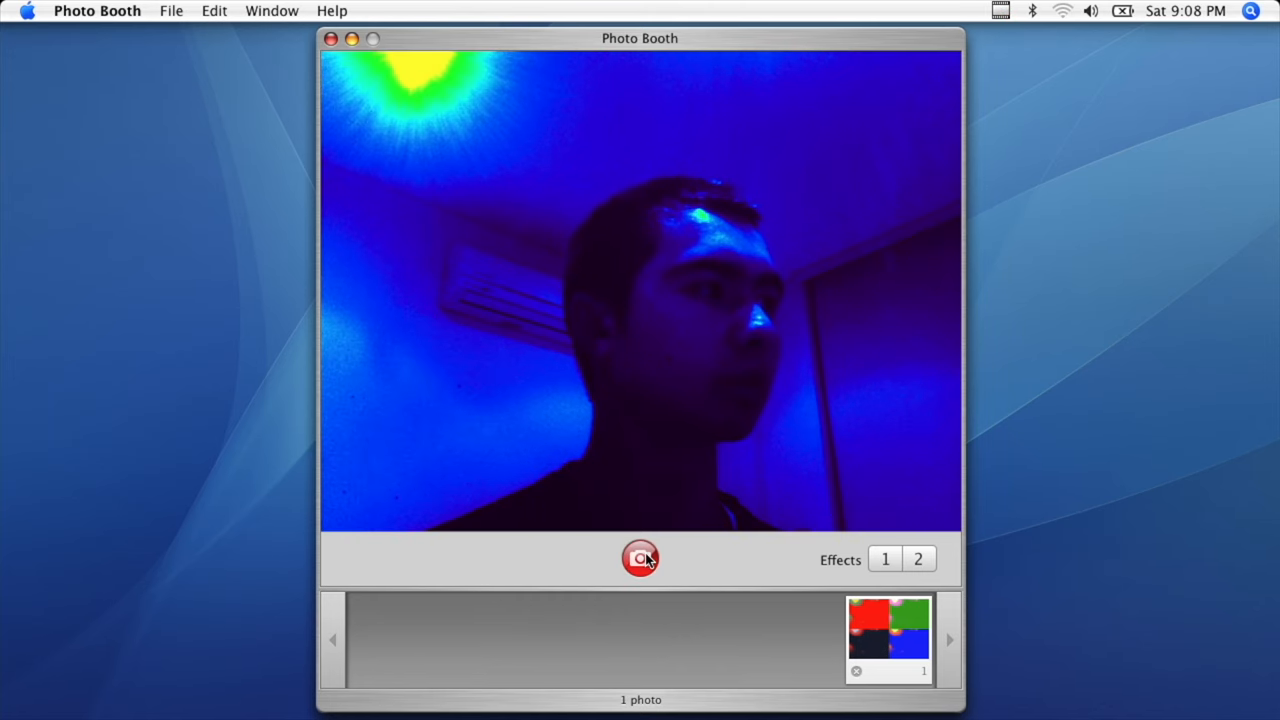
click(640, 558)
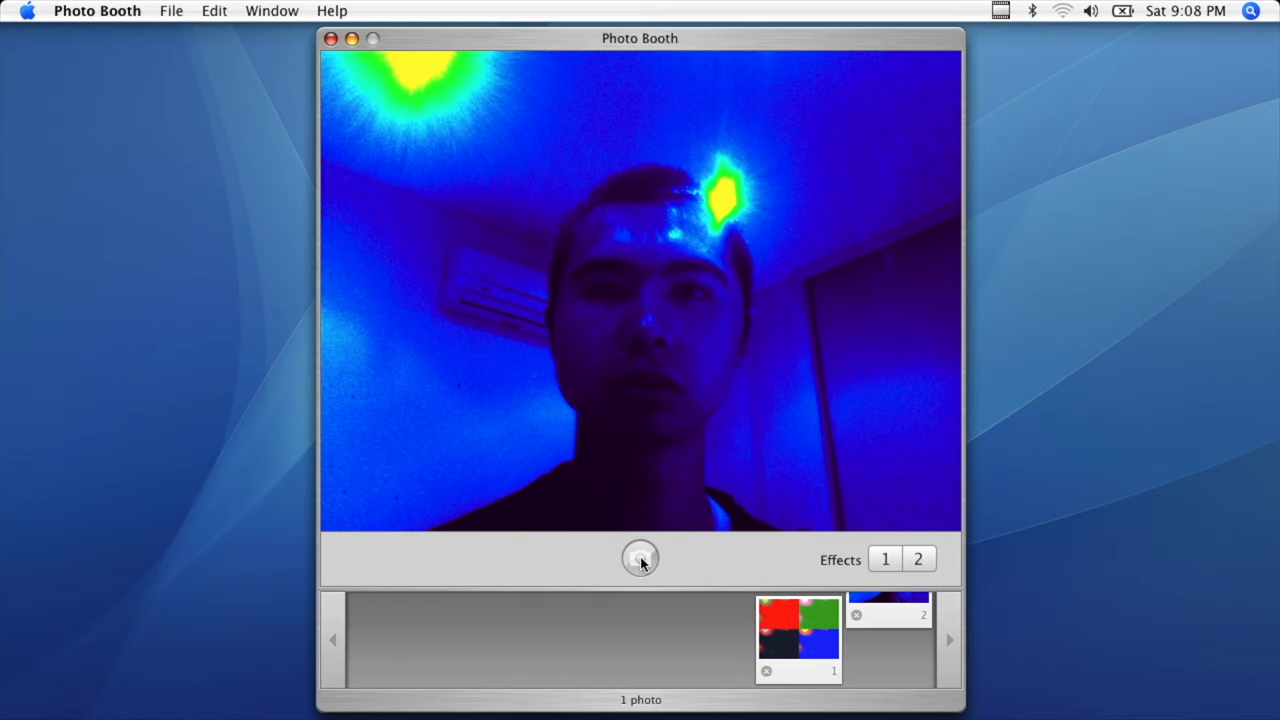
click(332, 38)
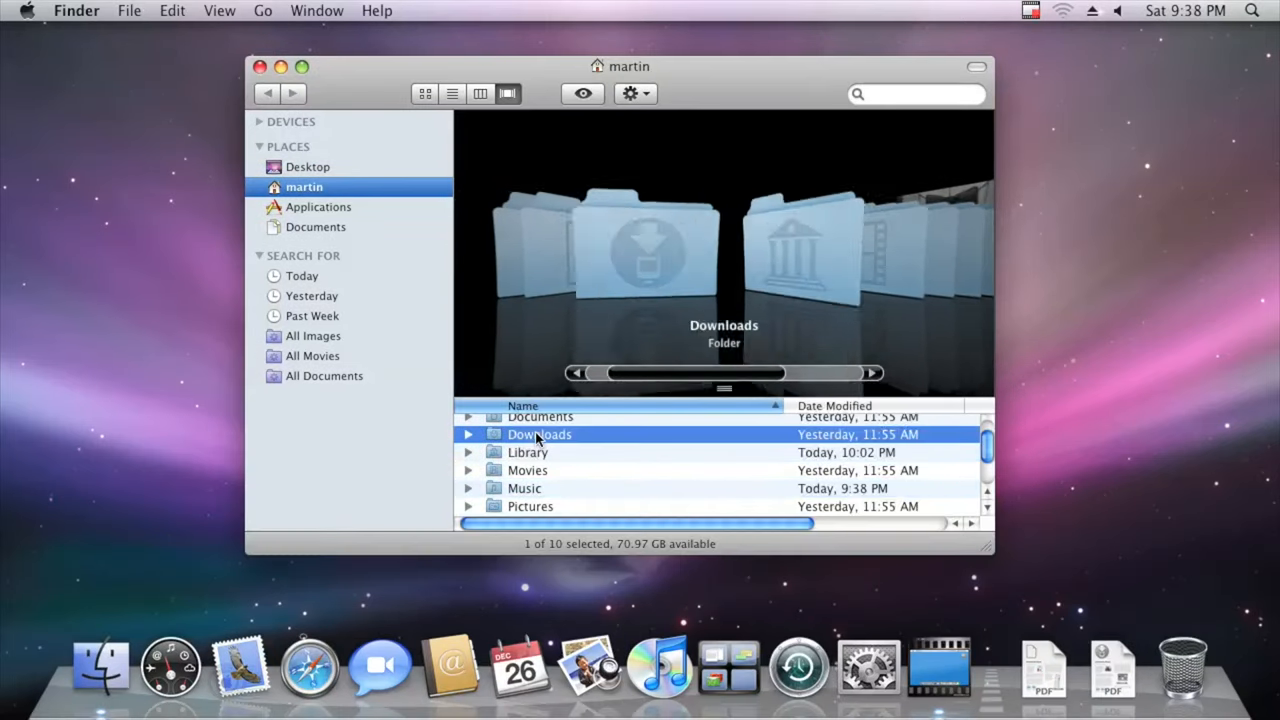
- Quick Look the About Downloads.pdf file from its right-click menu
right_click(524, 420)
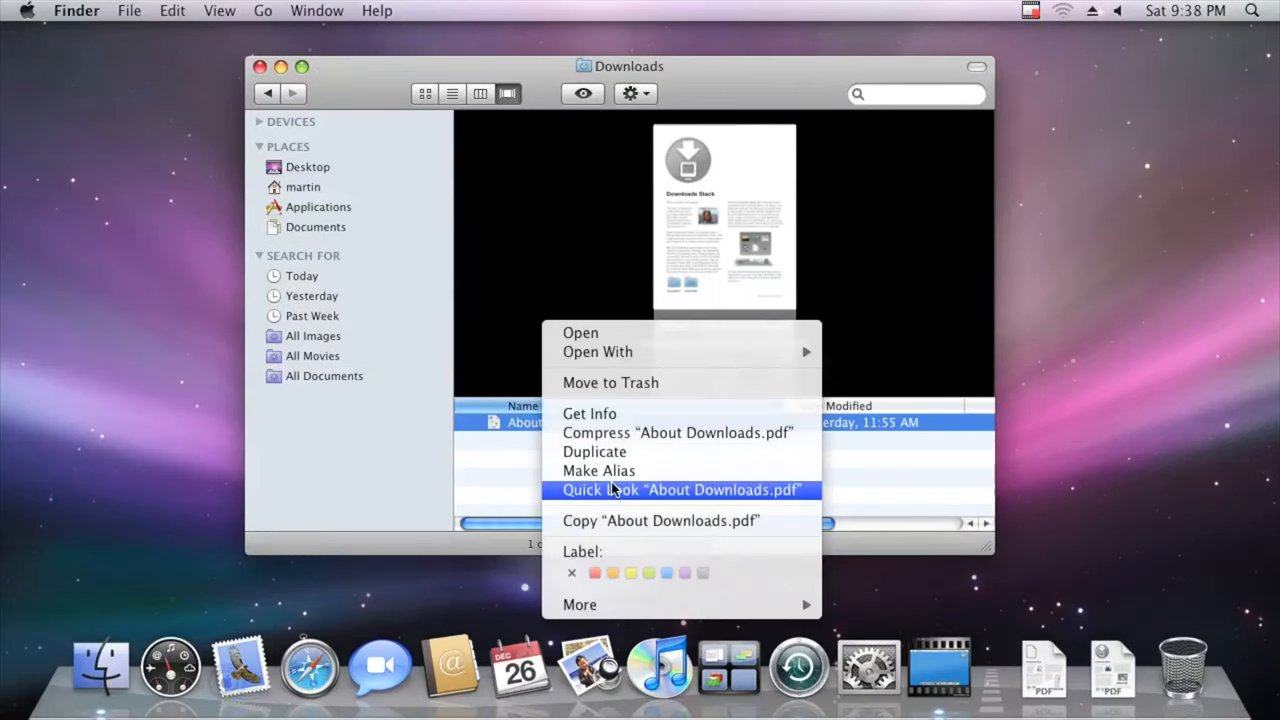
click(684, 490)
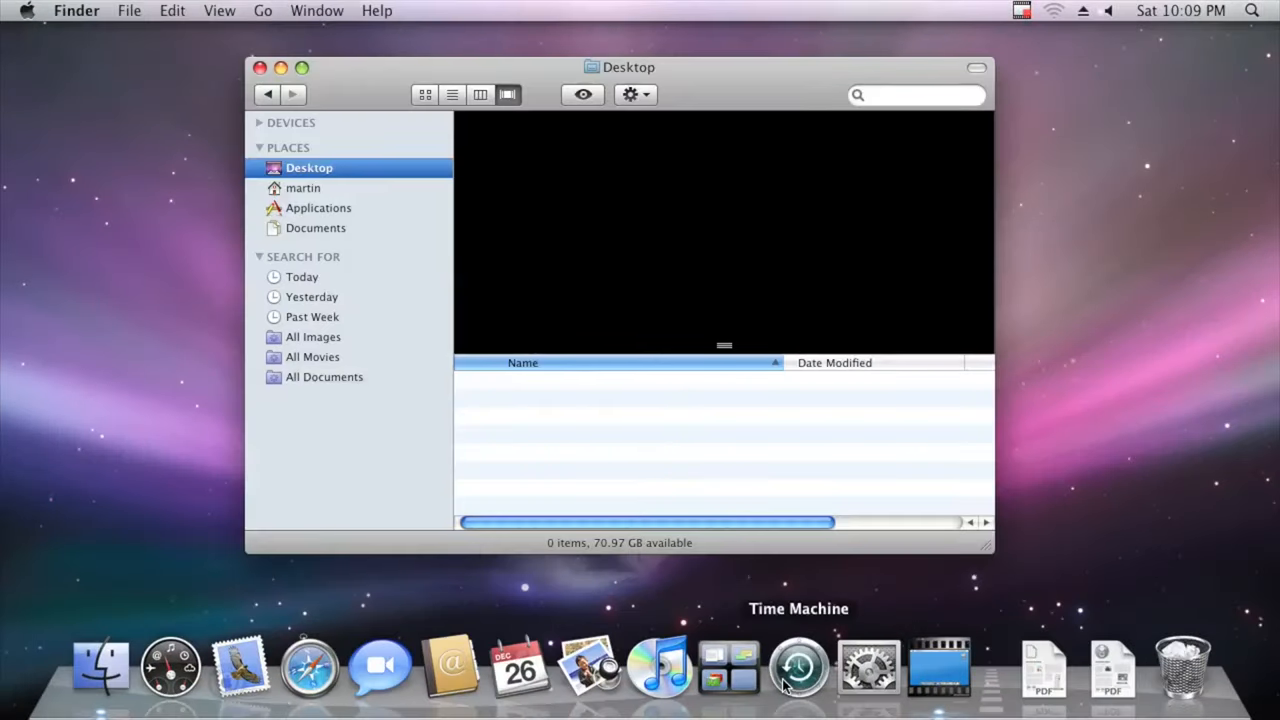
click(798, 664)
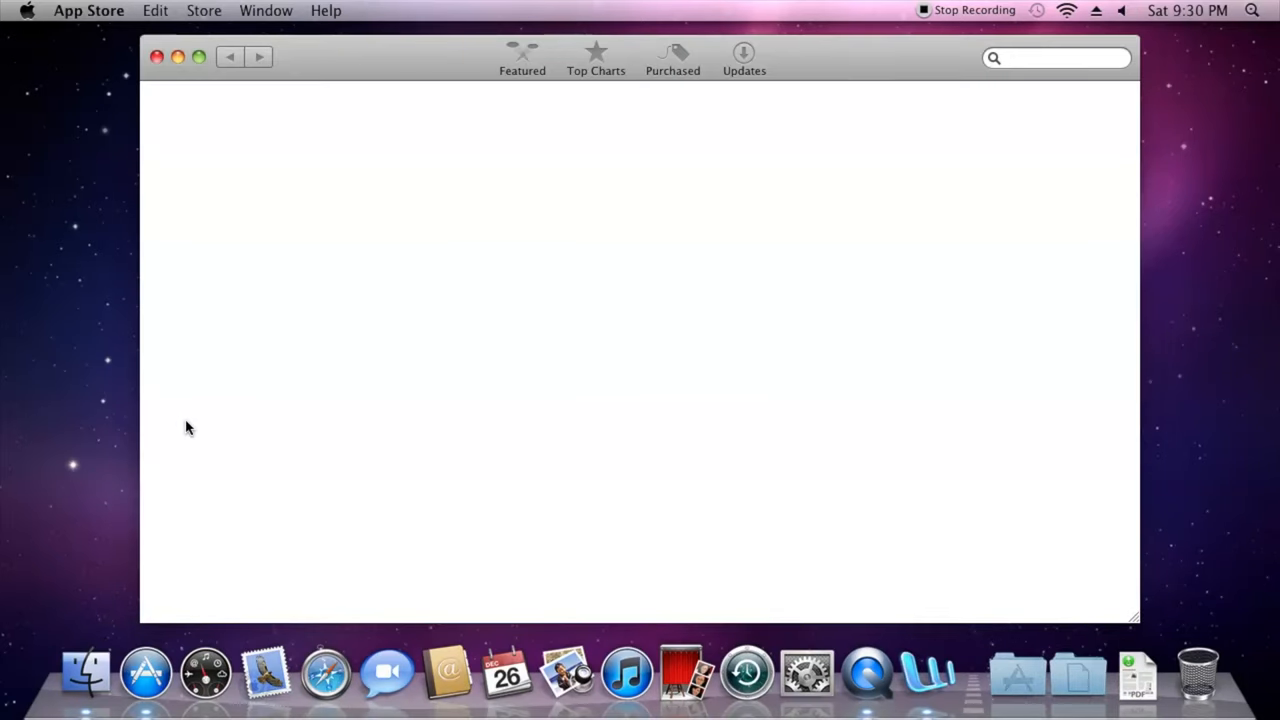
- Launch the Mac App Store and let its Featured page load
click(522, 56)
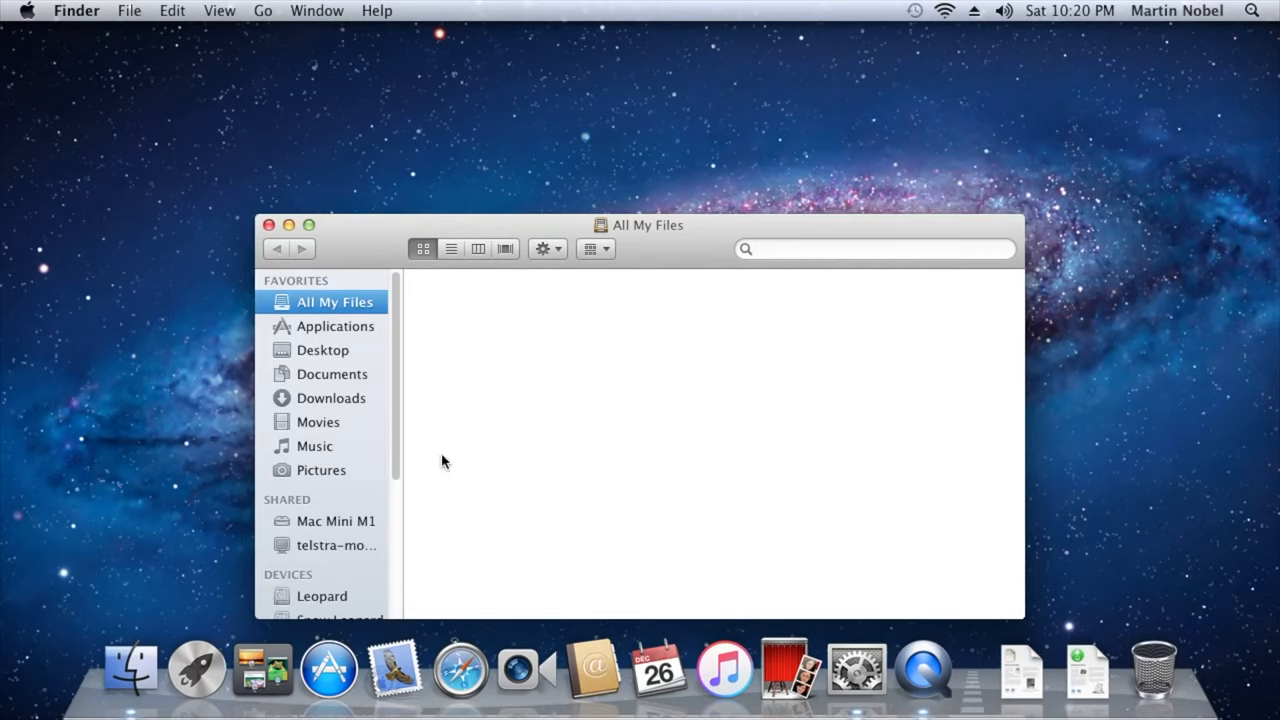
- Move from Finder's All My Files to Security & Privacy's FileVault pane
scroll(down, 3)
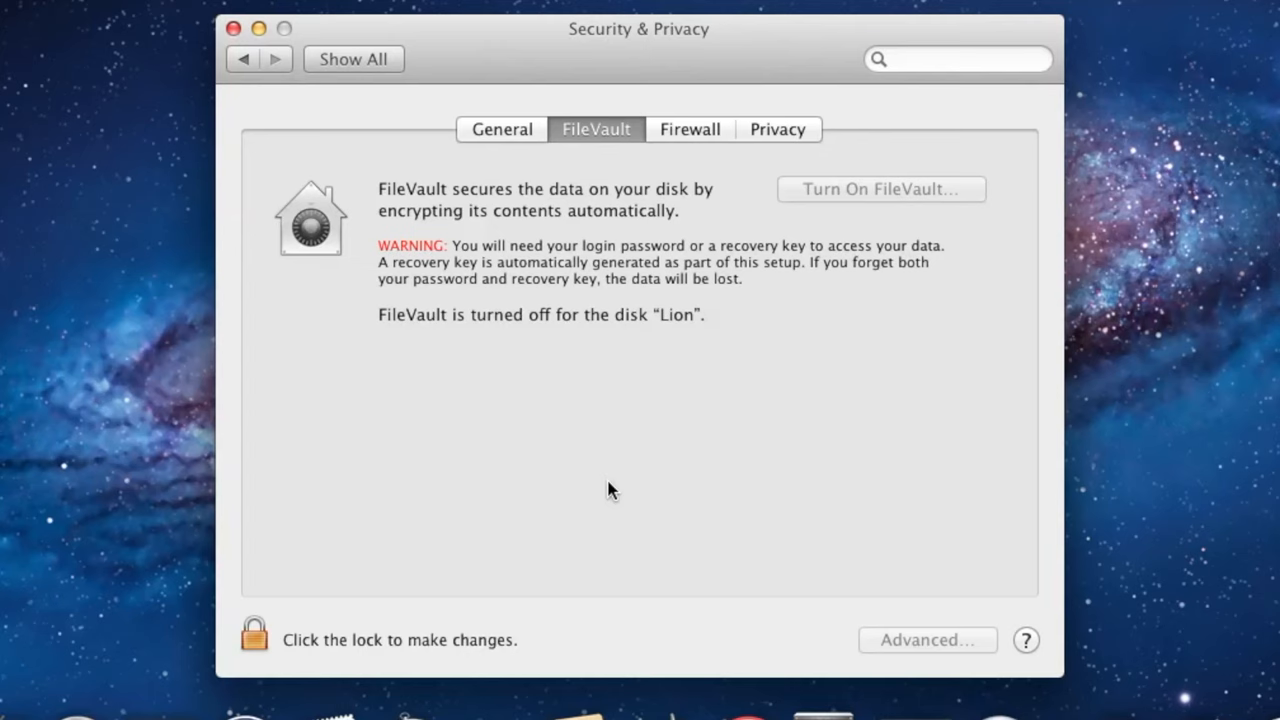
mouse_move(238, 628)
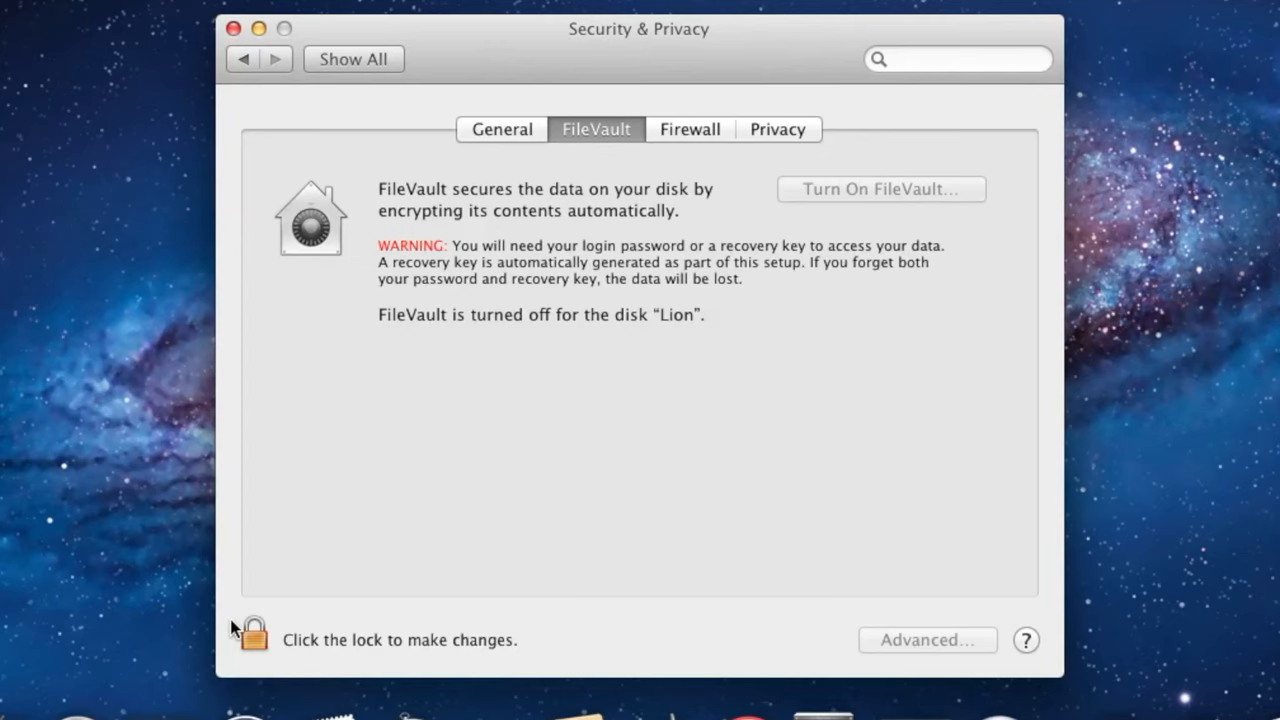
- Unlock Security & Privacy with the admin password and turn on FileVault for the Lion disk
click(252, 636)
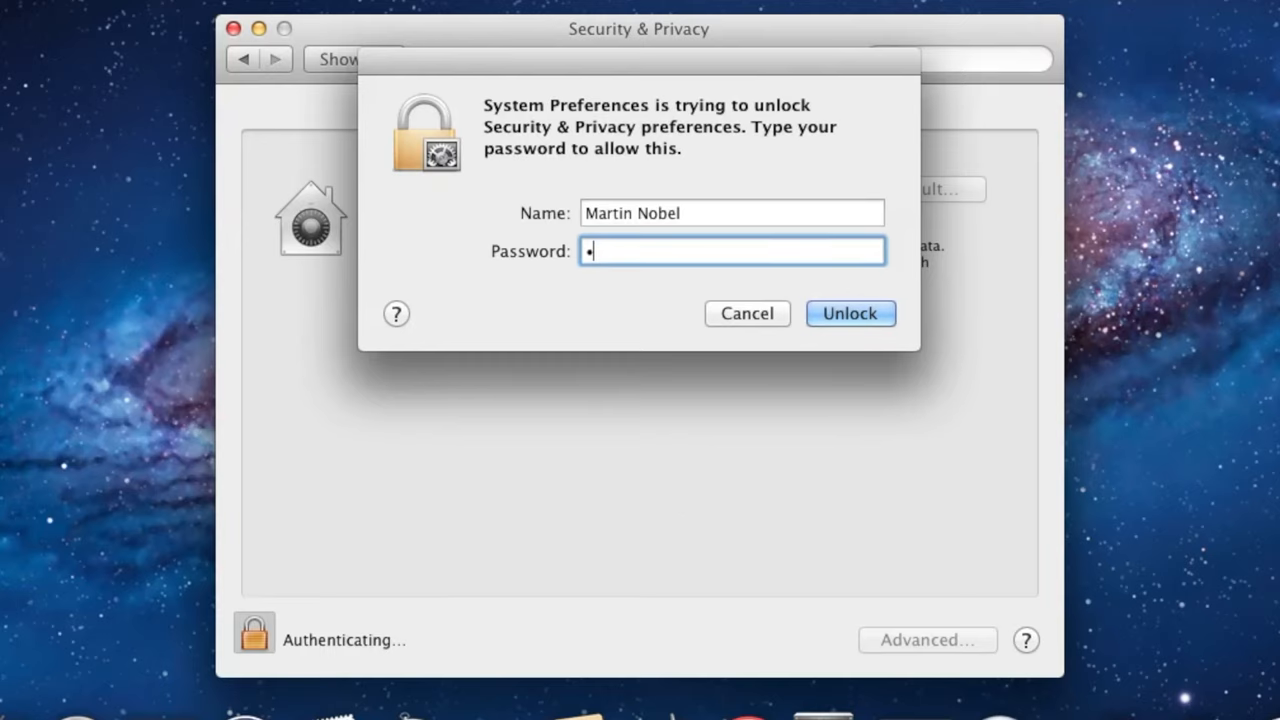
click(850, 312)
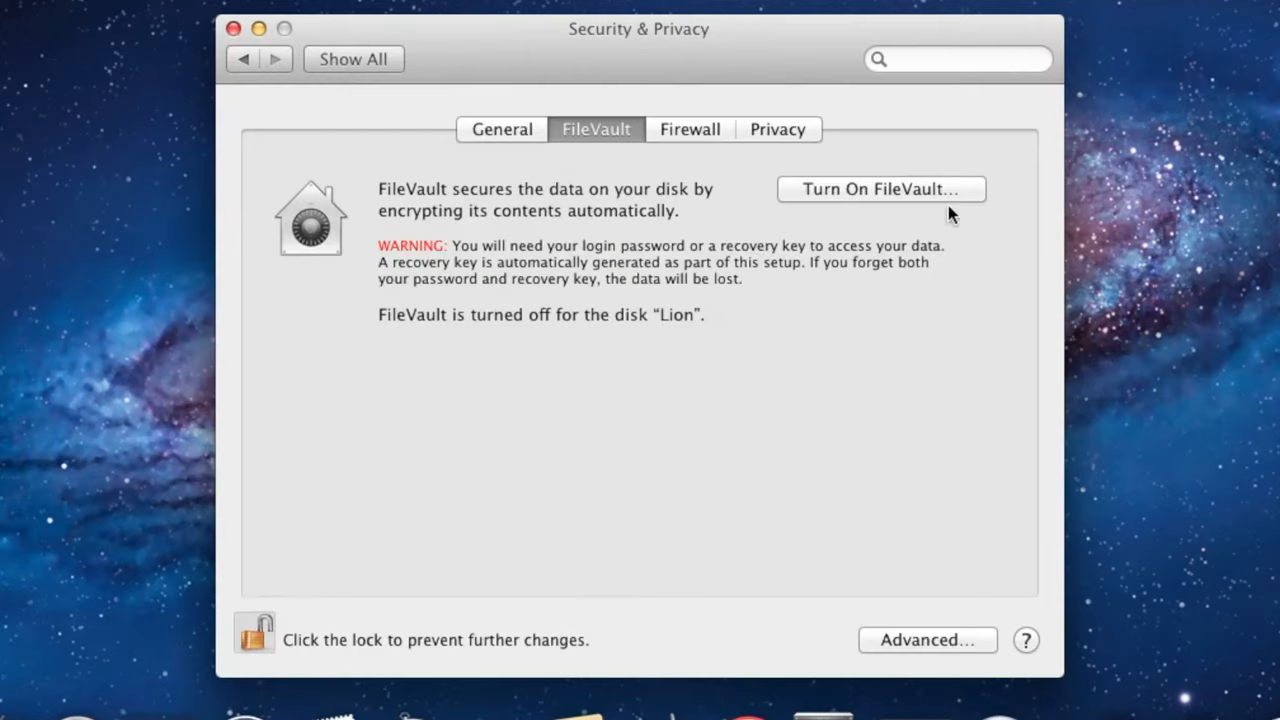
click(878, 188)
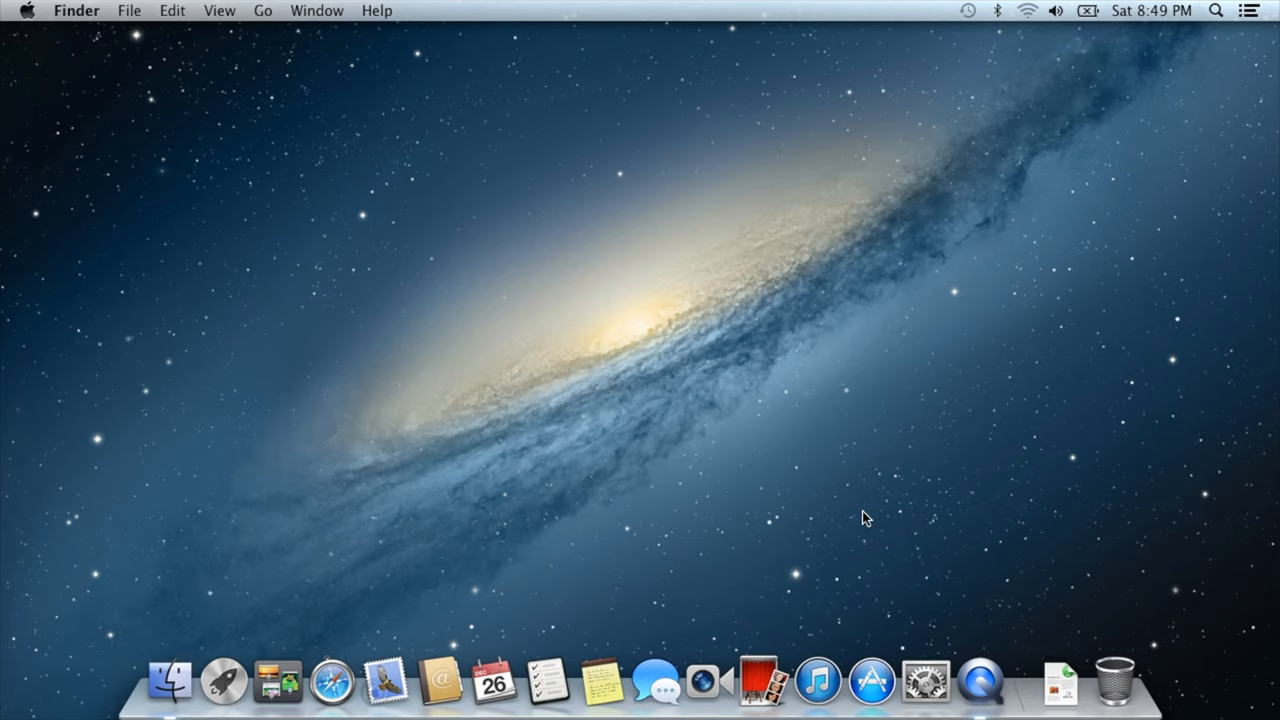
mouse_move(776, 556)
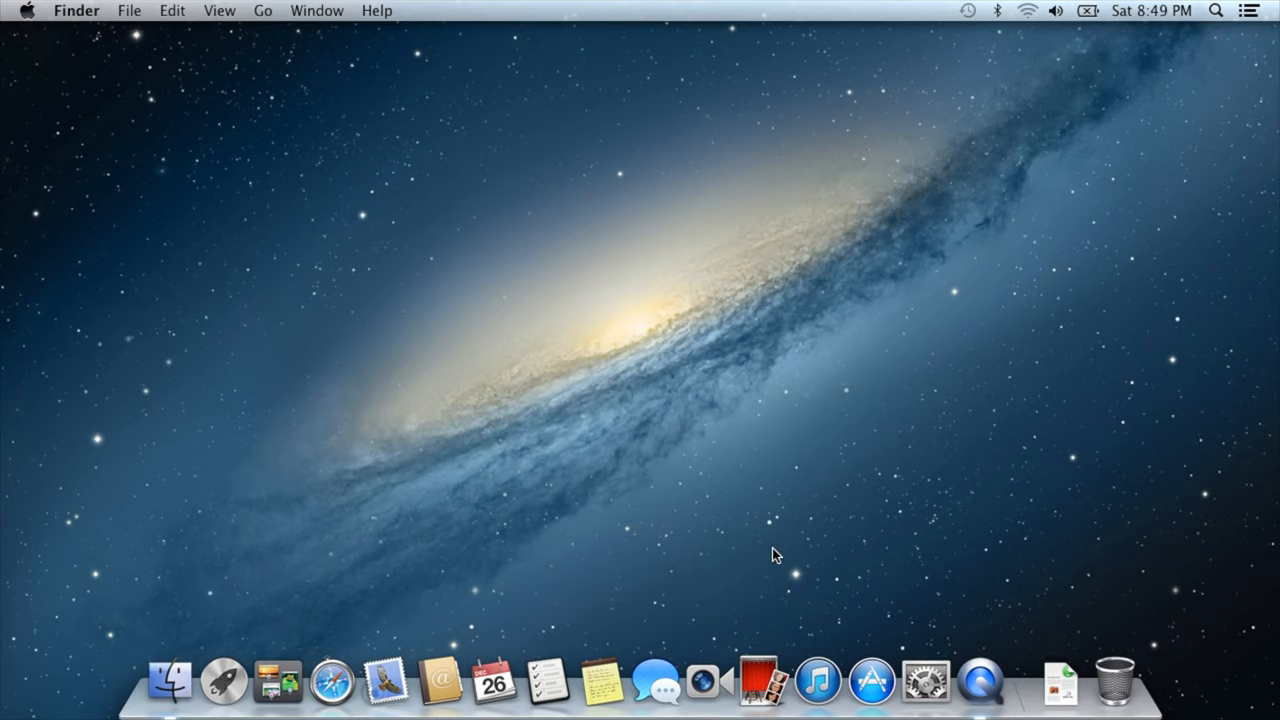
- Show and dismiss Notification Center, launch Game Center, then quit it from its application menu
click(1252, 12)
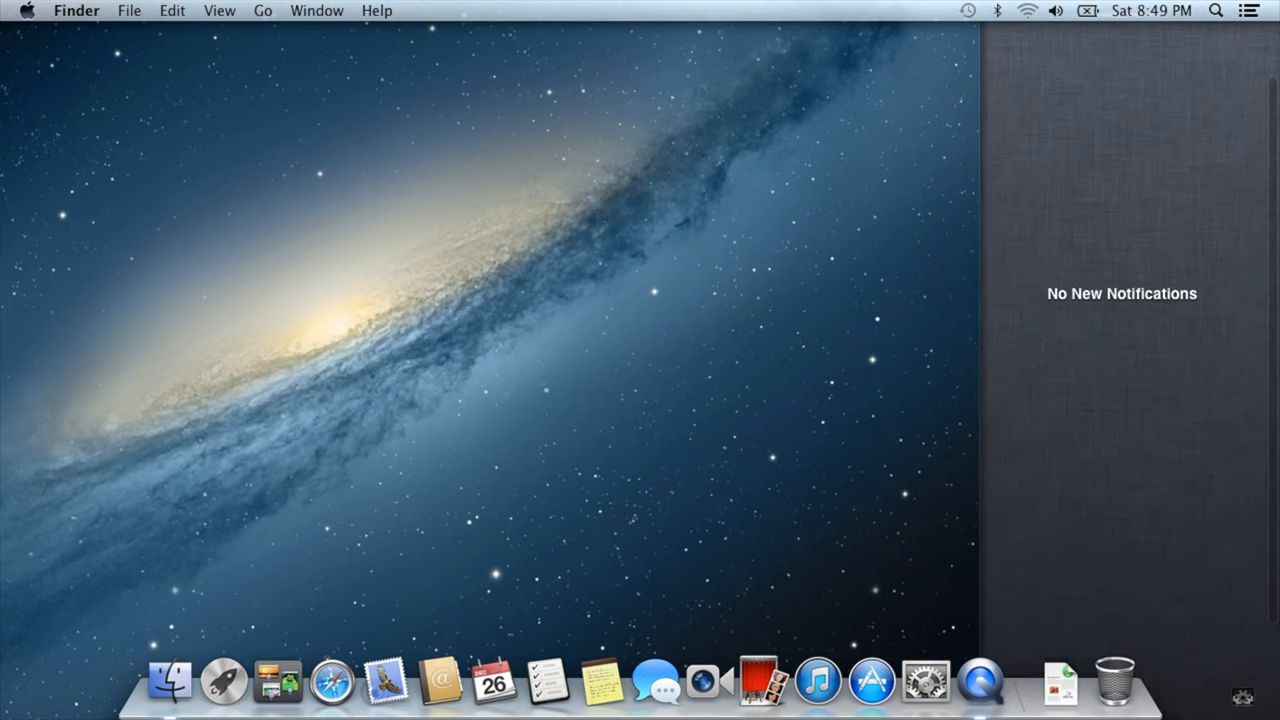
mouse_move(1148, 182)
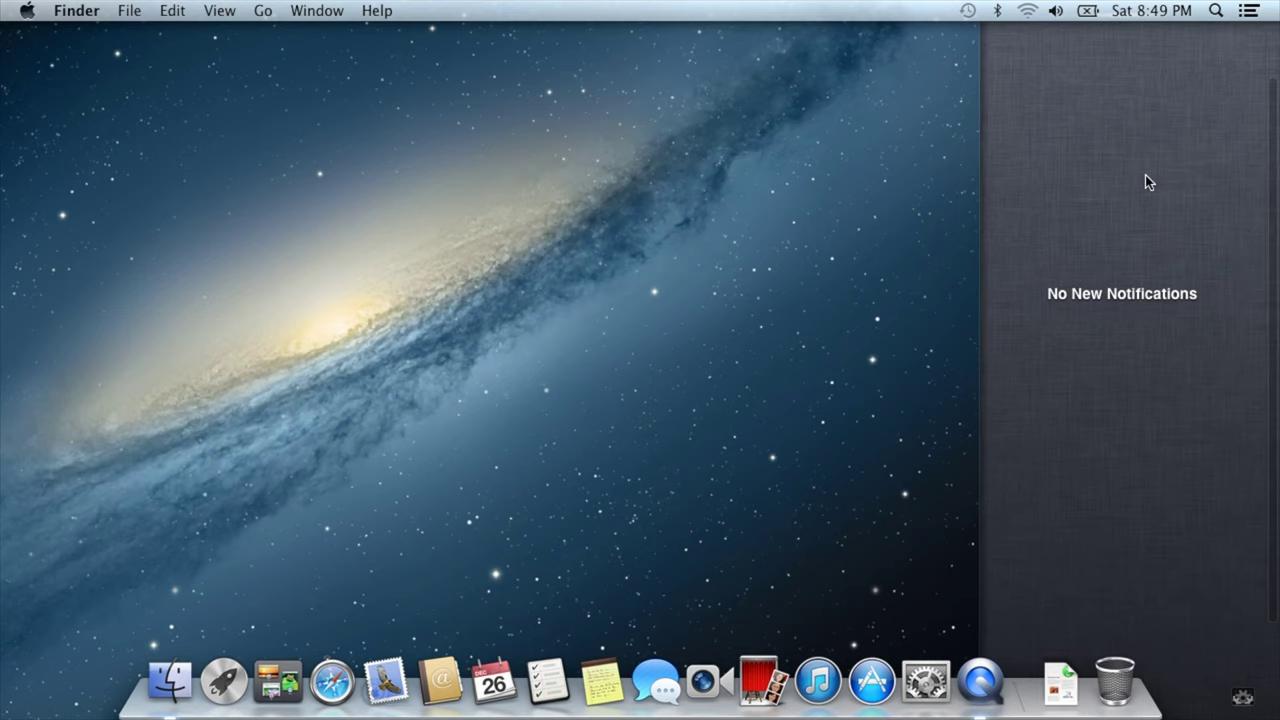
click(600, 680)
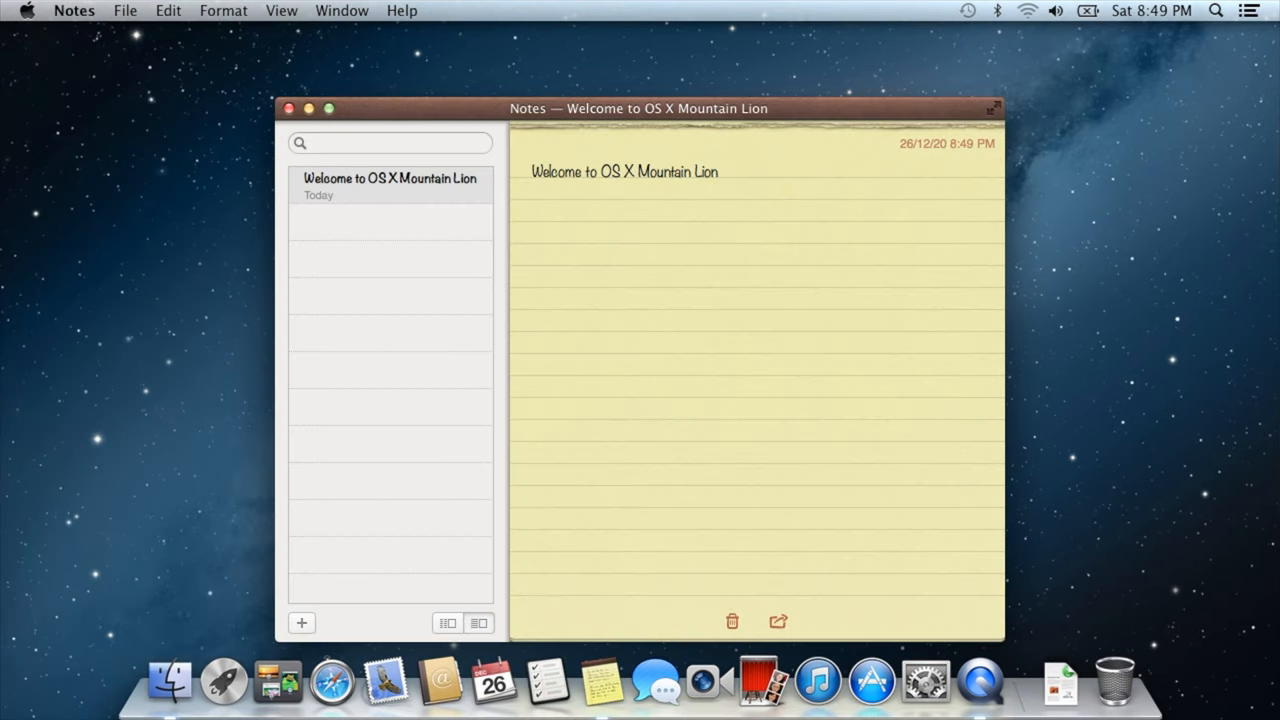
click(656, 684)
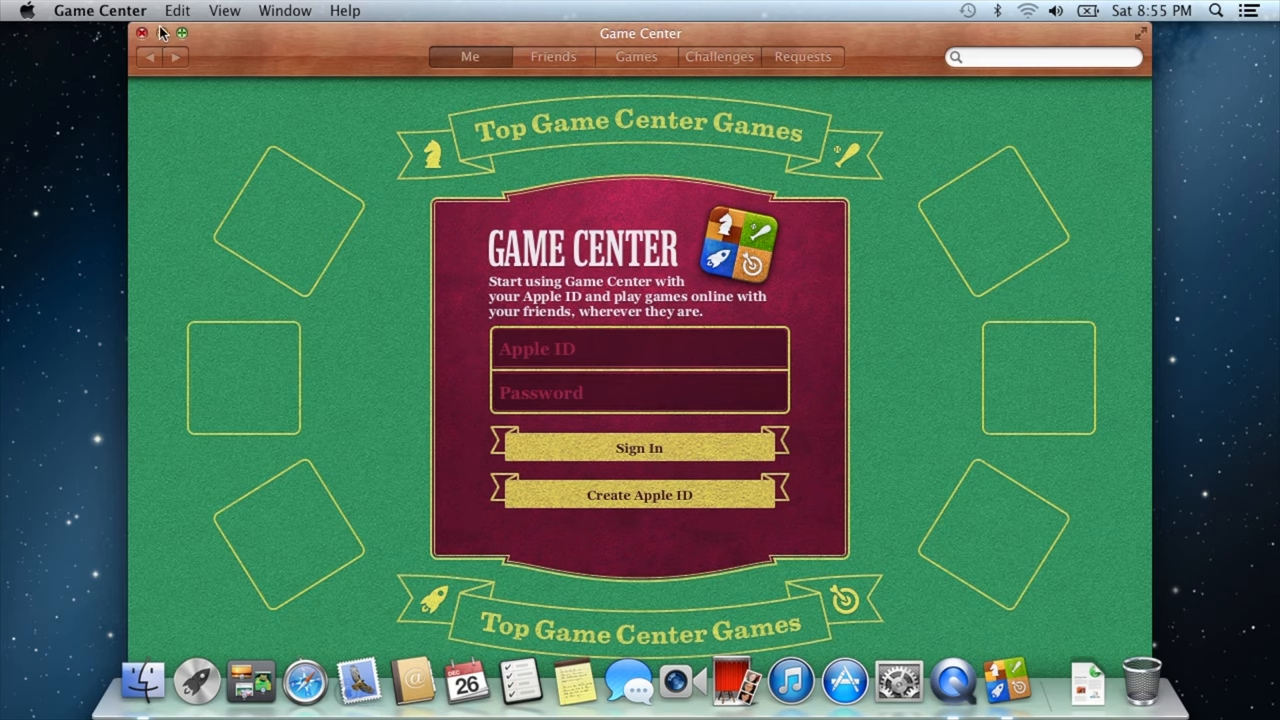
click(100, 10)
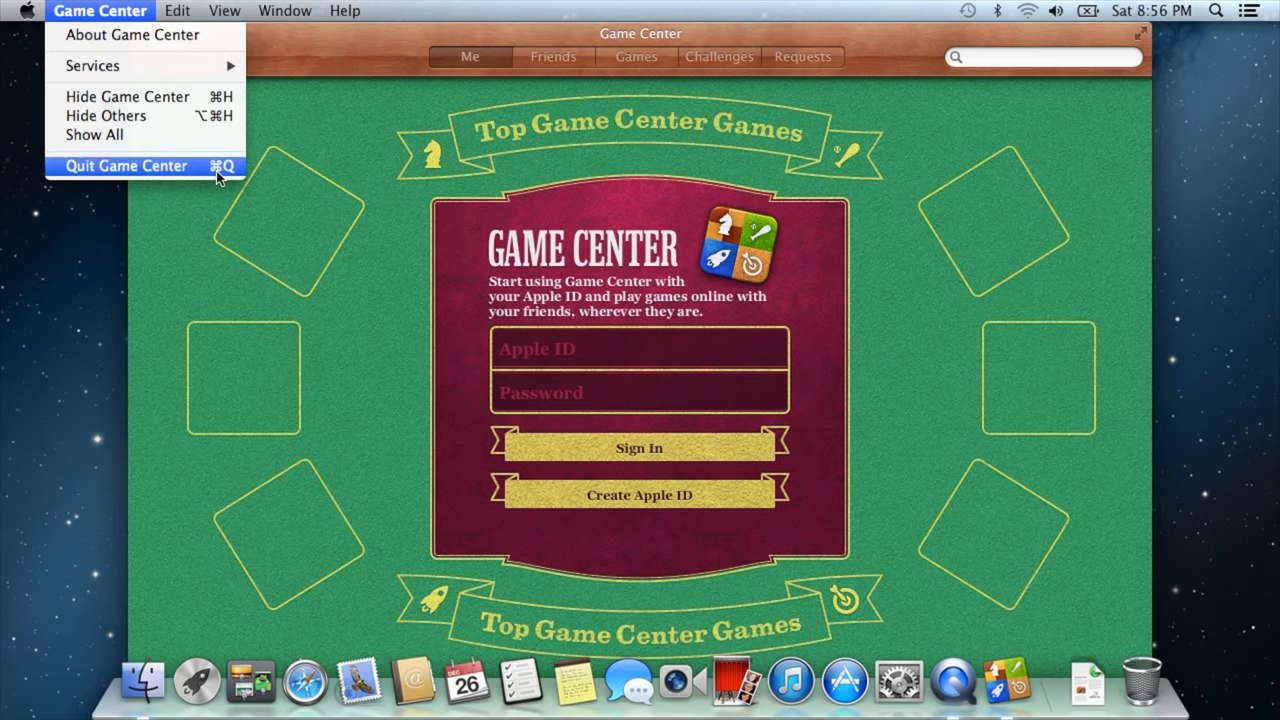
click(126, 164)
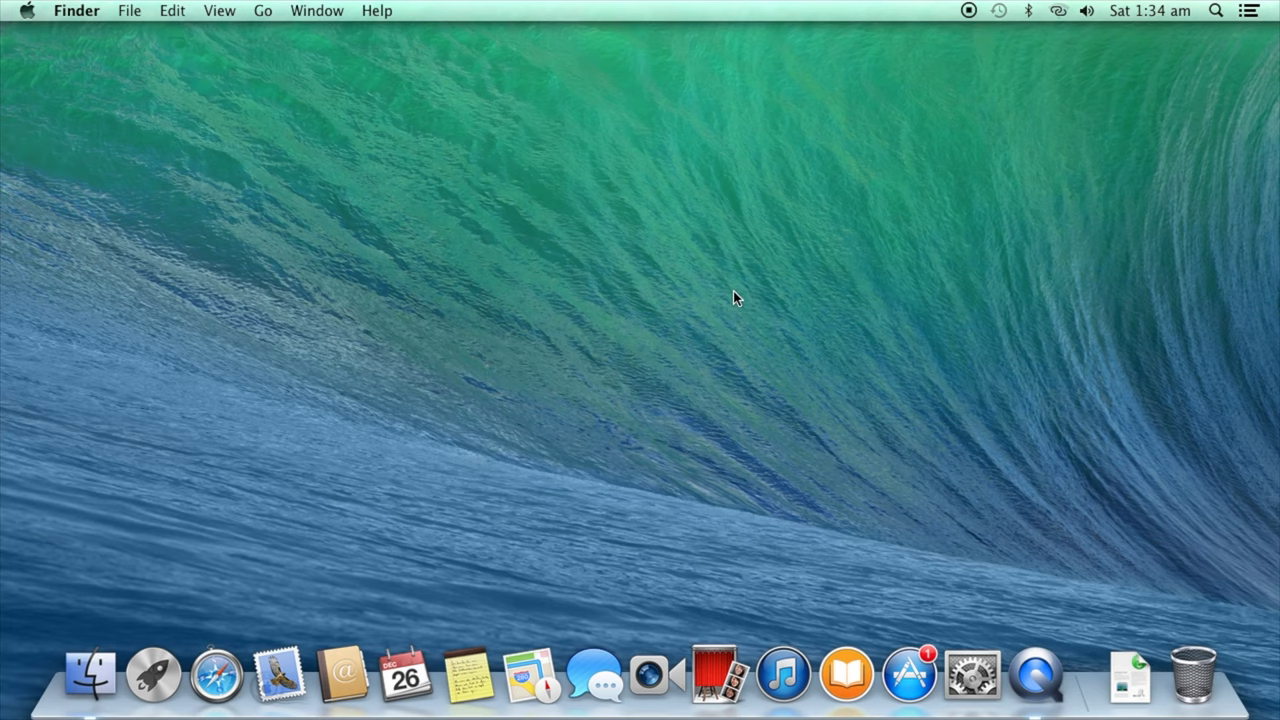
mouse_move(500, 418)
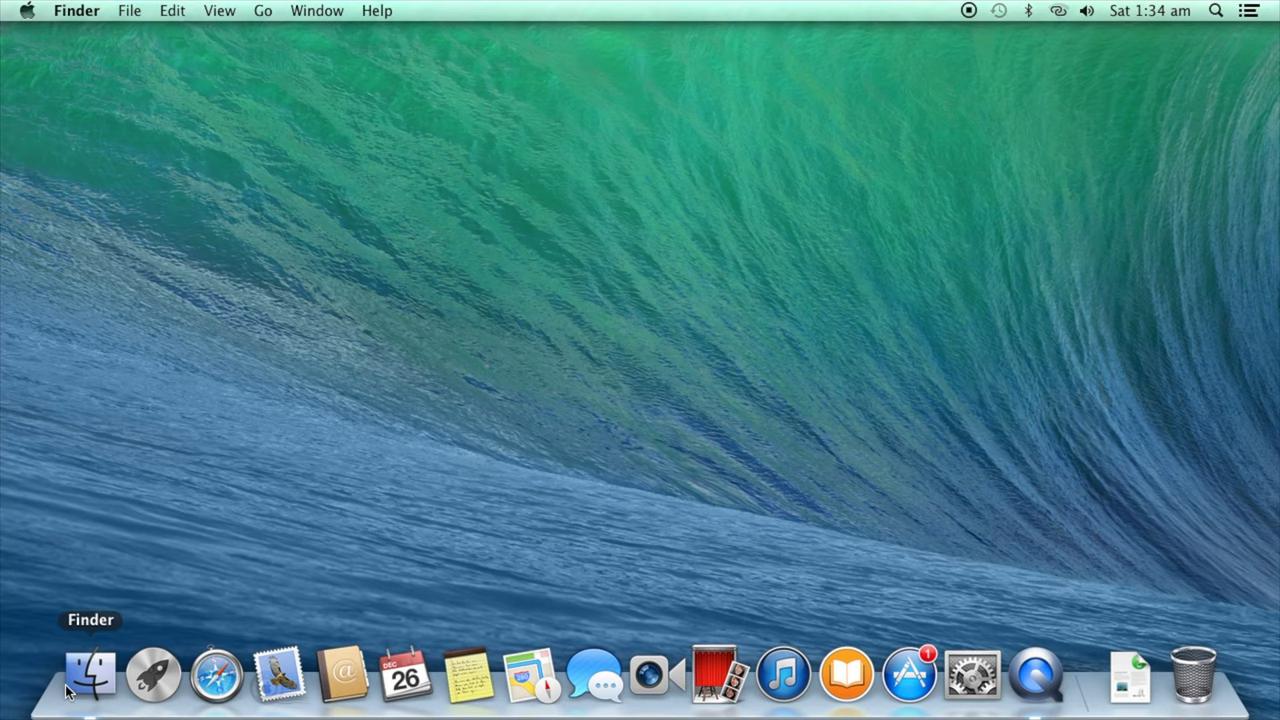
- Show Sydney Opera House in Maps, then reveal the empty notifications panel
click(88, 676)
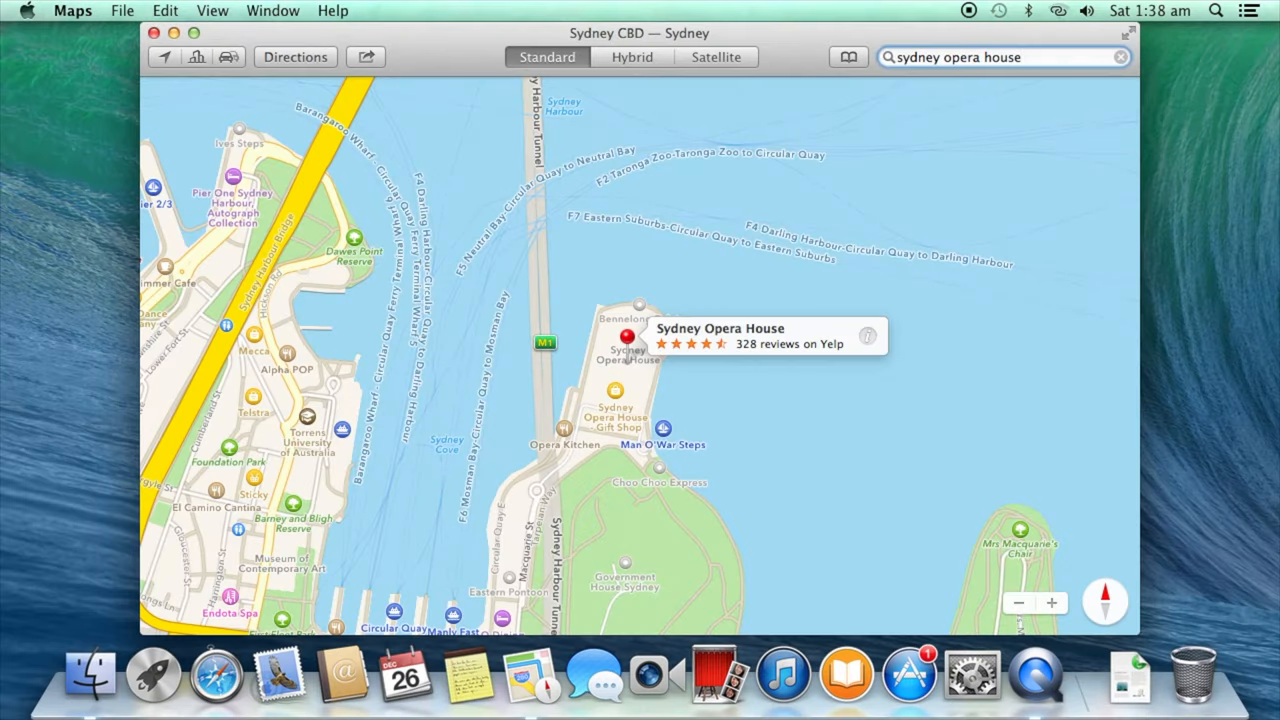
click(1248, 12)
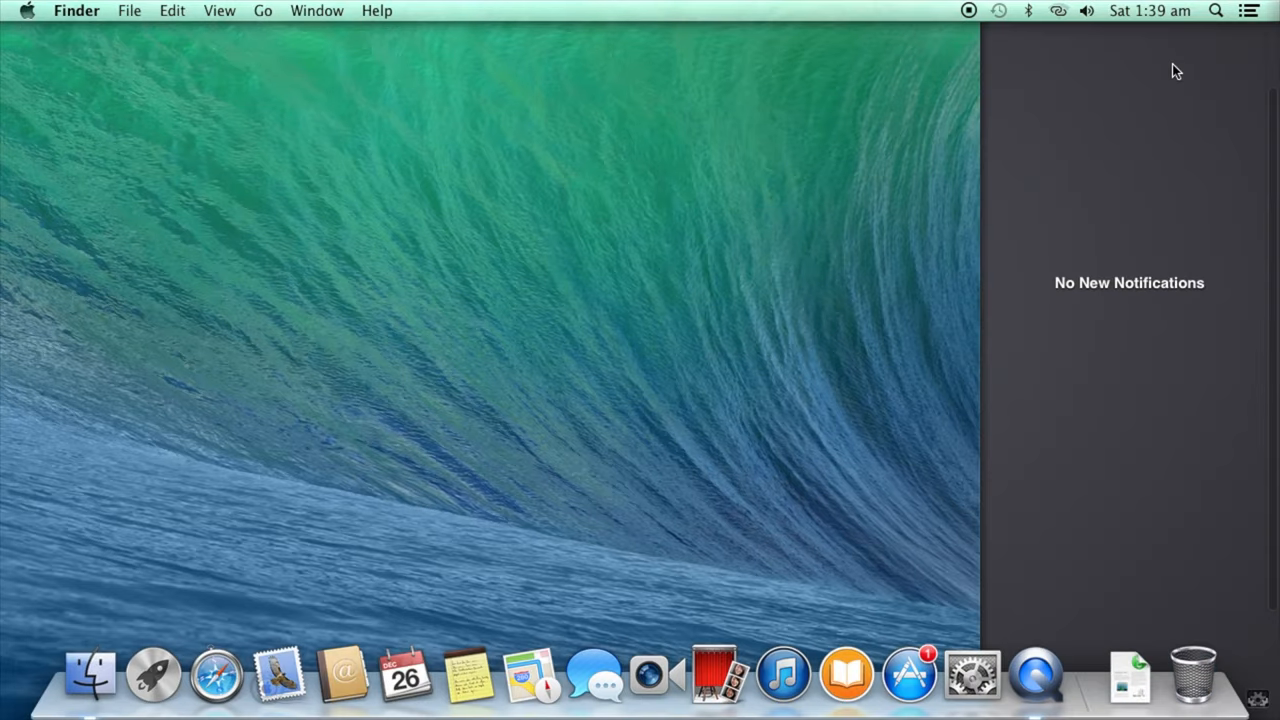
mouse_move(1148, 32)
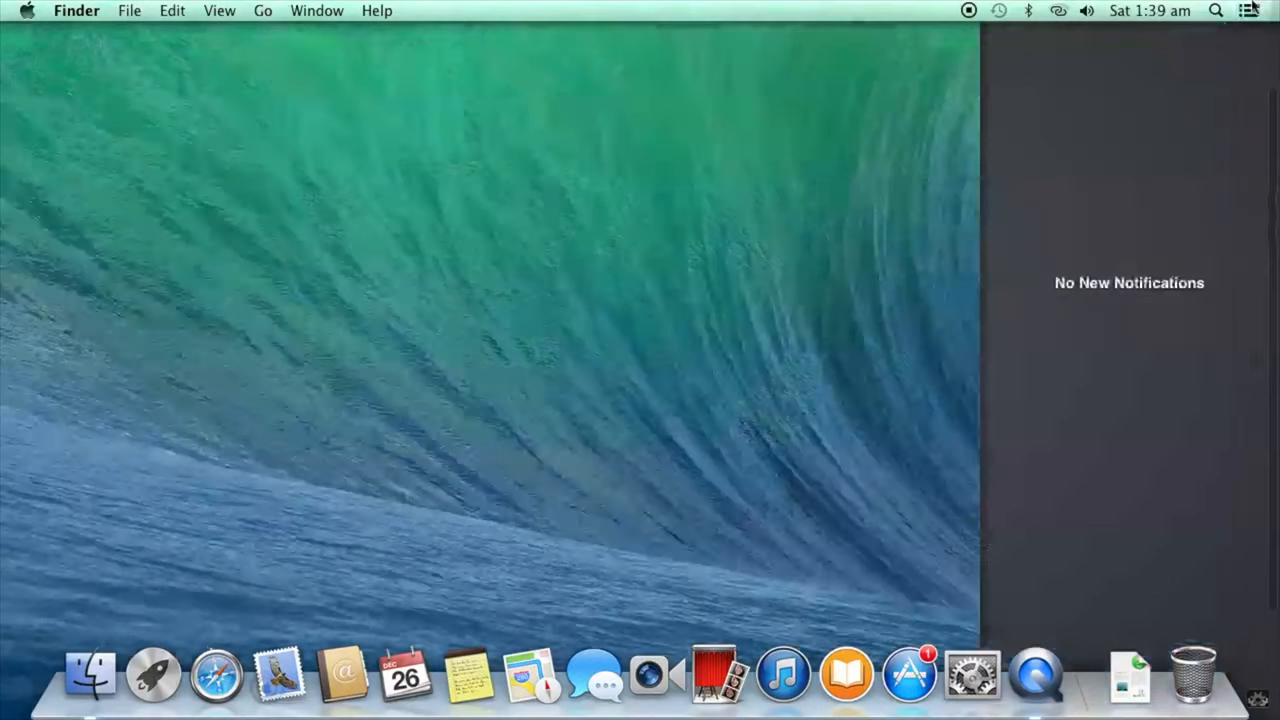
mouse_move(972, 672)
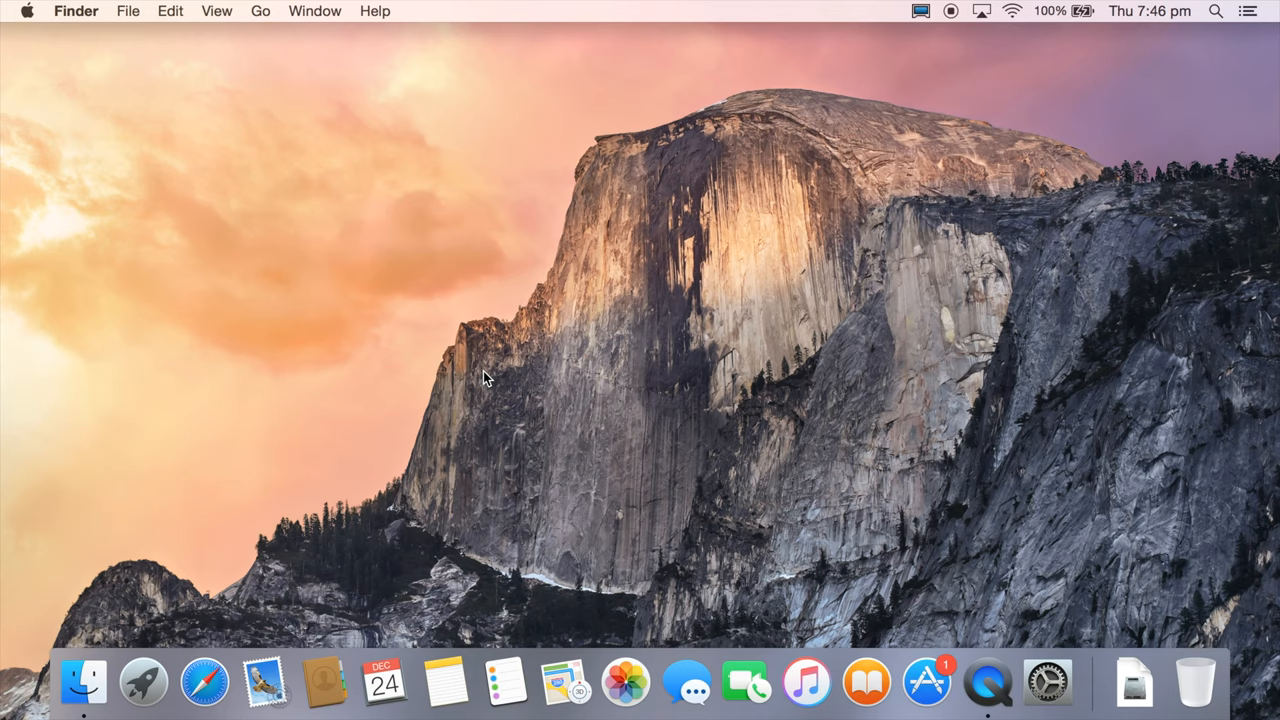
- Browse the Applications folder to Preview's details and enable the dark menu bar and Dock
click(204, 682)
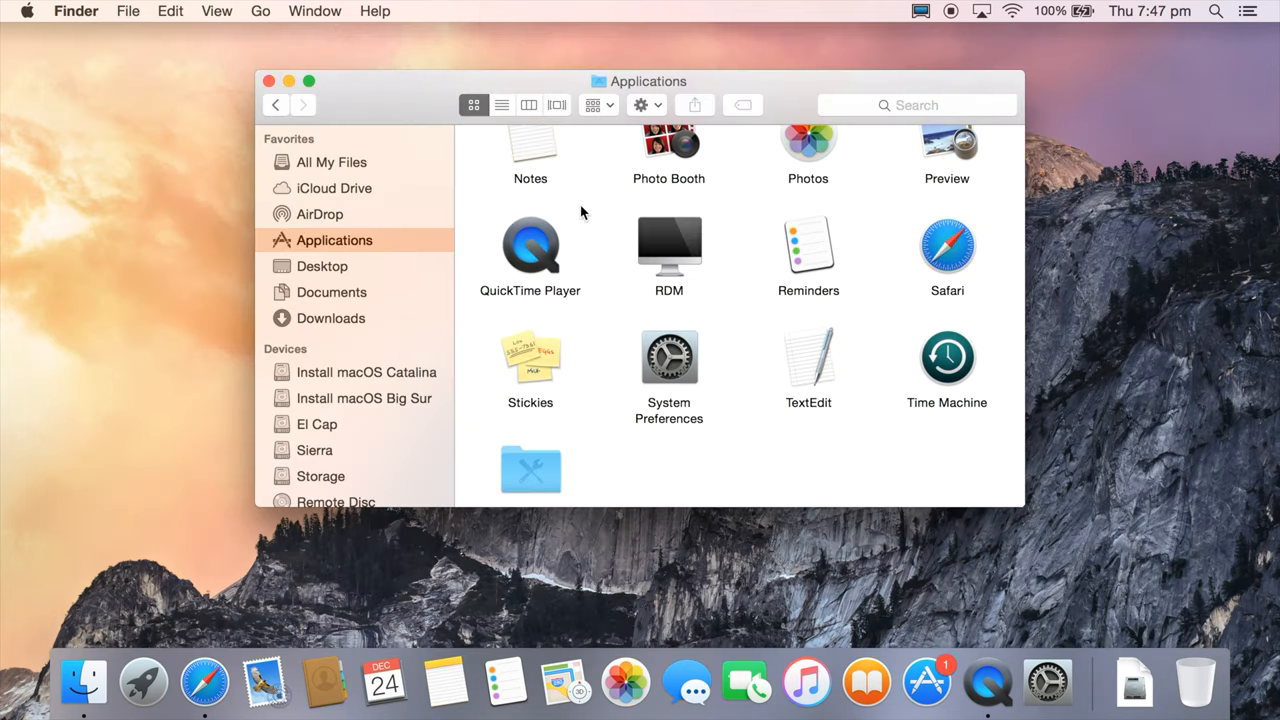
scroll(up, 3)
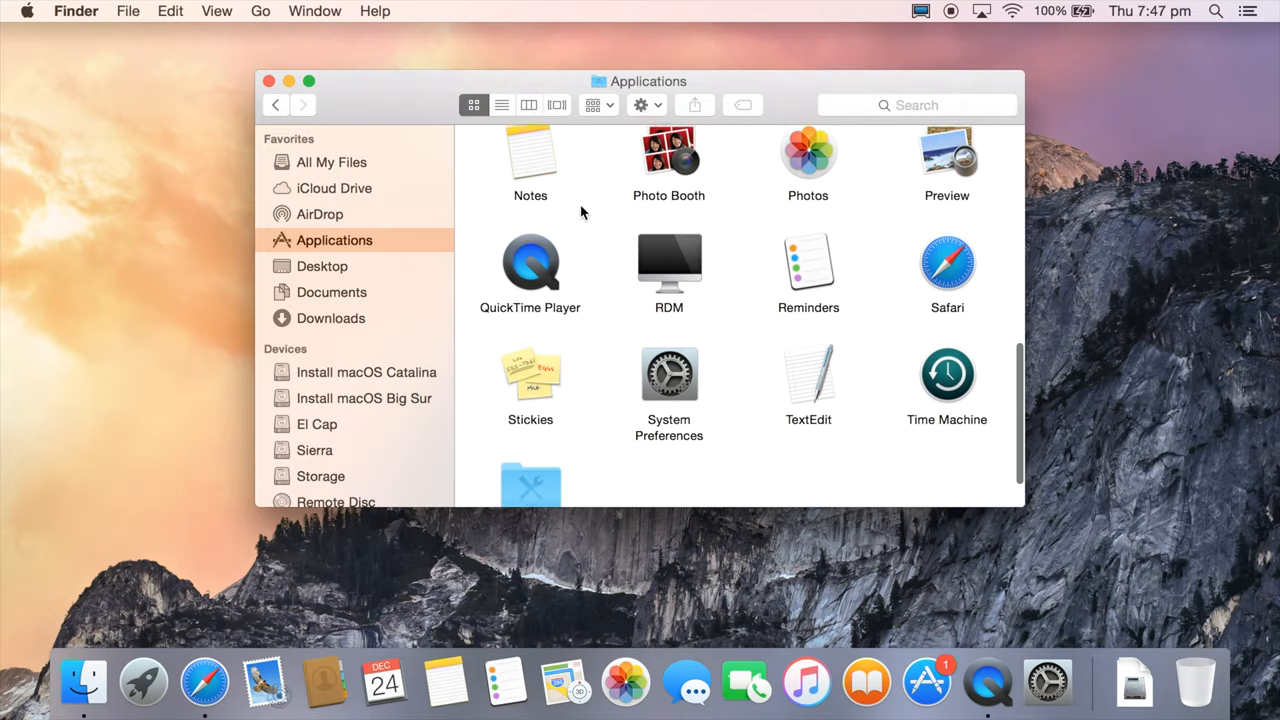
scroll(up, 3)
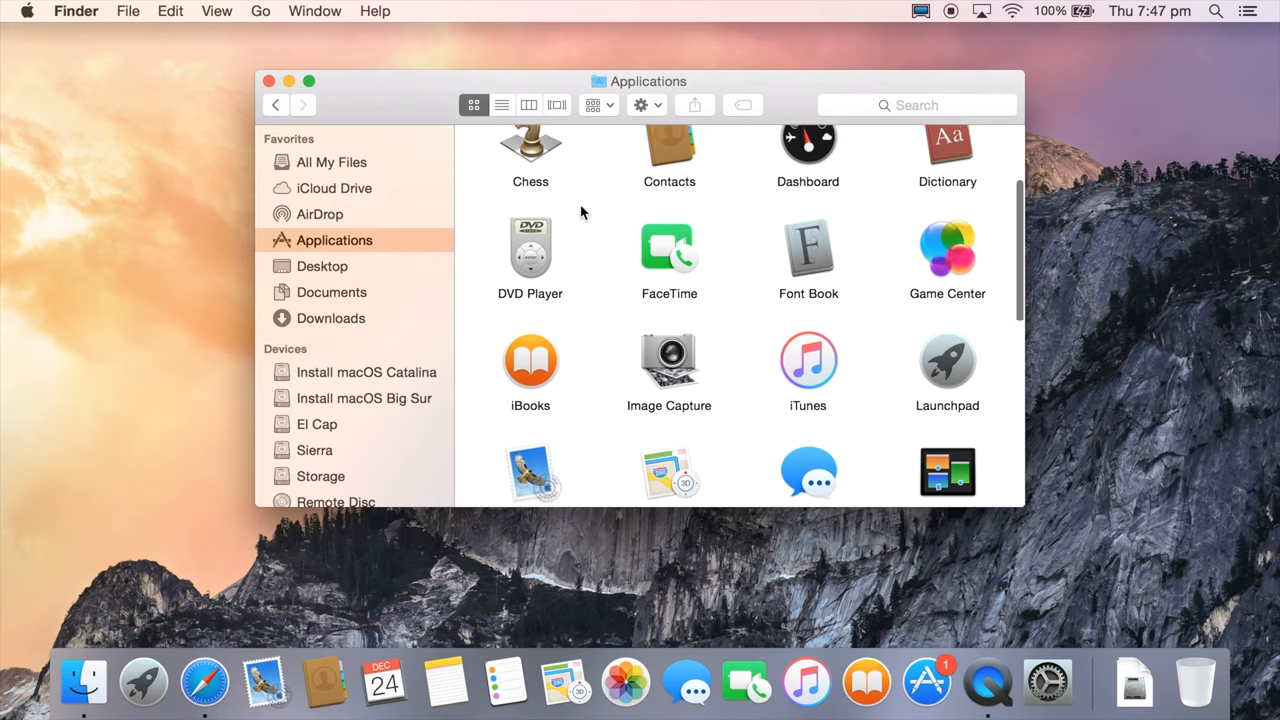
scroll(up, 3)
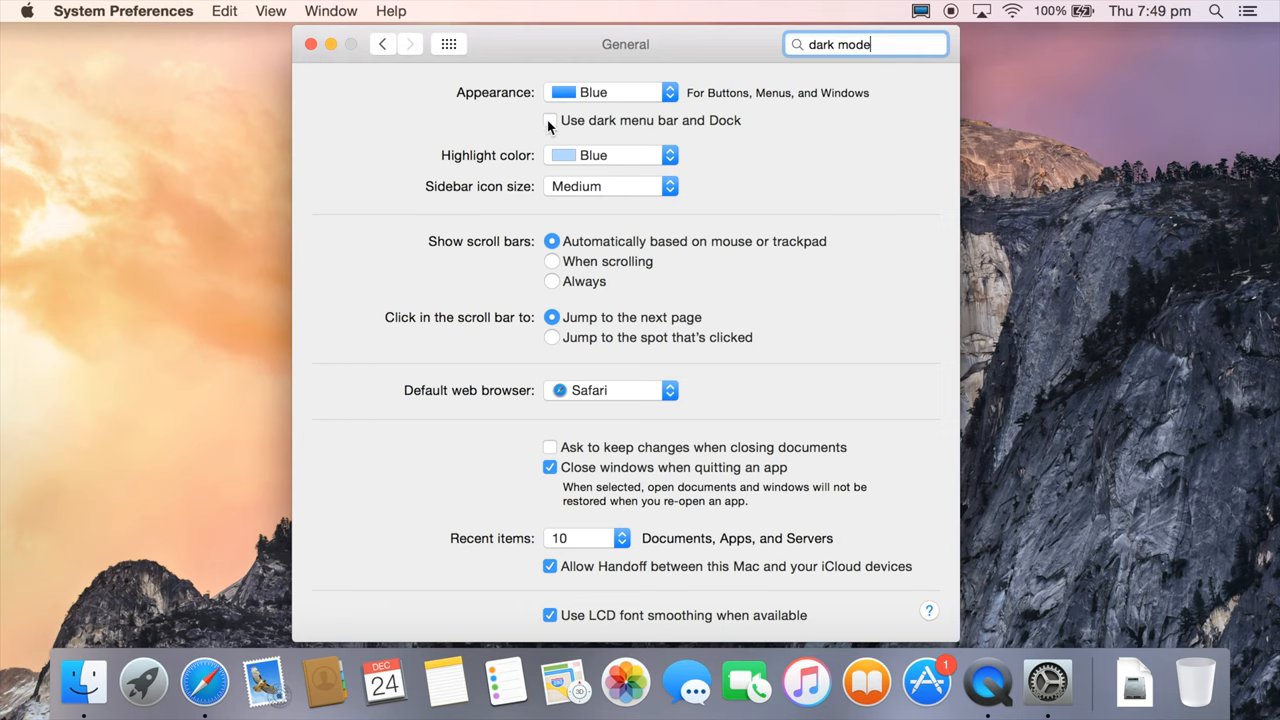
click(548, 120)
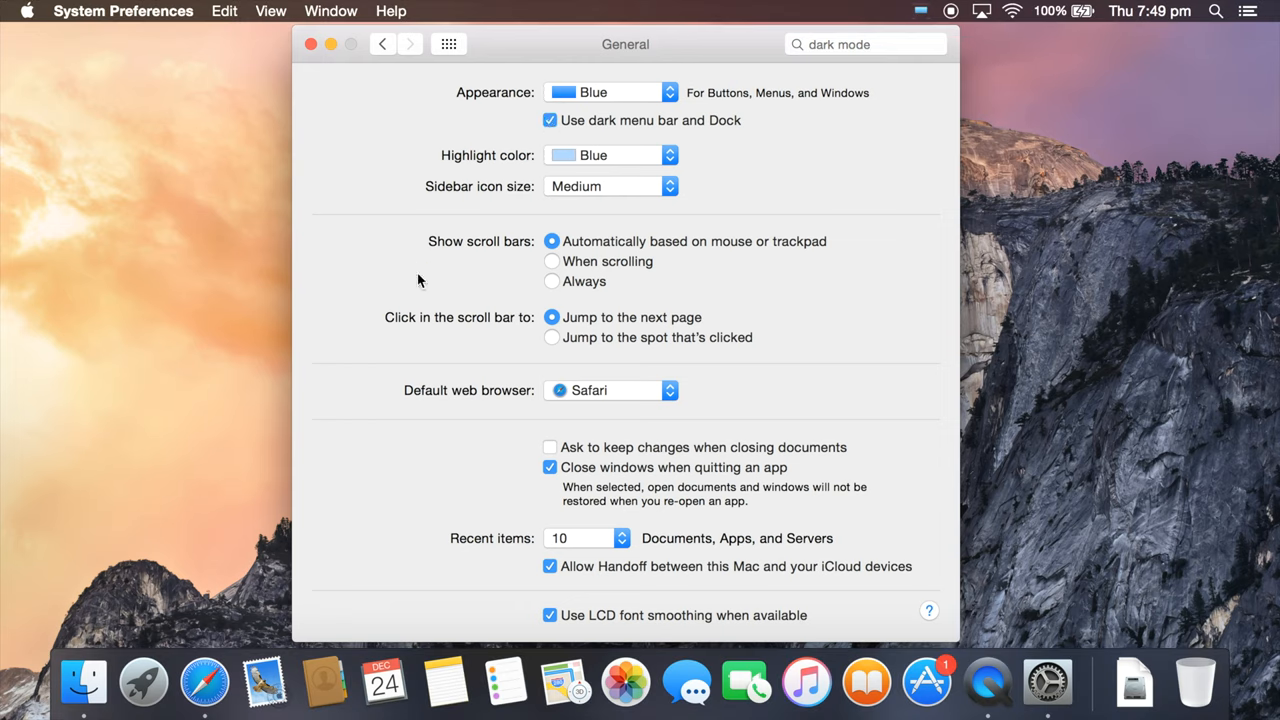
click(312, 44)
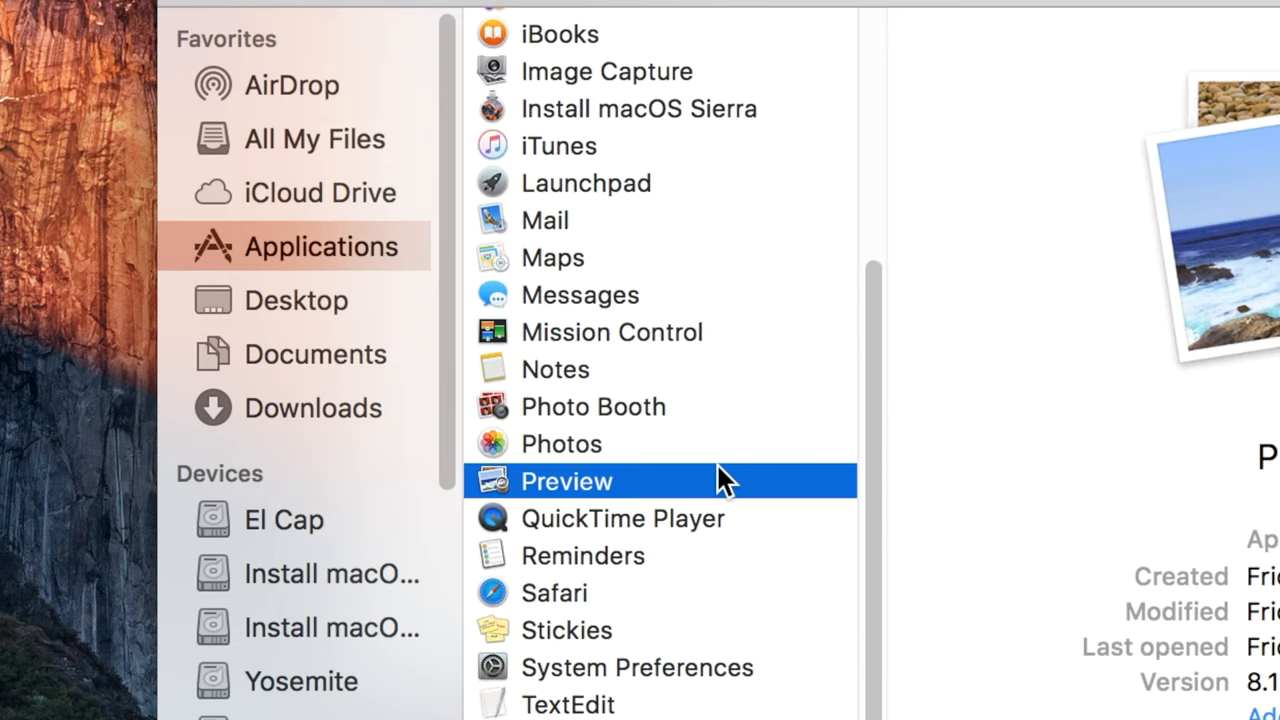
- Launch Terminal from Launchpad's Other folder and run csrutil to list its SIP commands
click(544, 220)
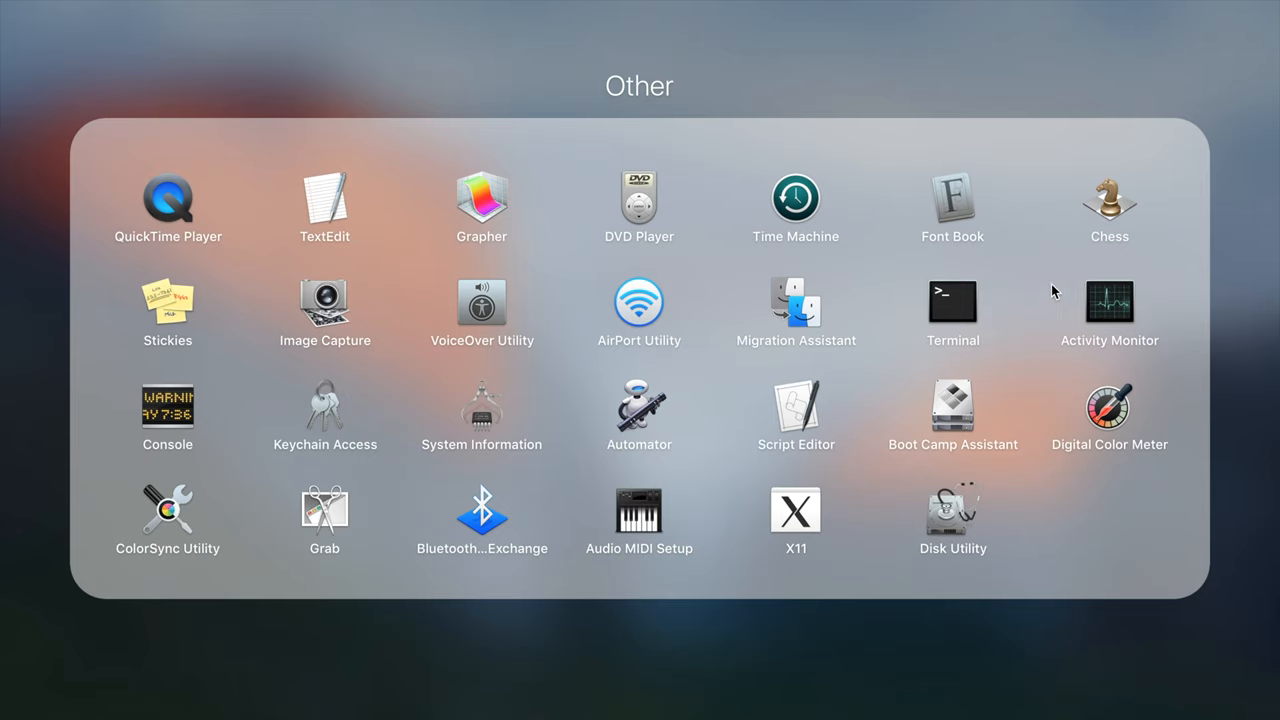
double_click(952, 302)
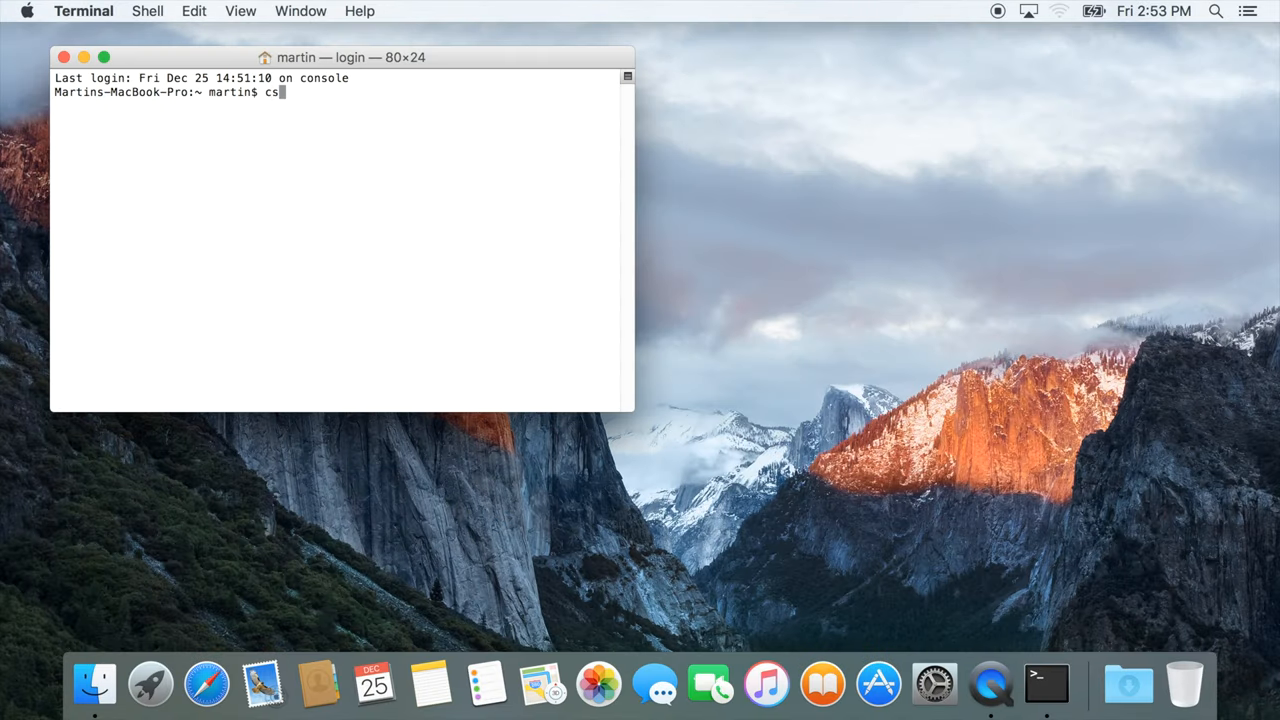
key(Return)
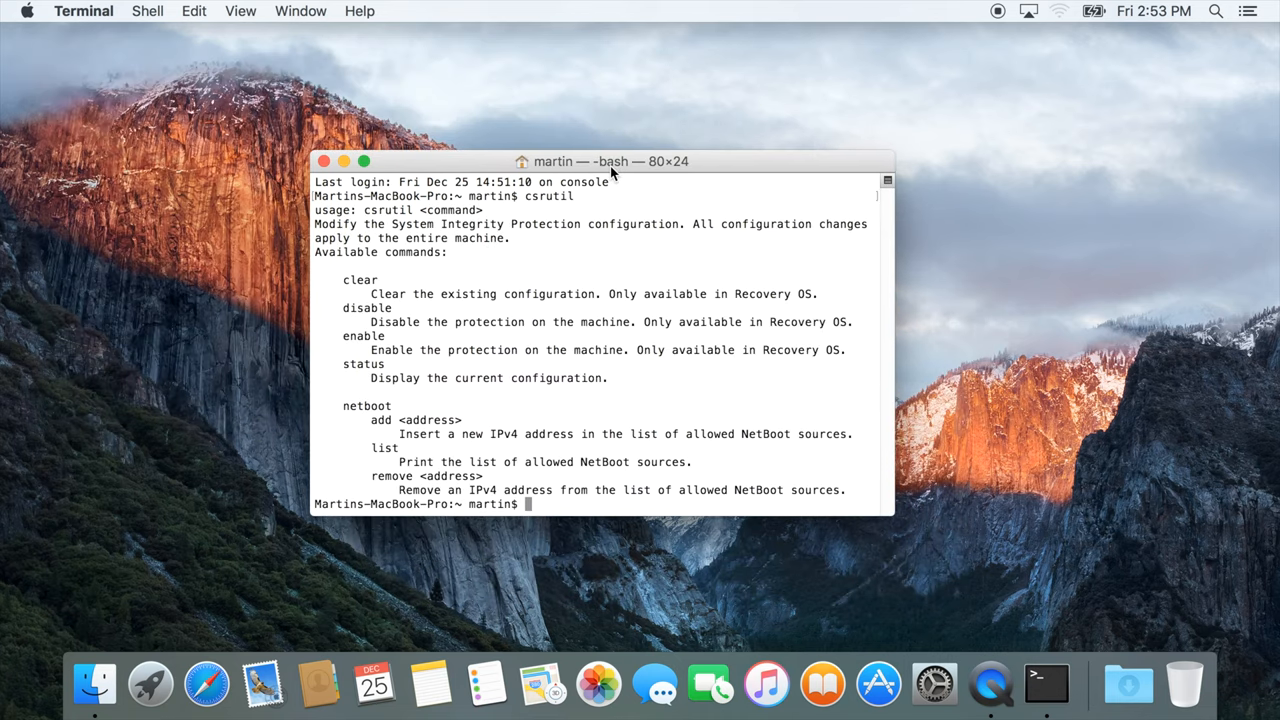
mouse_move(868, 110)
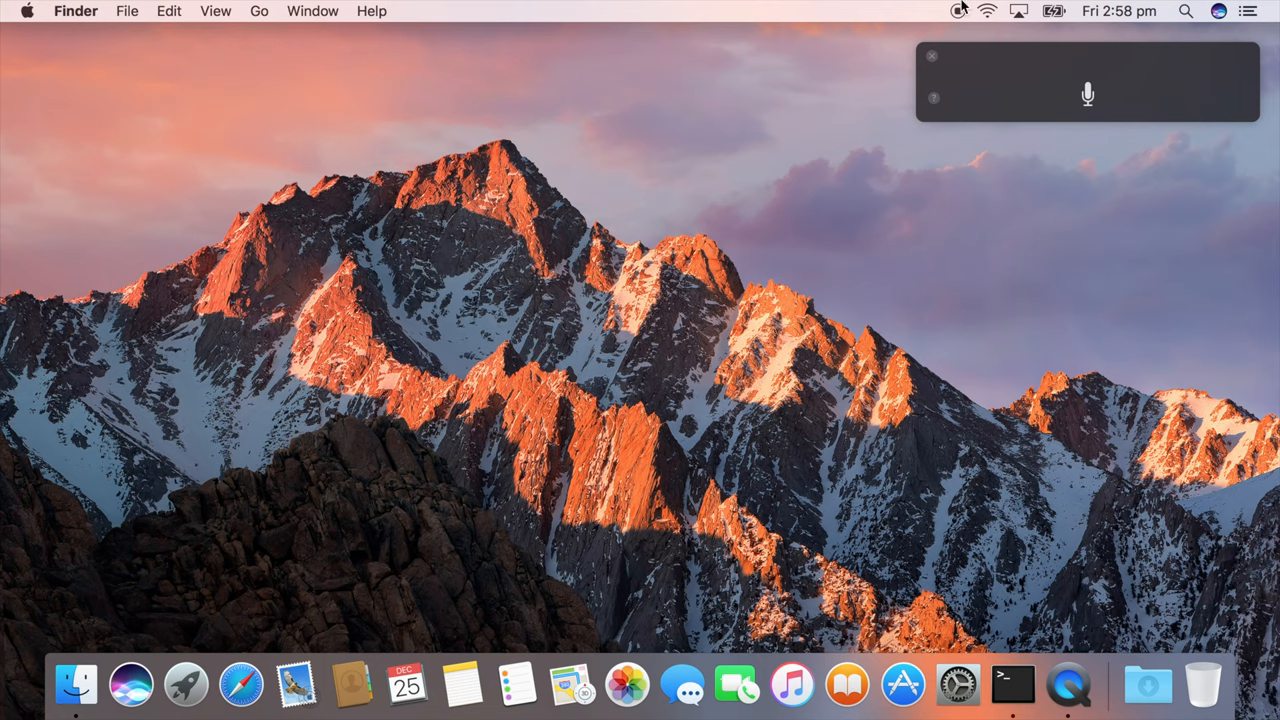
- Ask Siri for Sydney's weather, then choose a Night Shift schedule in Displays preferences
click(932, 56)
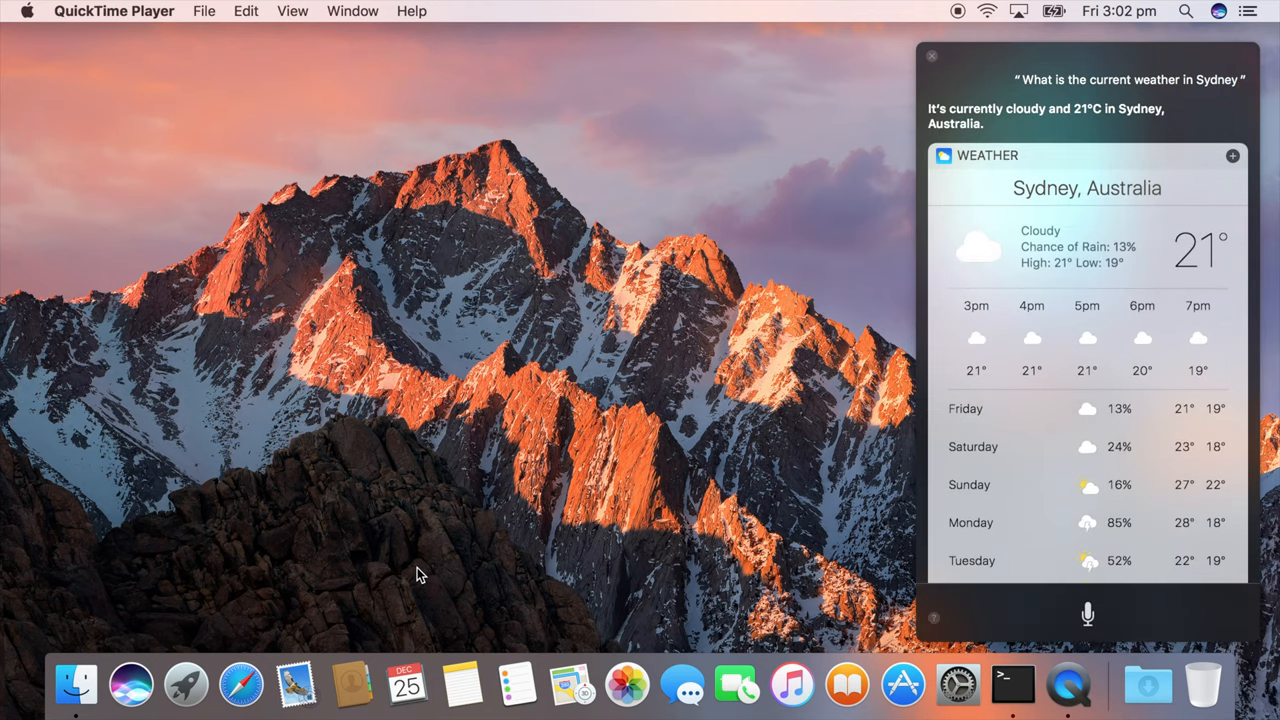
click(132, 684)
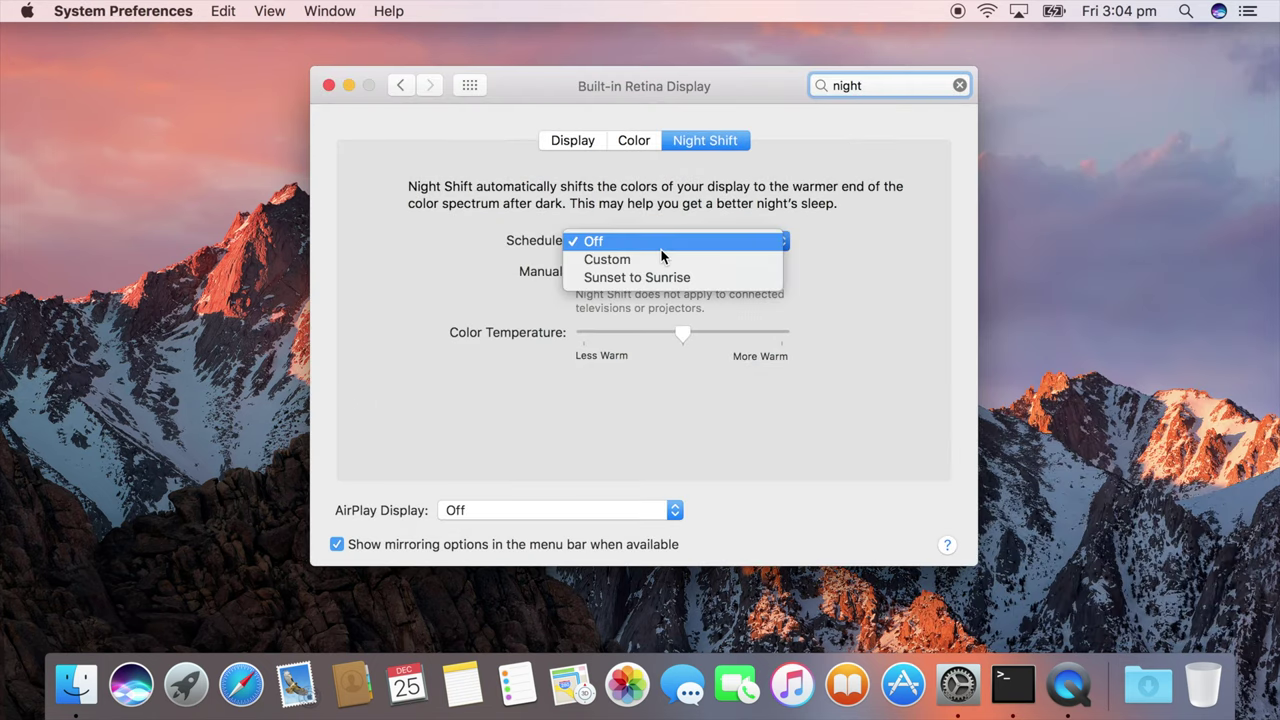
click(636, 276)
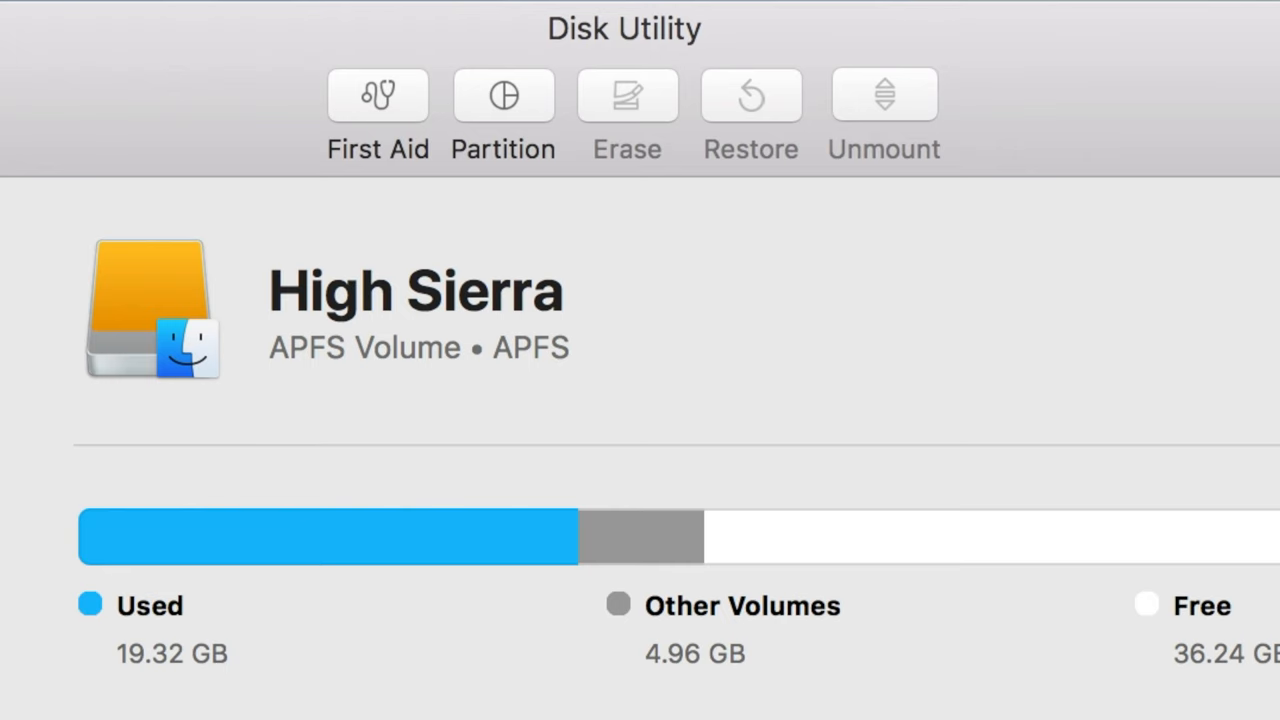
mouse_move(878, 252)
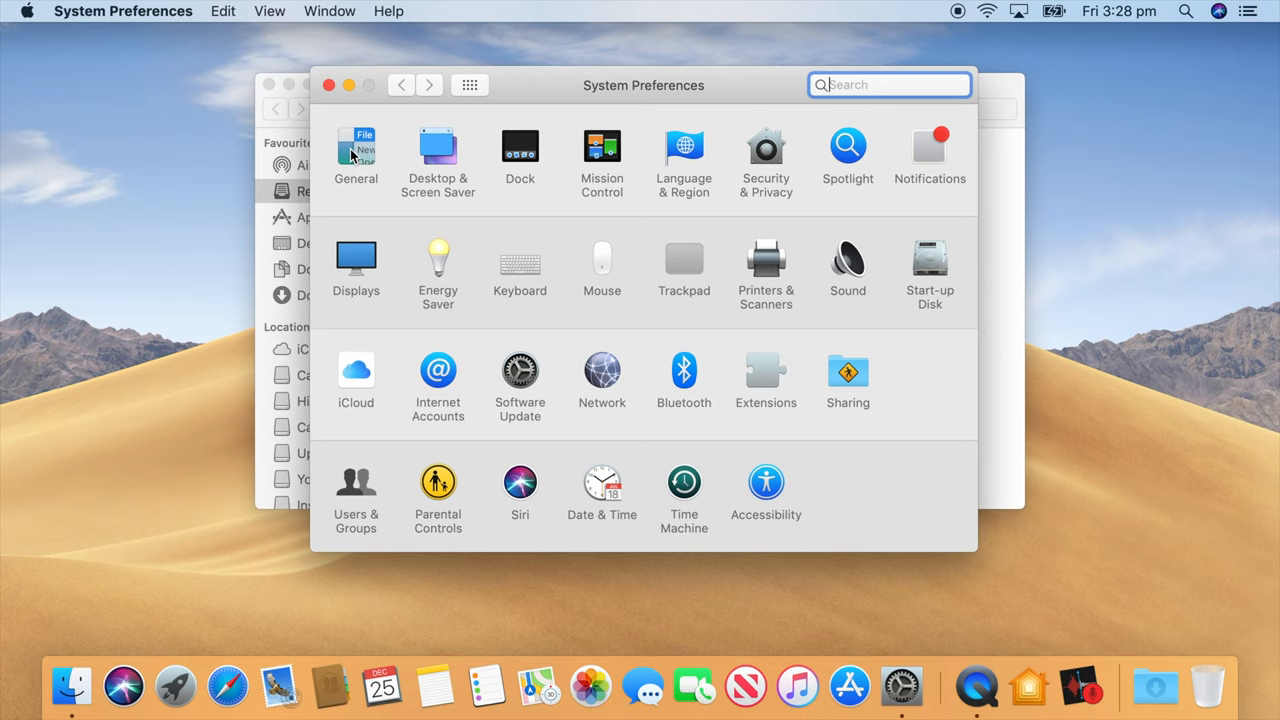
- Switch Mojave's General appearance to Dark and view a Finder window in dark mode
click(356, 148)
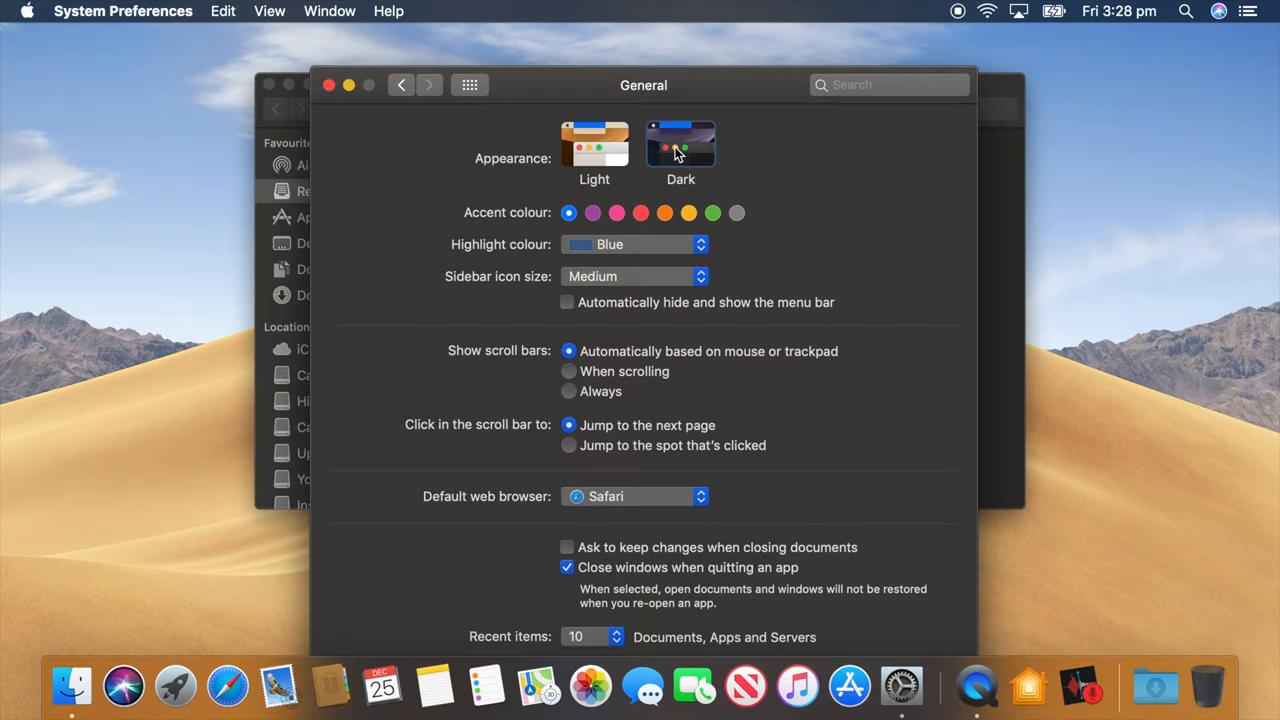
click(680, 144)
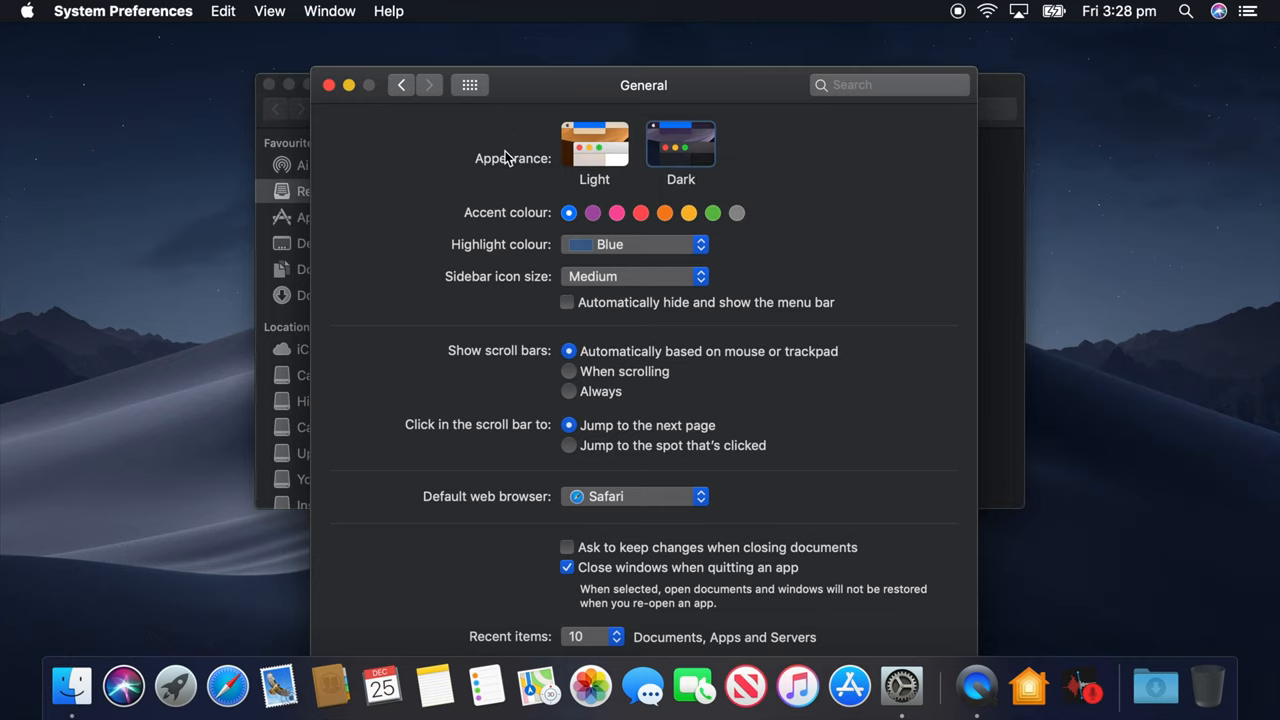
click(72, 686)
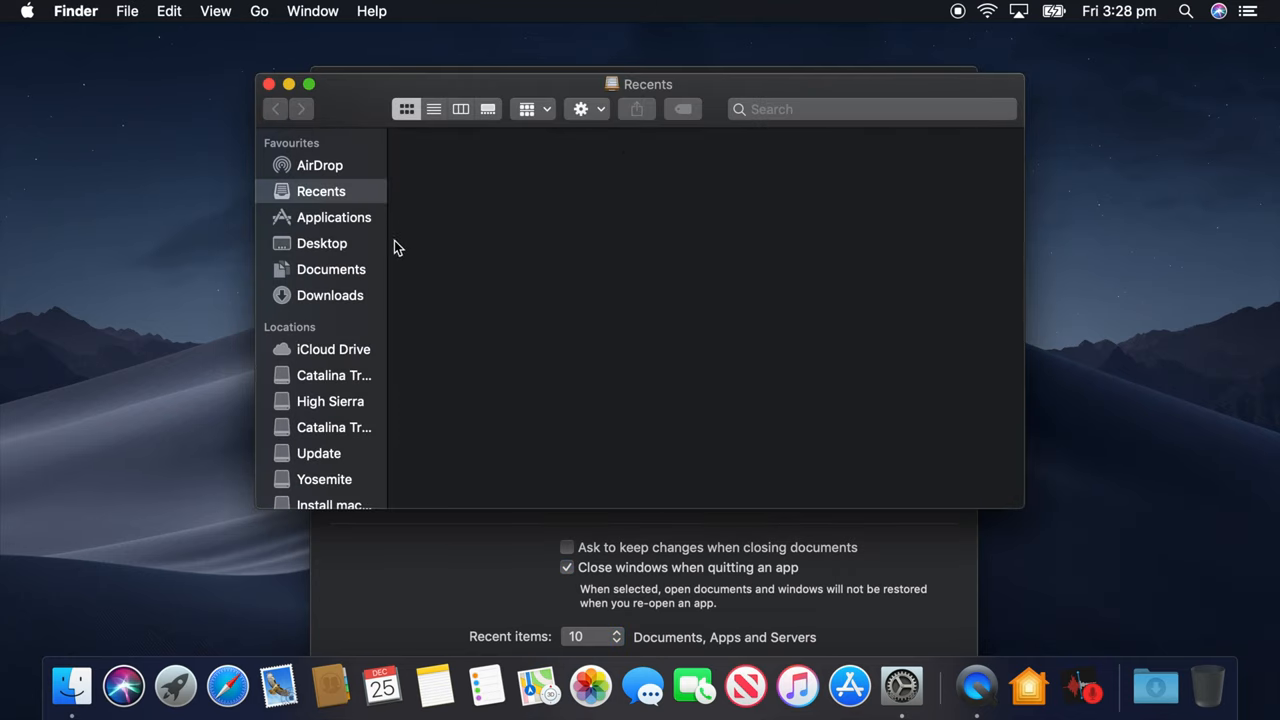
click(332, 268)
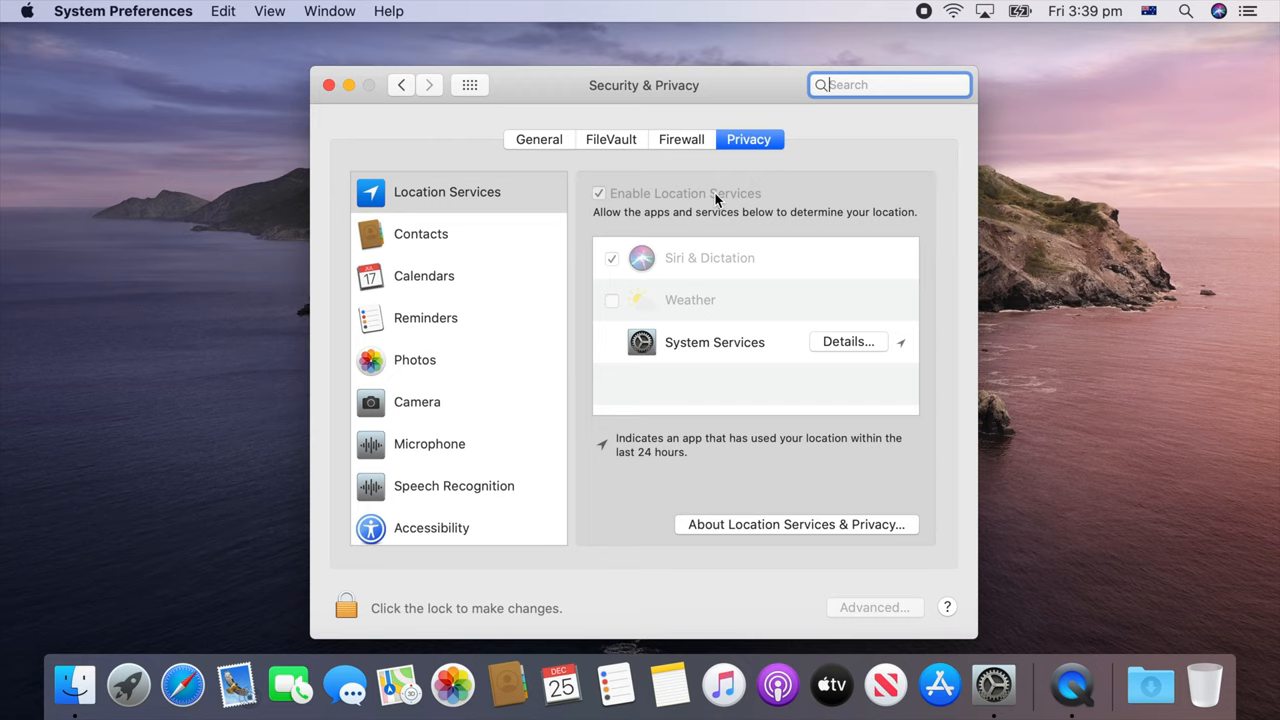
- Review Catalina's Full Disk Access and Screen Recording permission lists, then show Music's Browse page
click(442, 364)
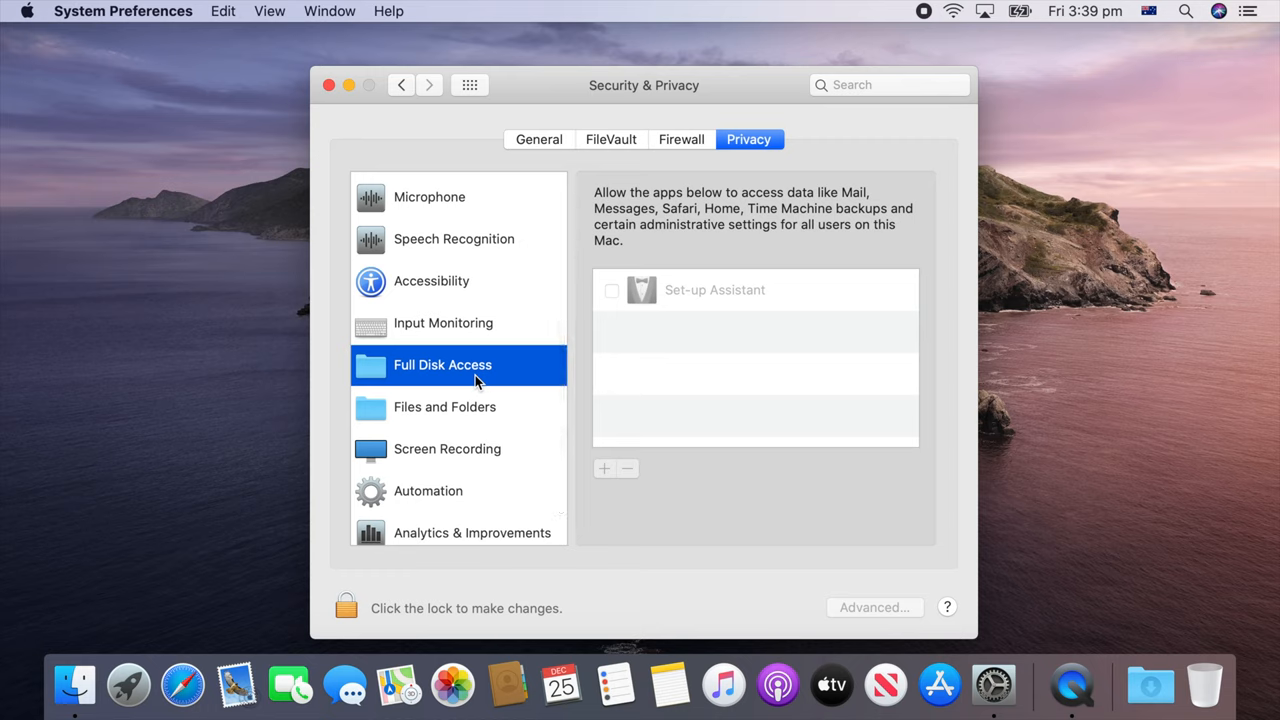
click(448, 448)
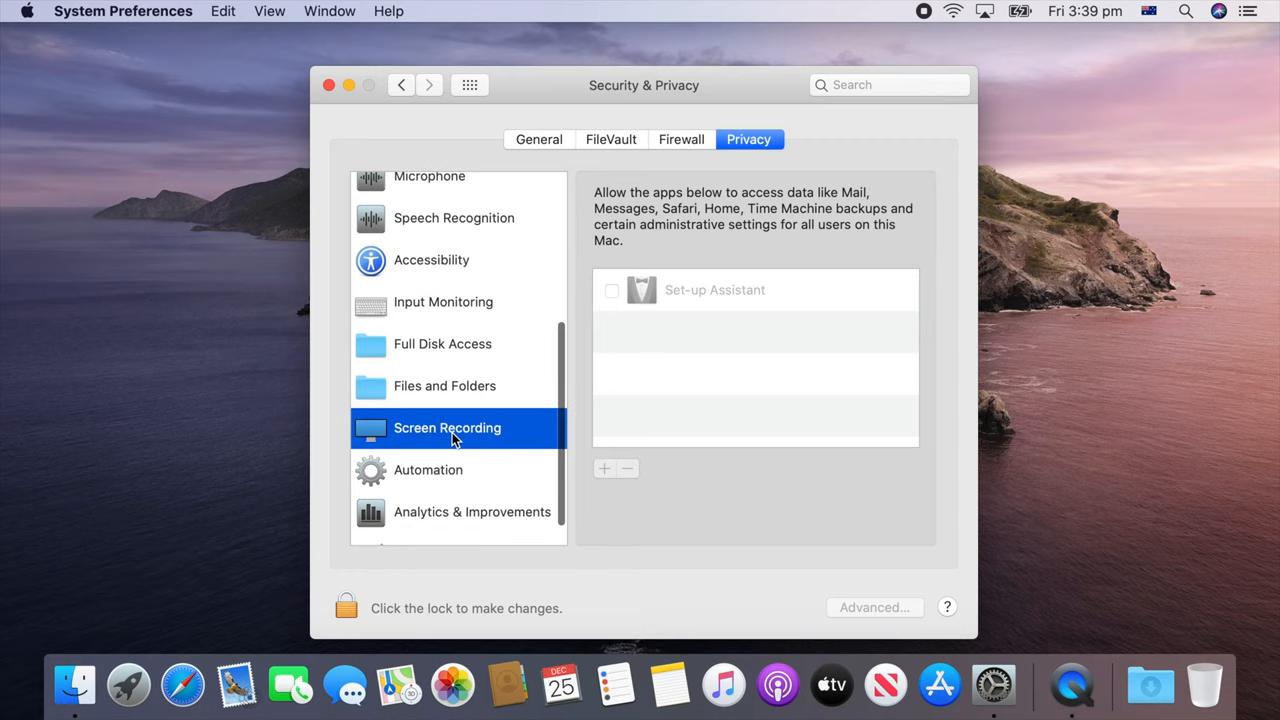
click(448, 428)
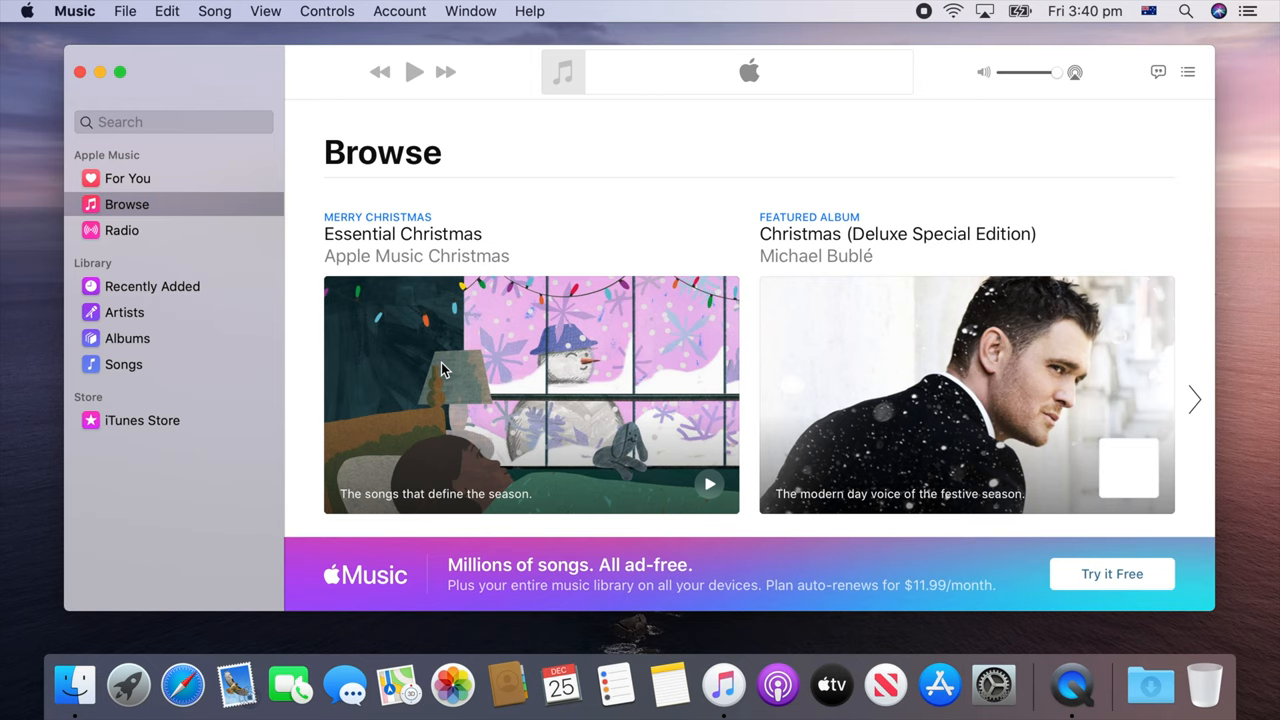
- Scroll through the Music Browse page's featured playlists and back up
scroll(down, 3)
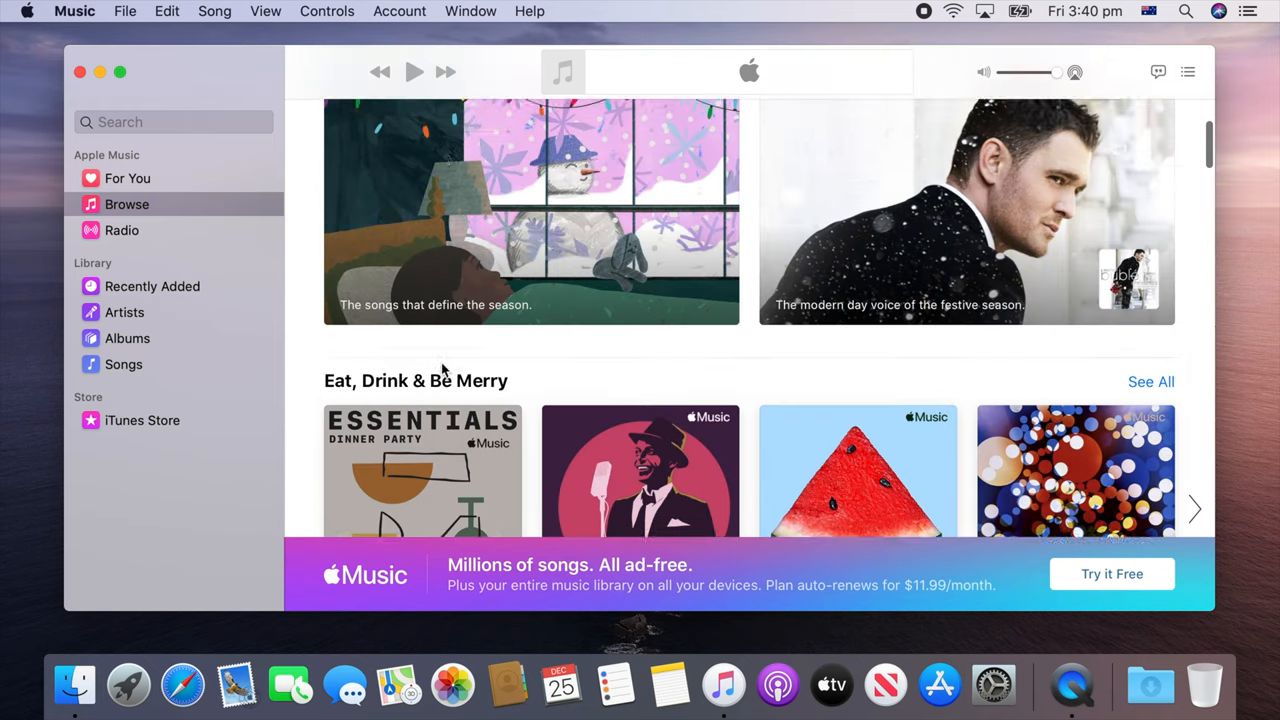
scroll(up, 3)
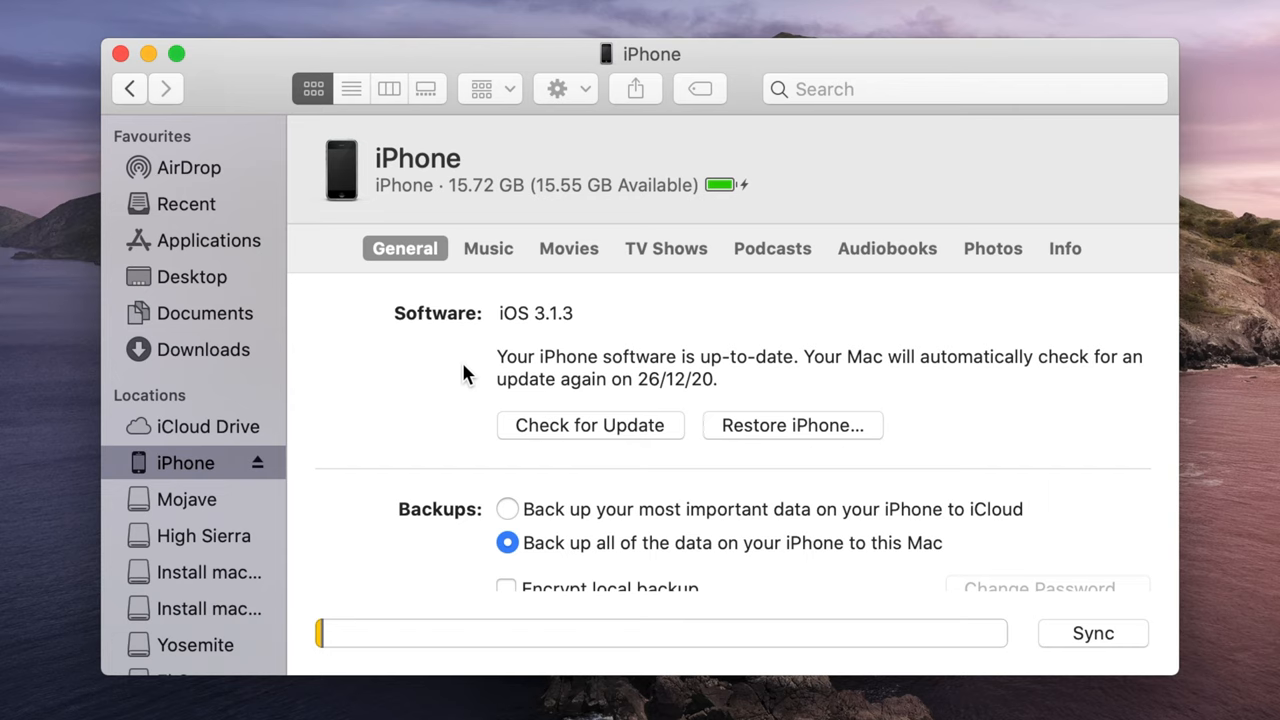
mouse_move(400, 414)
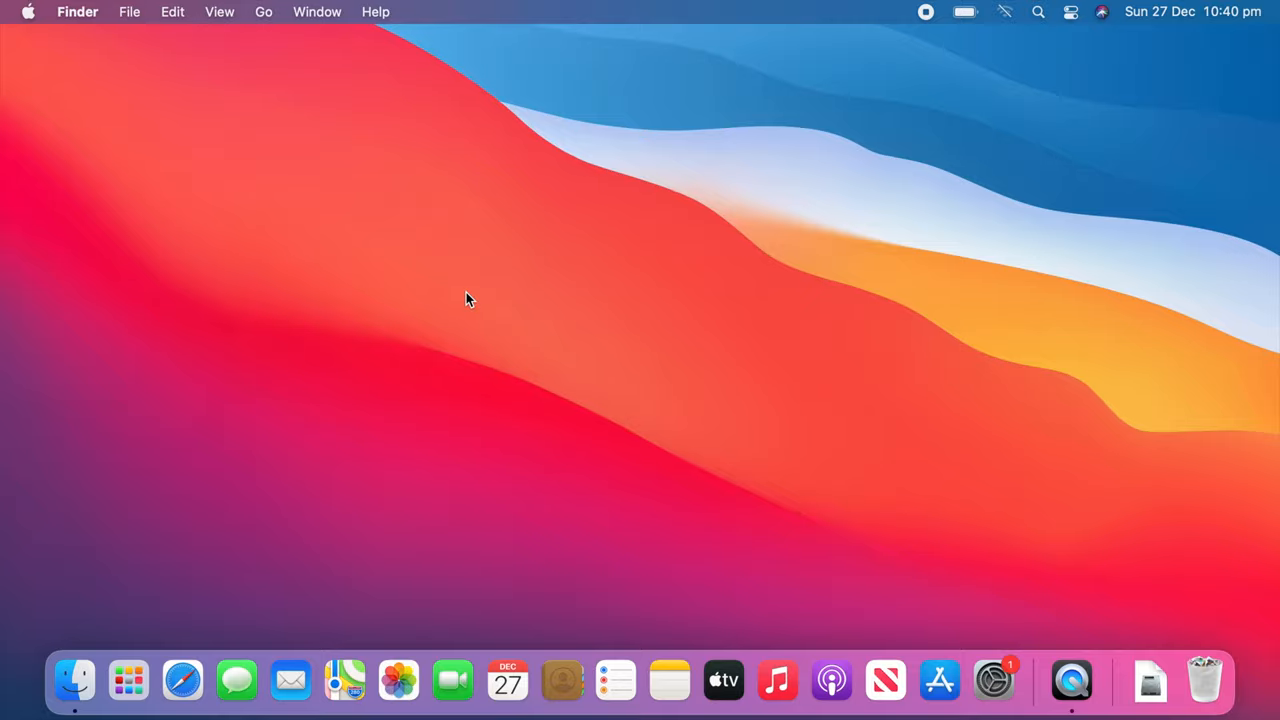
- Show About This Mac, the Launchpad app grid and Control Centre in Big Sur
click(28, 12)
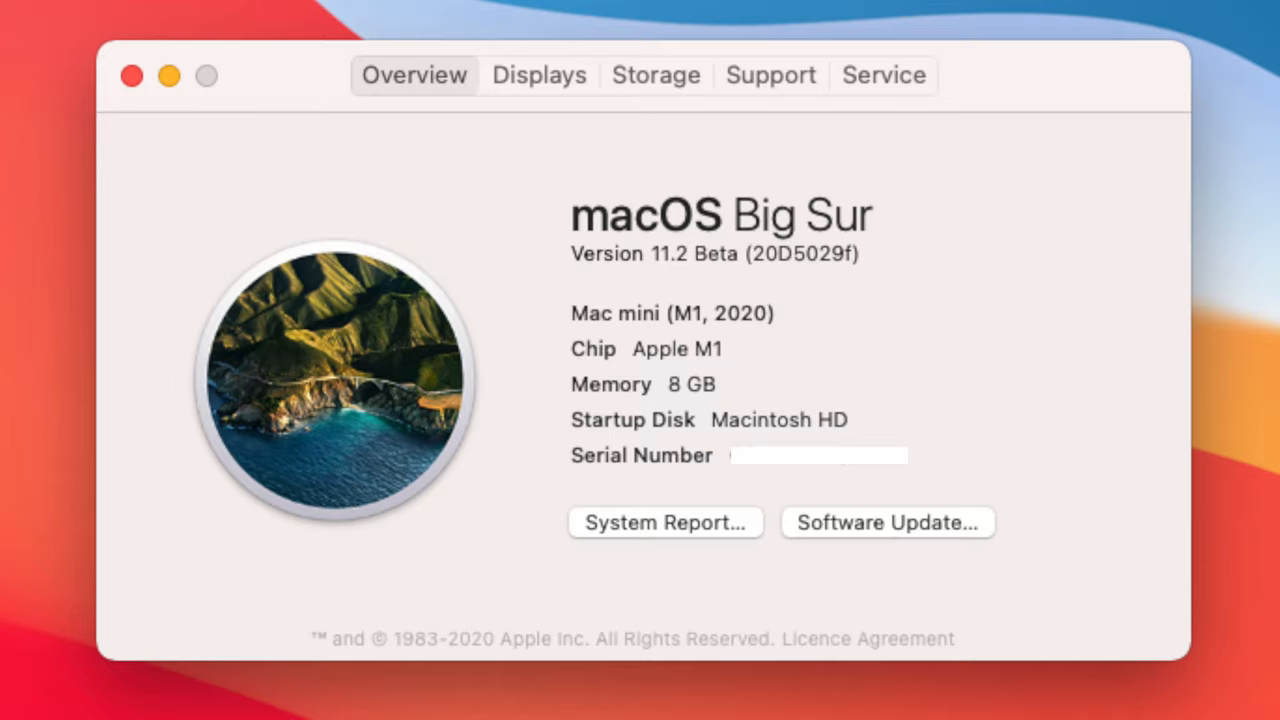
click(128, 680)
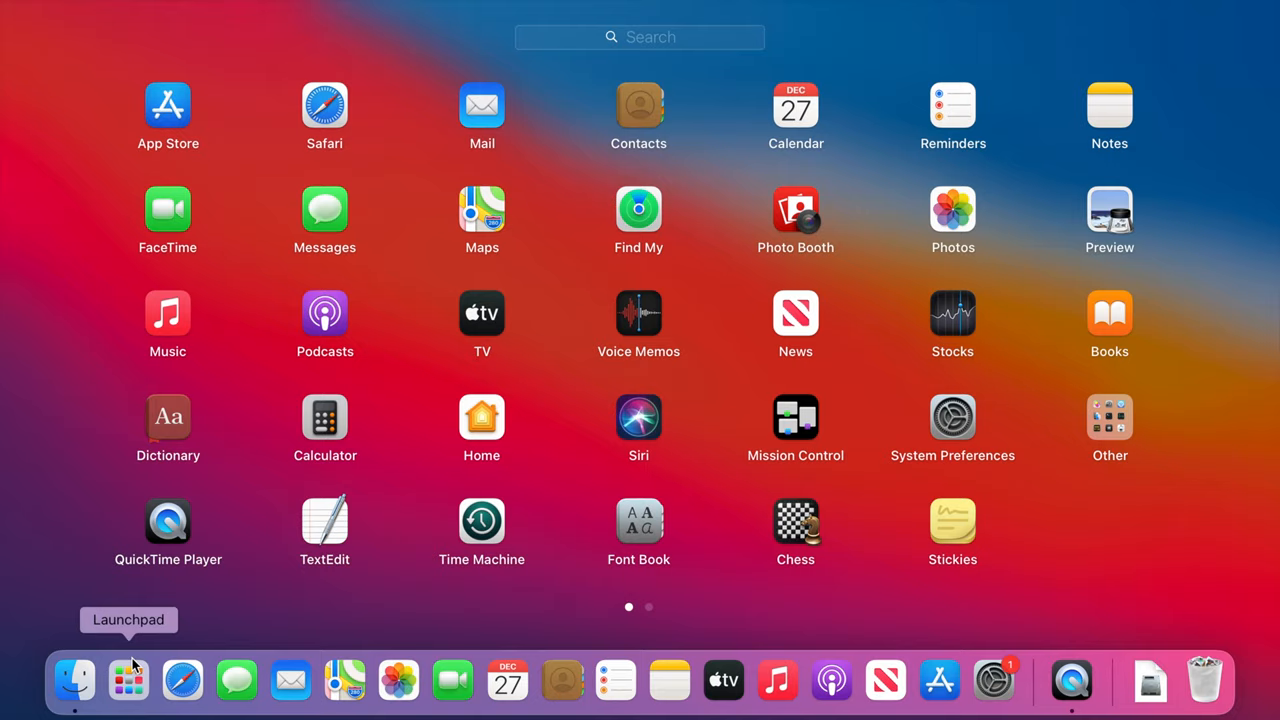
mouse_move(52, 498)
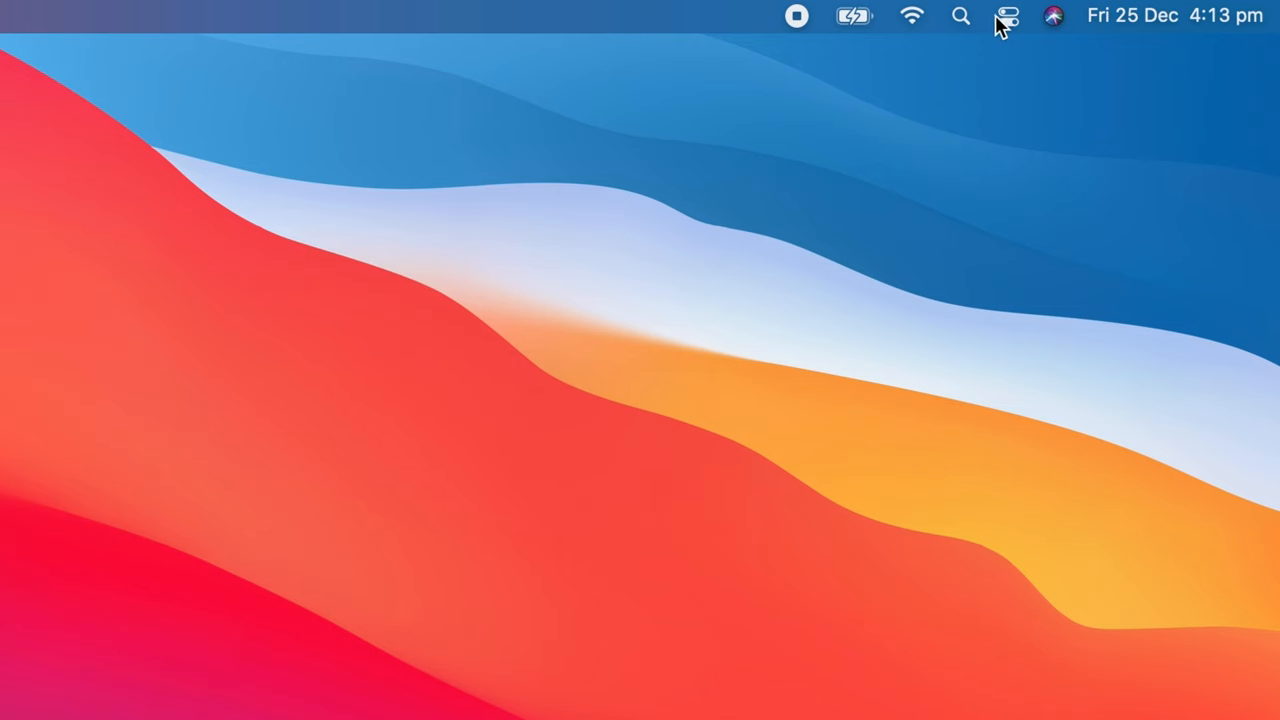
click(1008, 16)
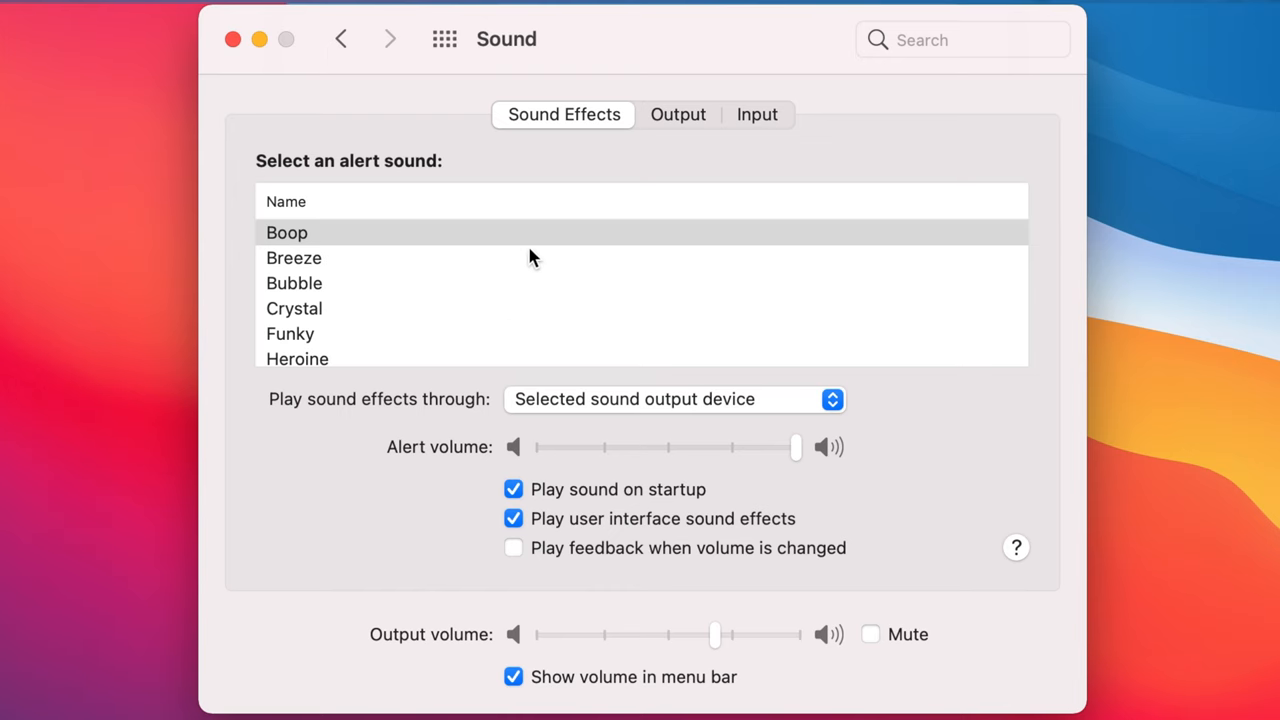
- Scroll the Sound Effects alert list and choose Sonumi as the alert sound
click(294, 308)
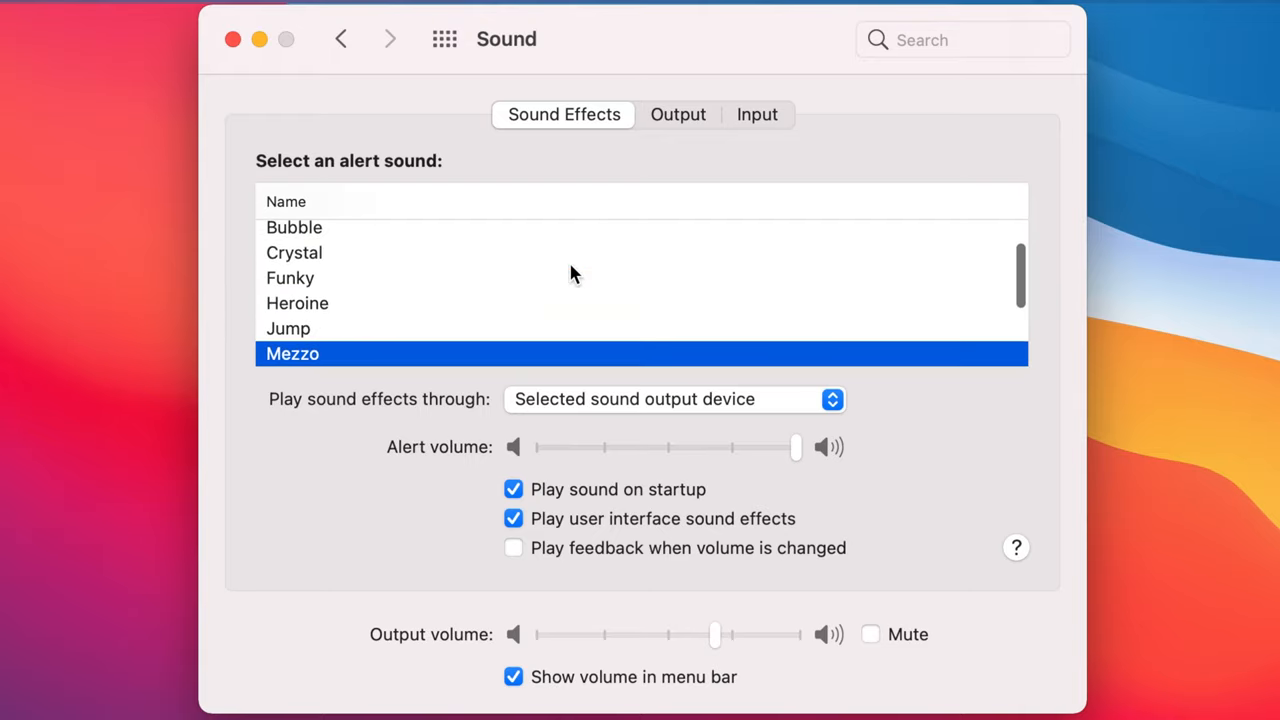
scroll(down, 3)
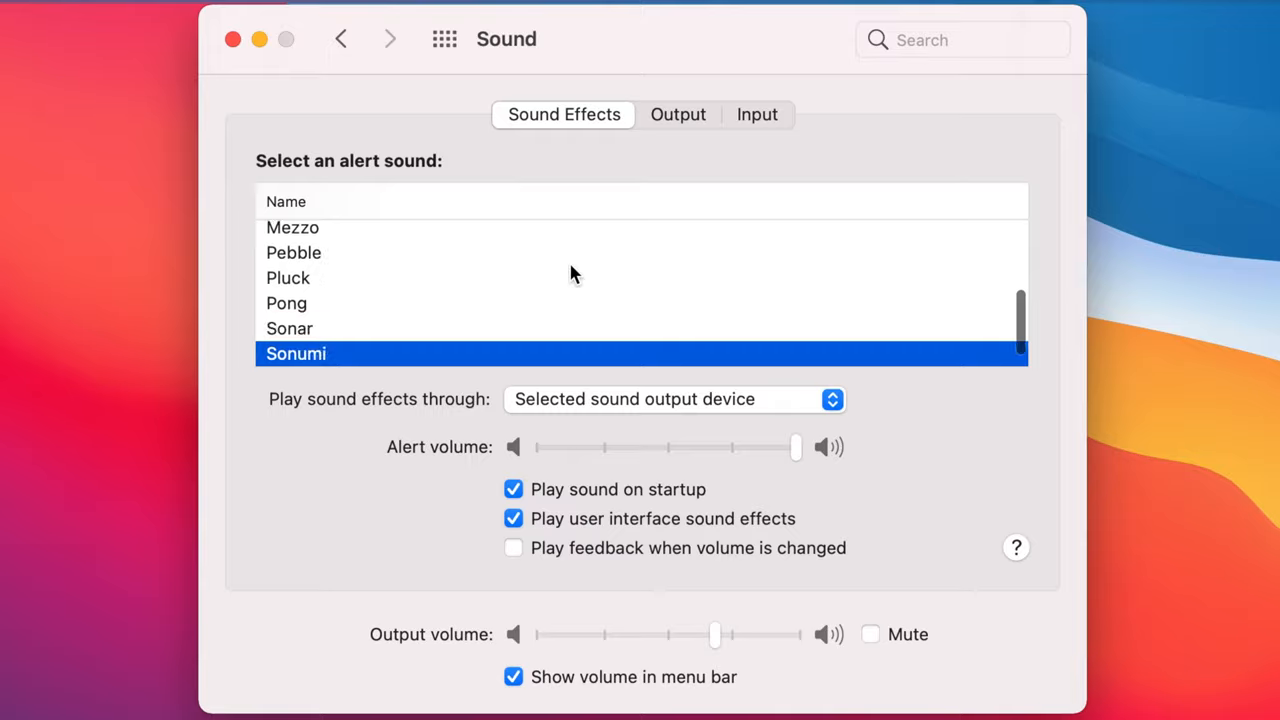